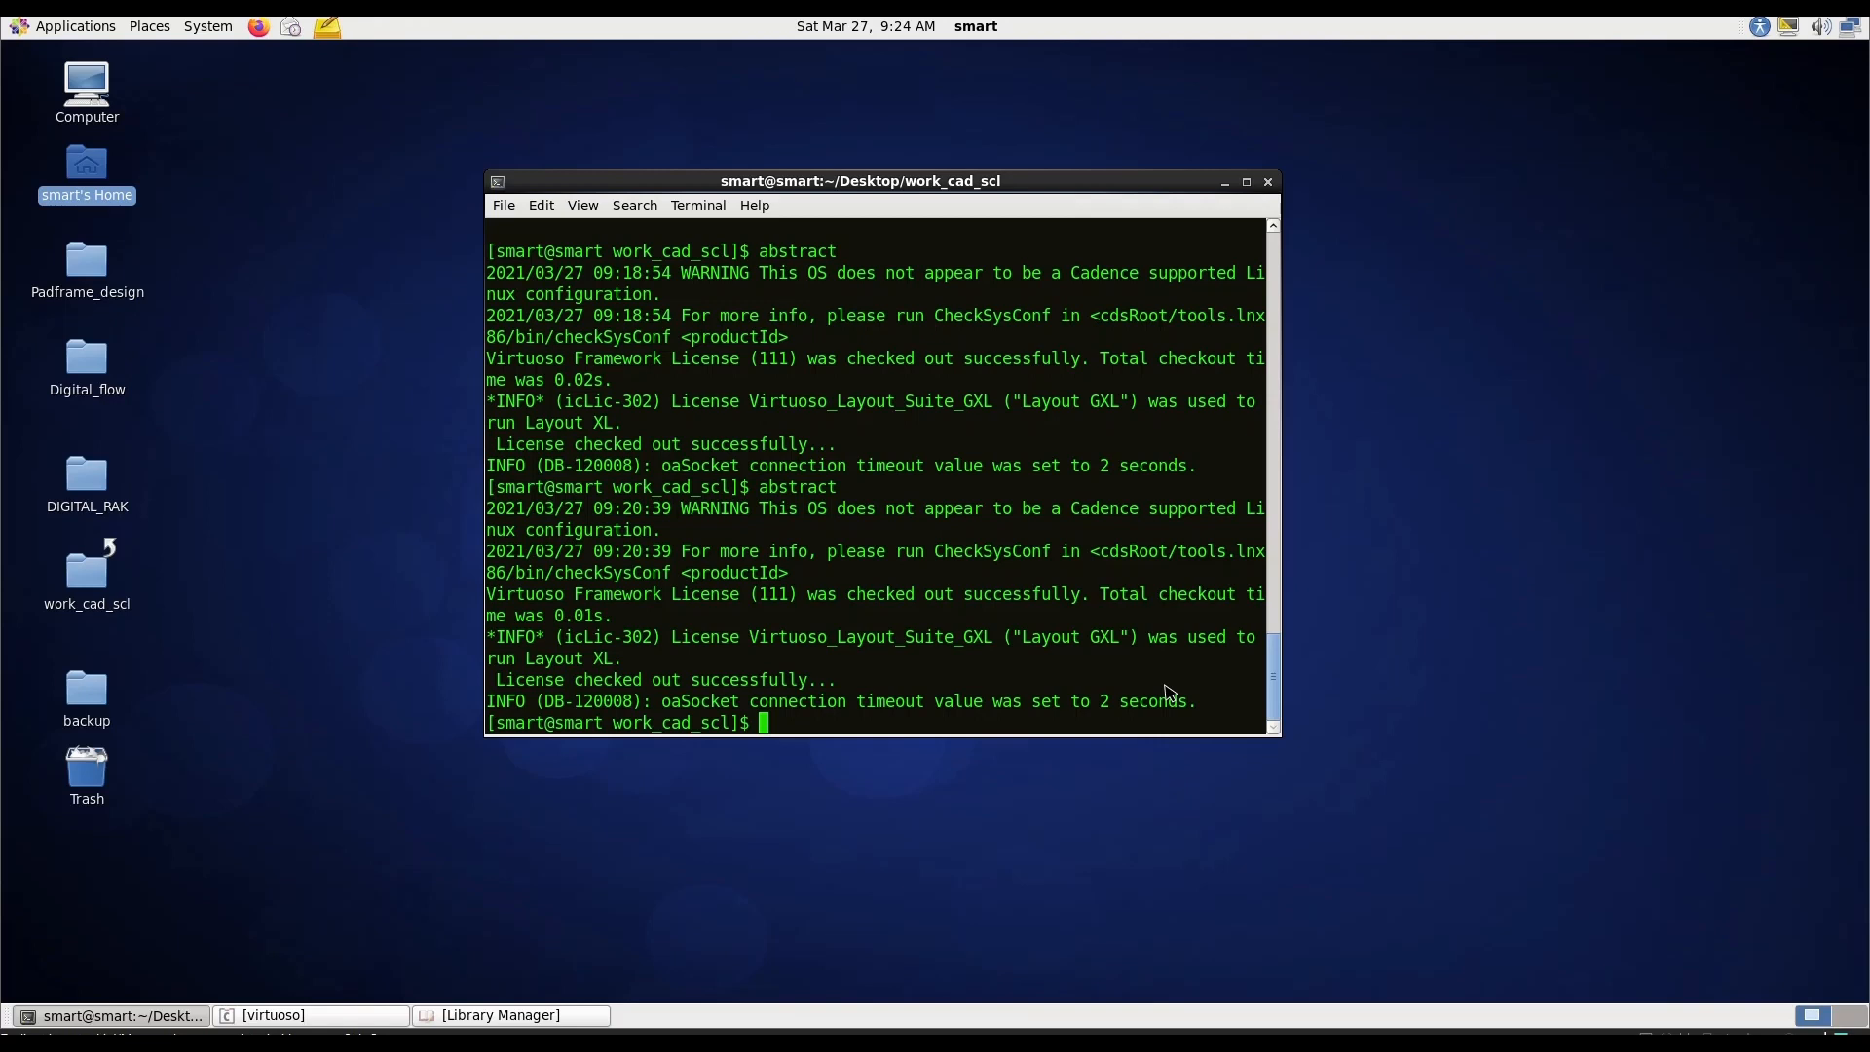
Run the abstract command in the terminal to start Cadence Abstract Generator.
text(abst)
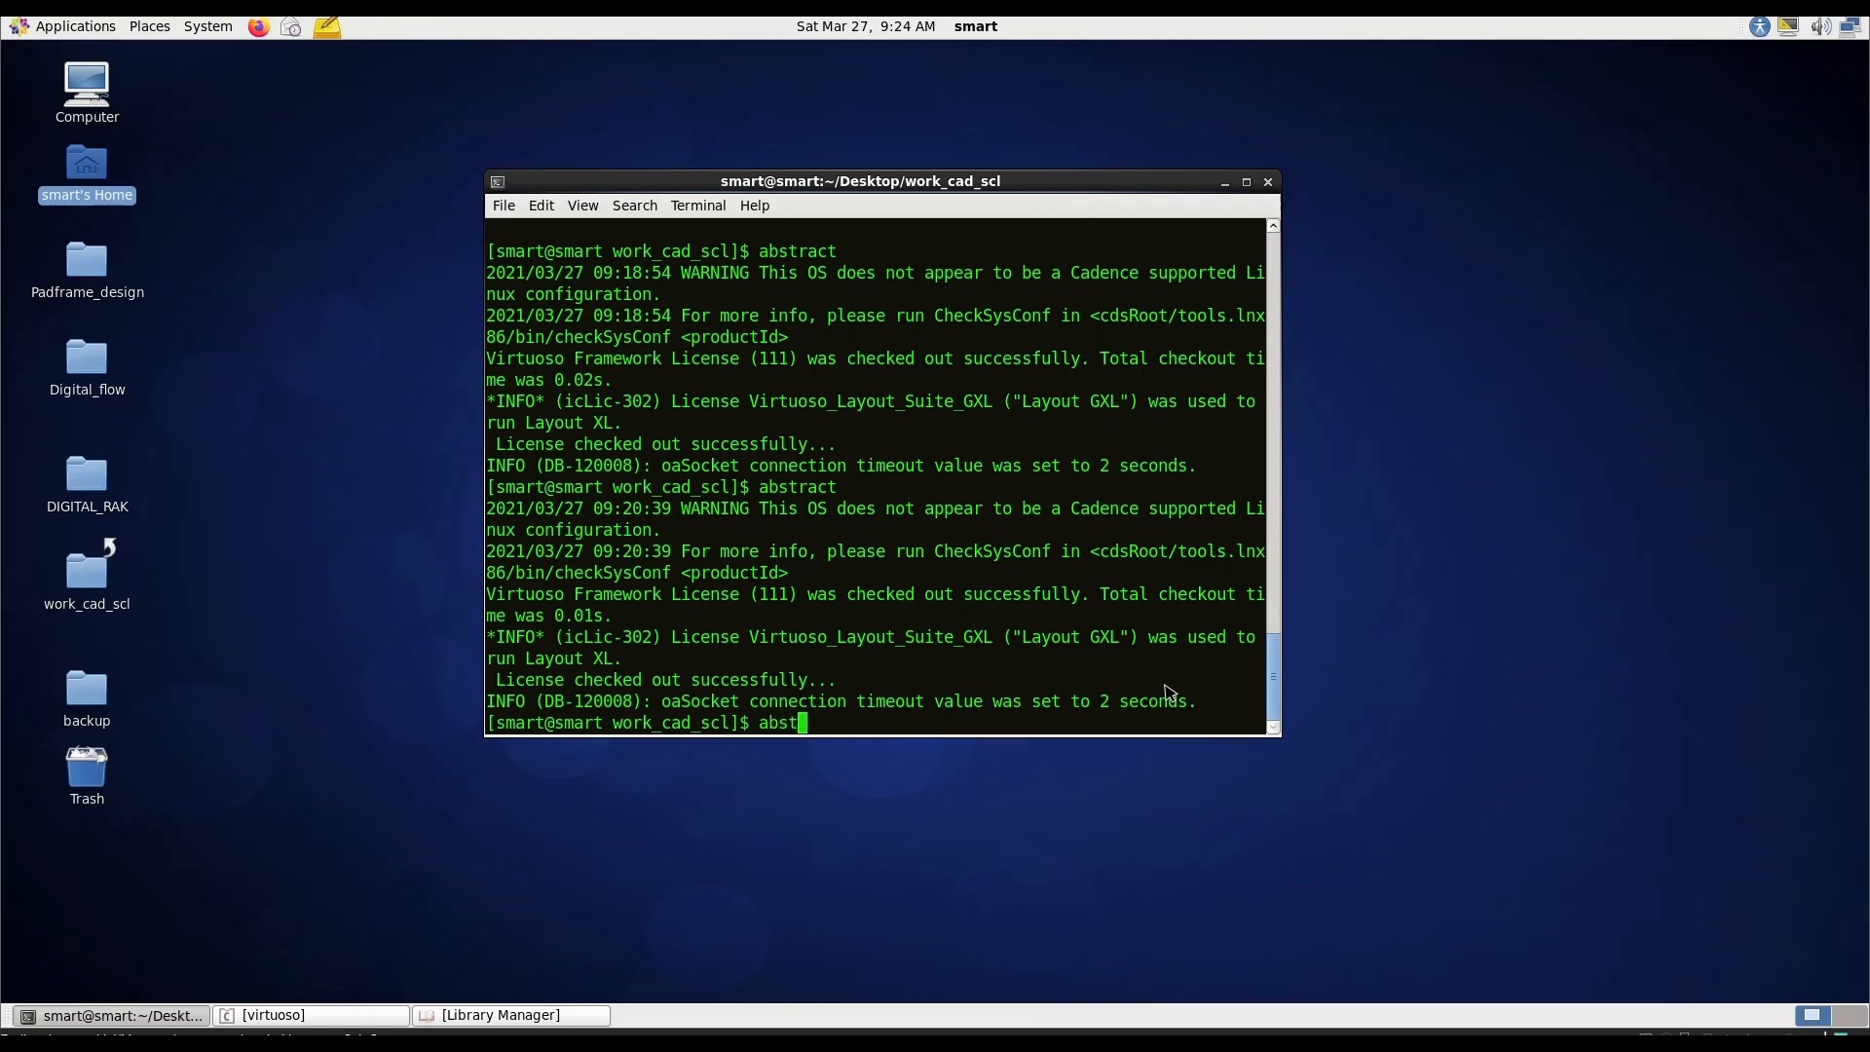
text(ract)
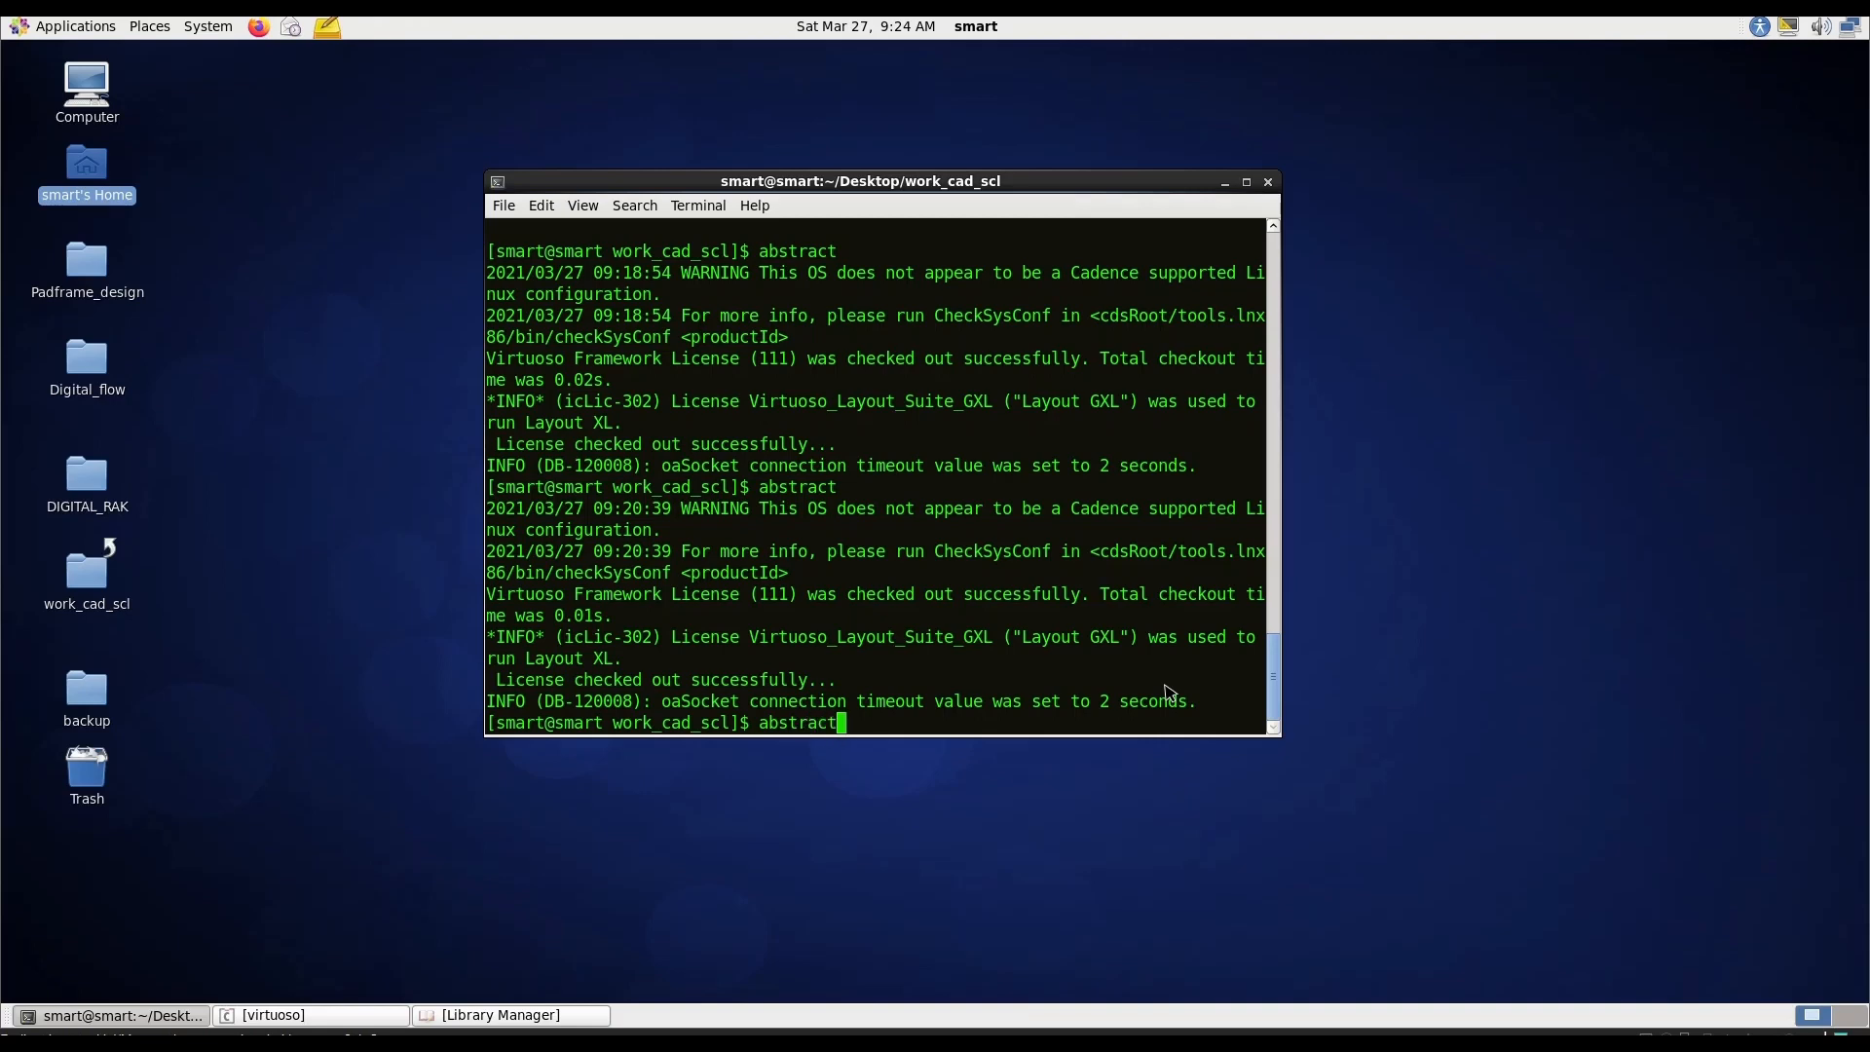
key(Return)
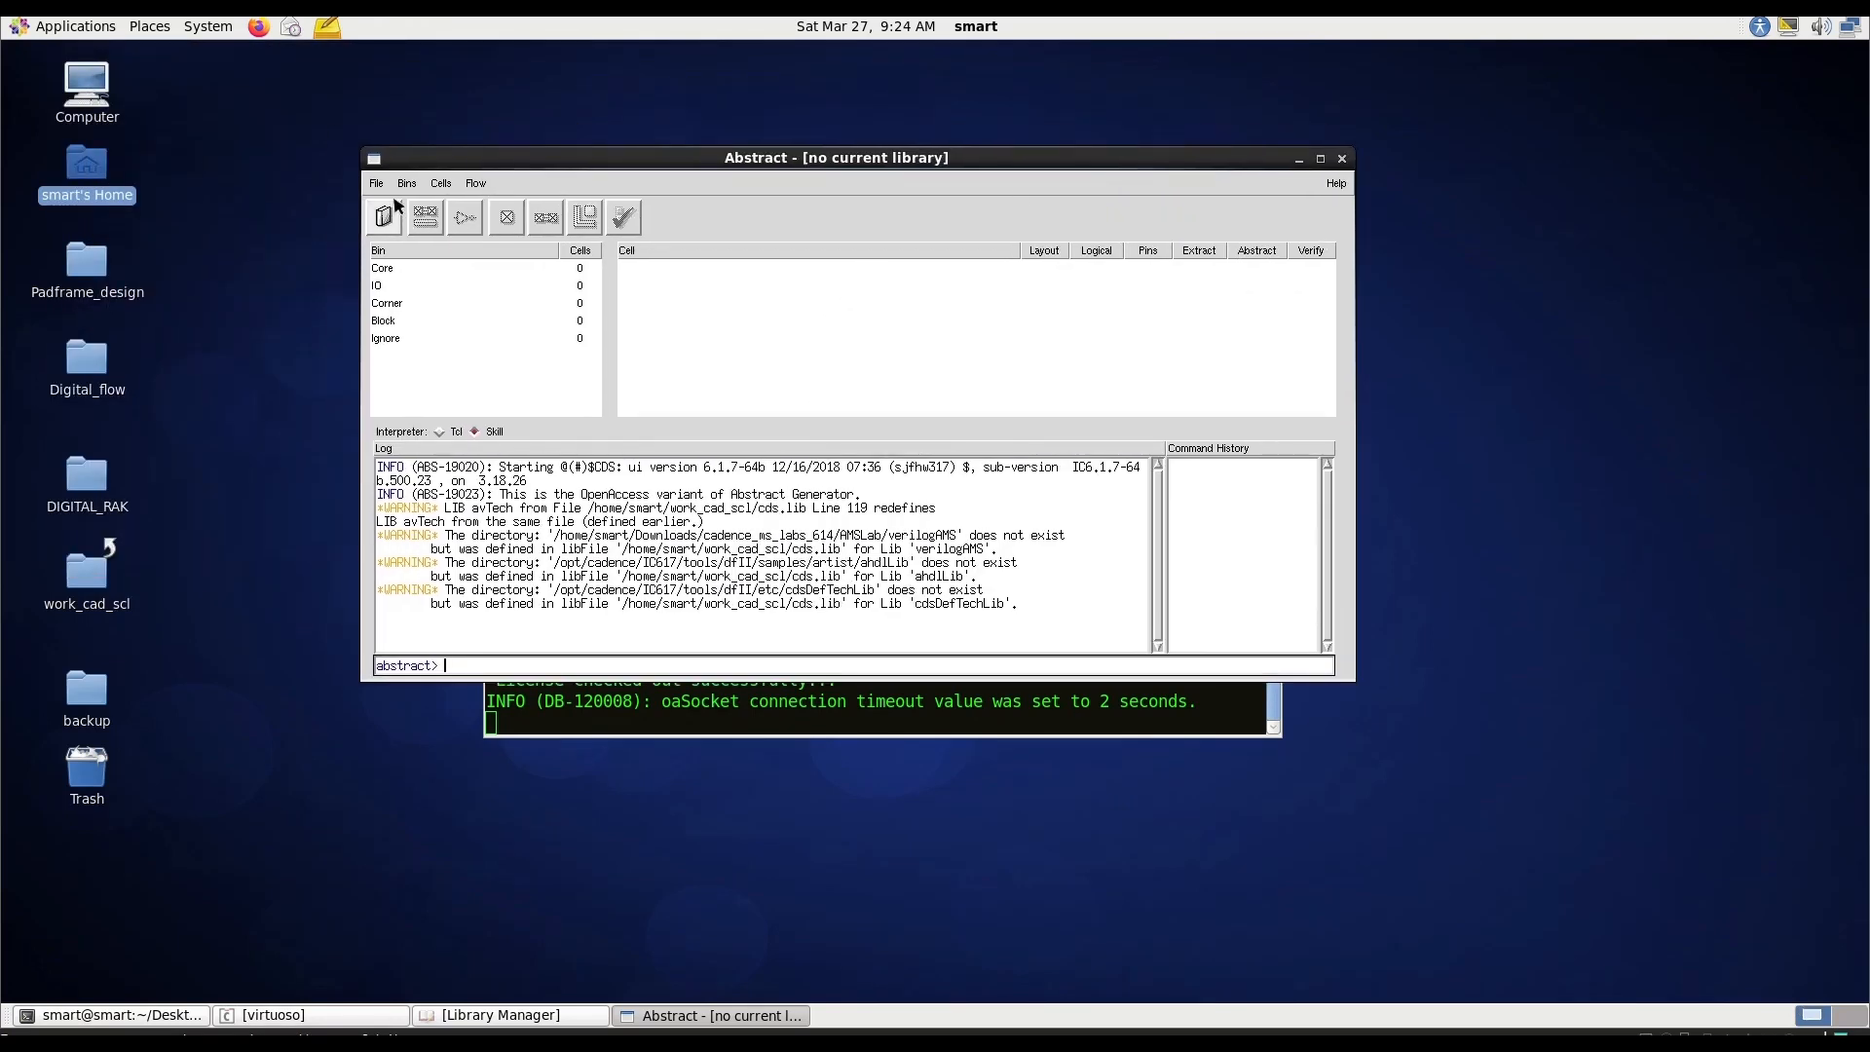
Open the Inverter_atal library so the inverter cell is listed under Core.
click(376, 182)
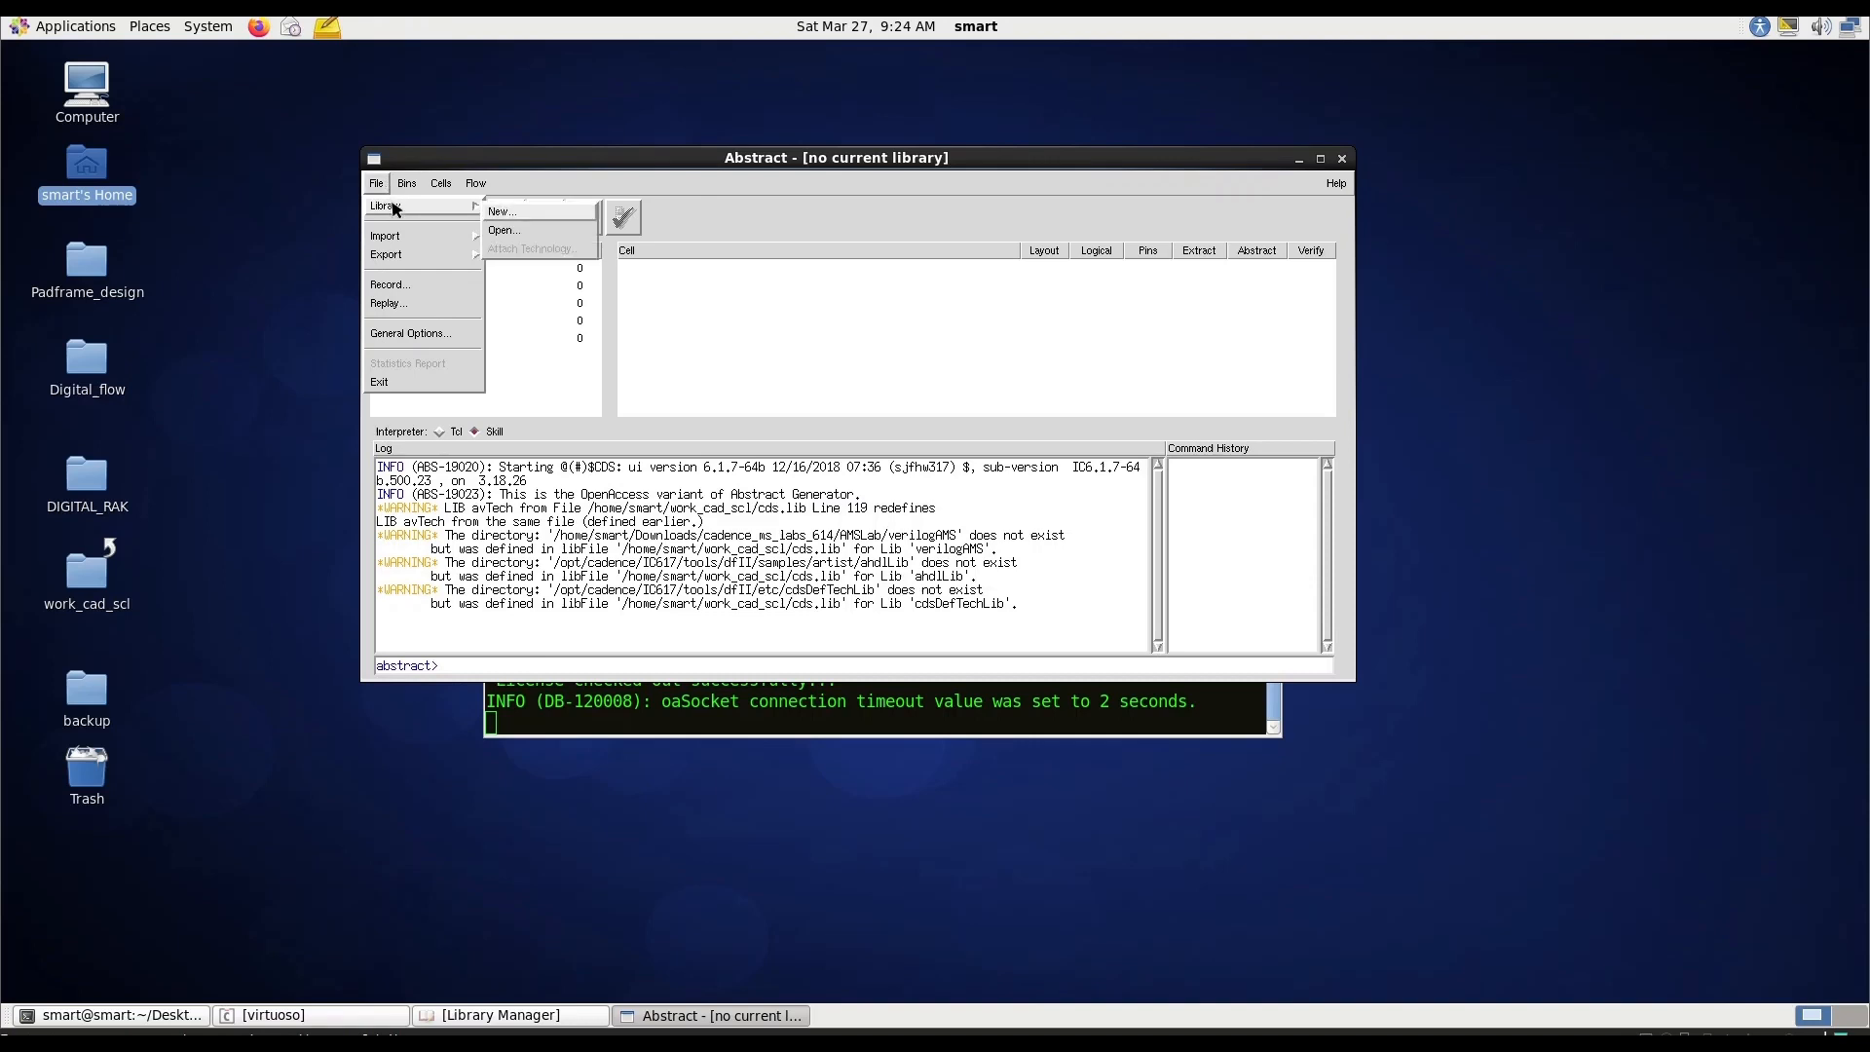
click(504, 229)
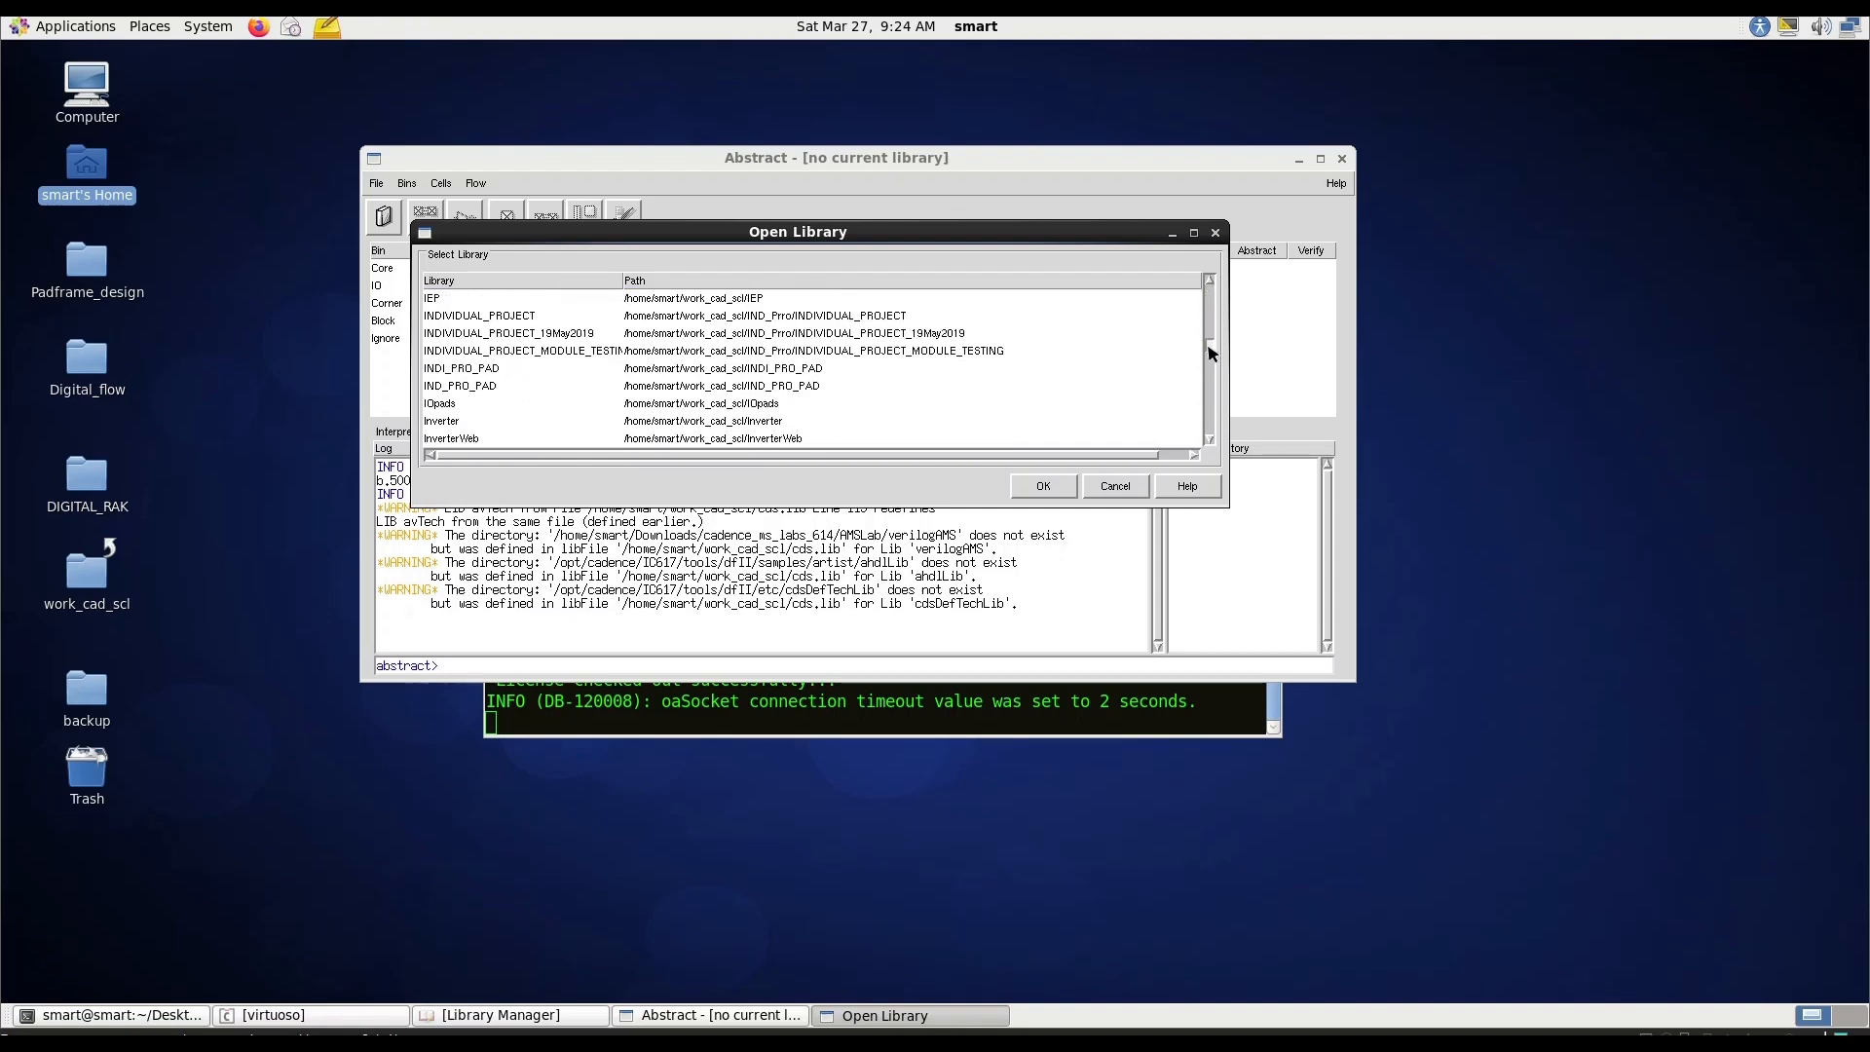
click(489, 403)
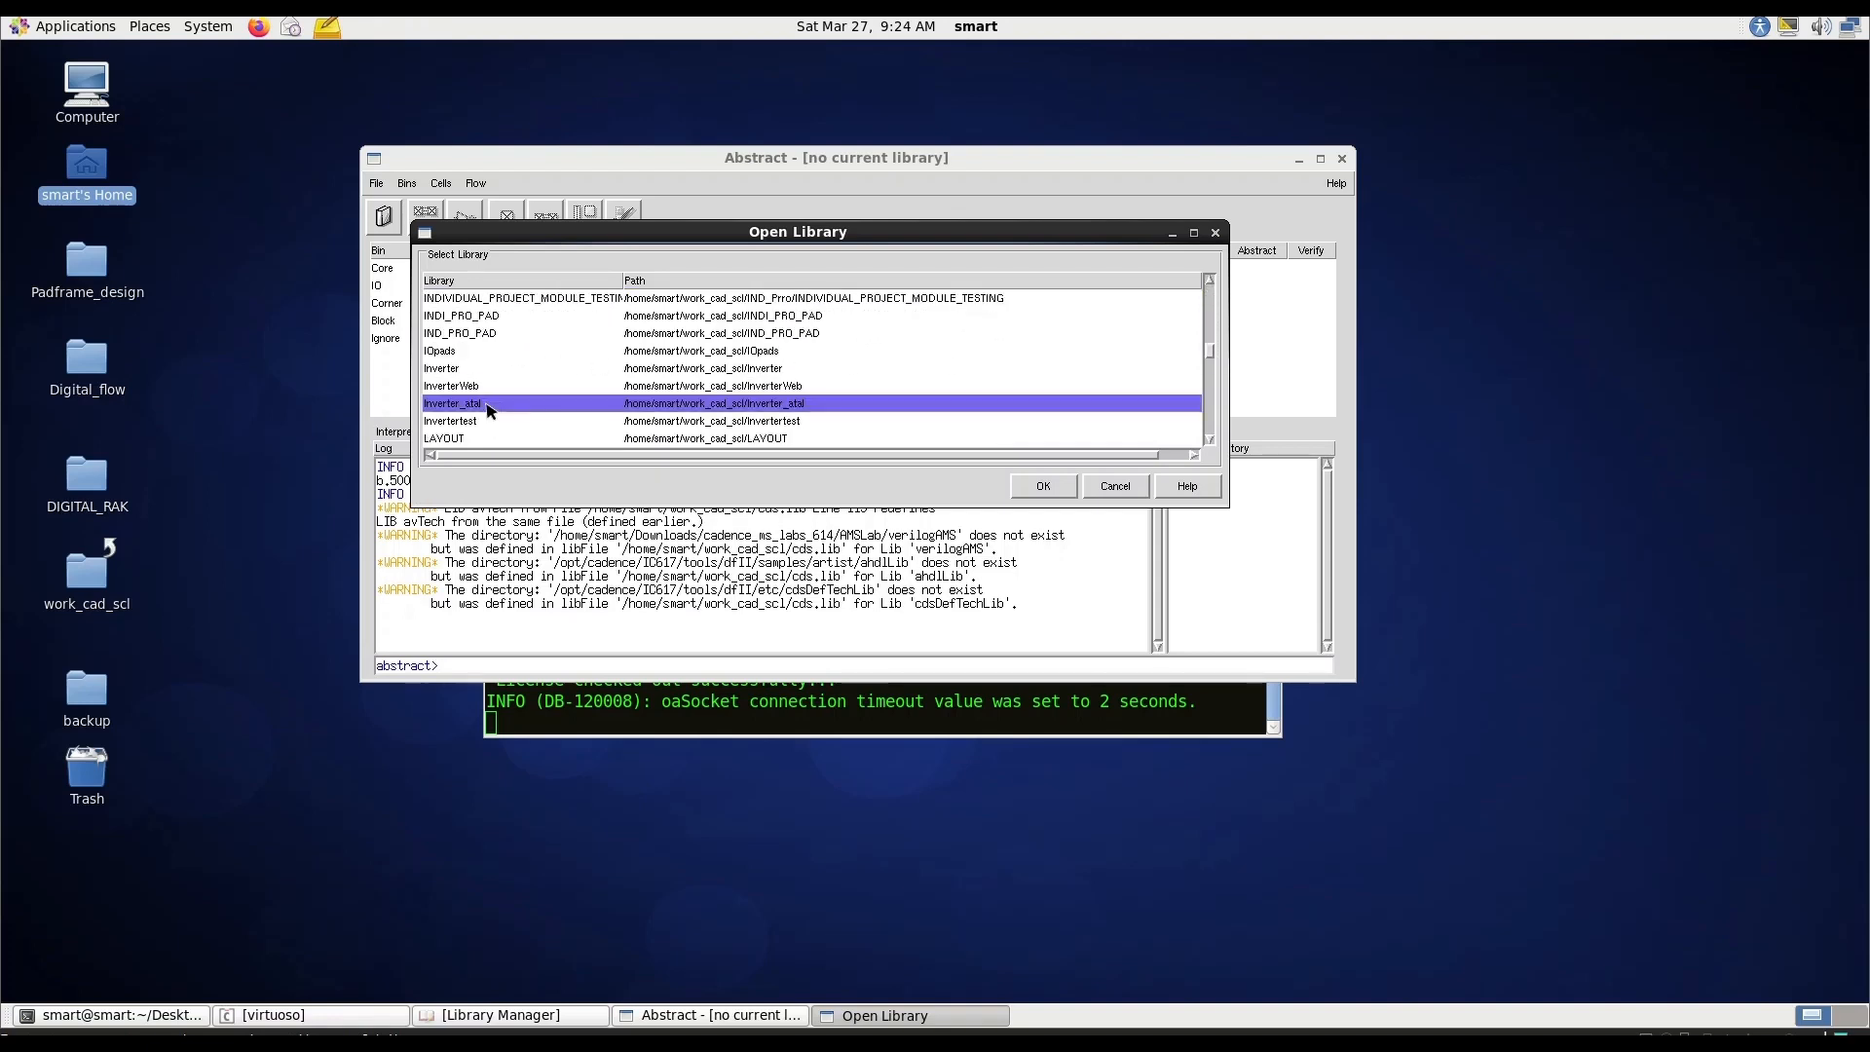
click(1039, 485)
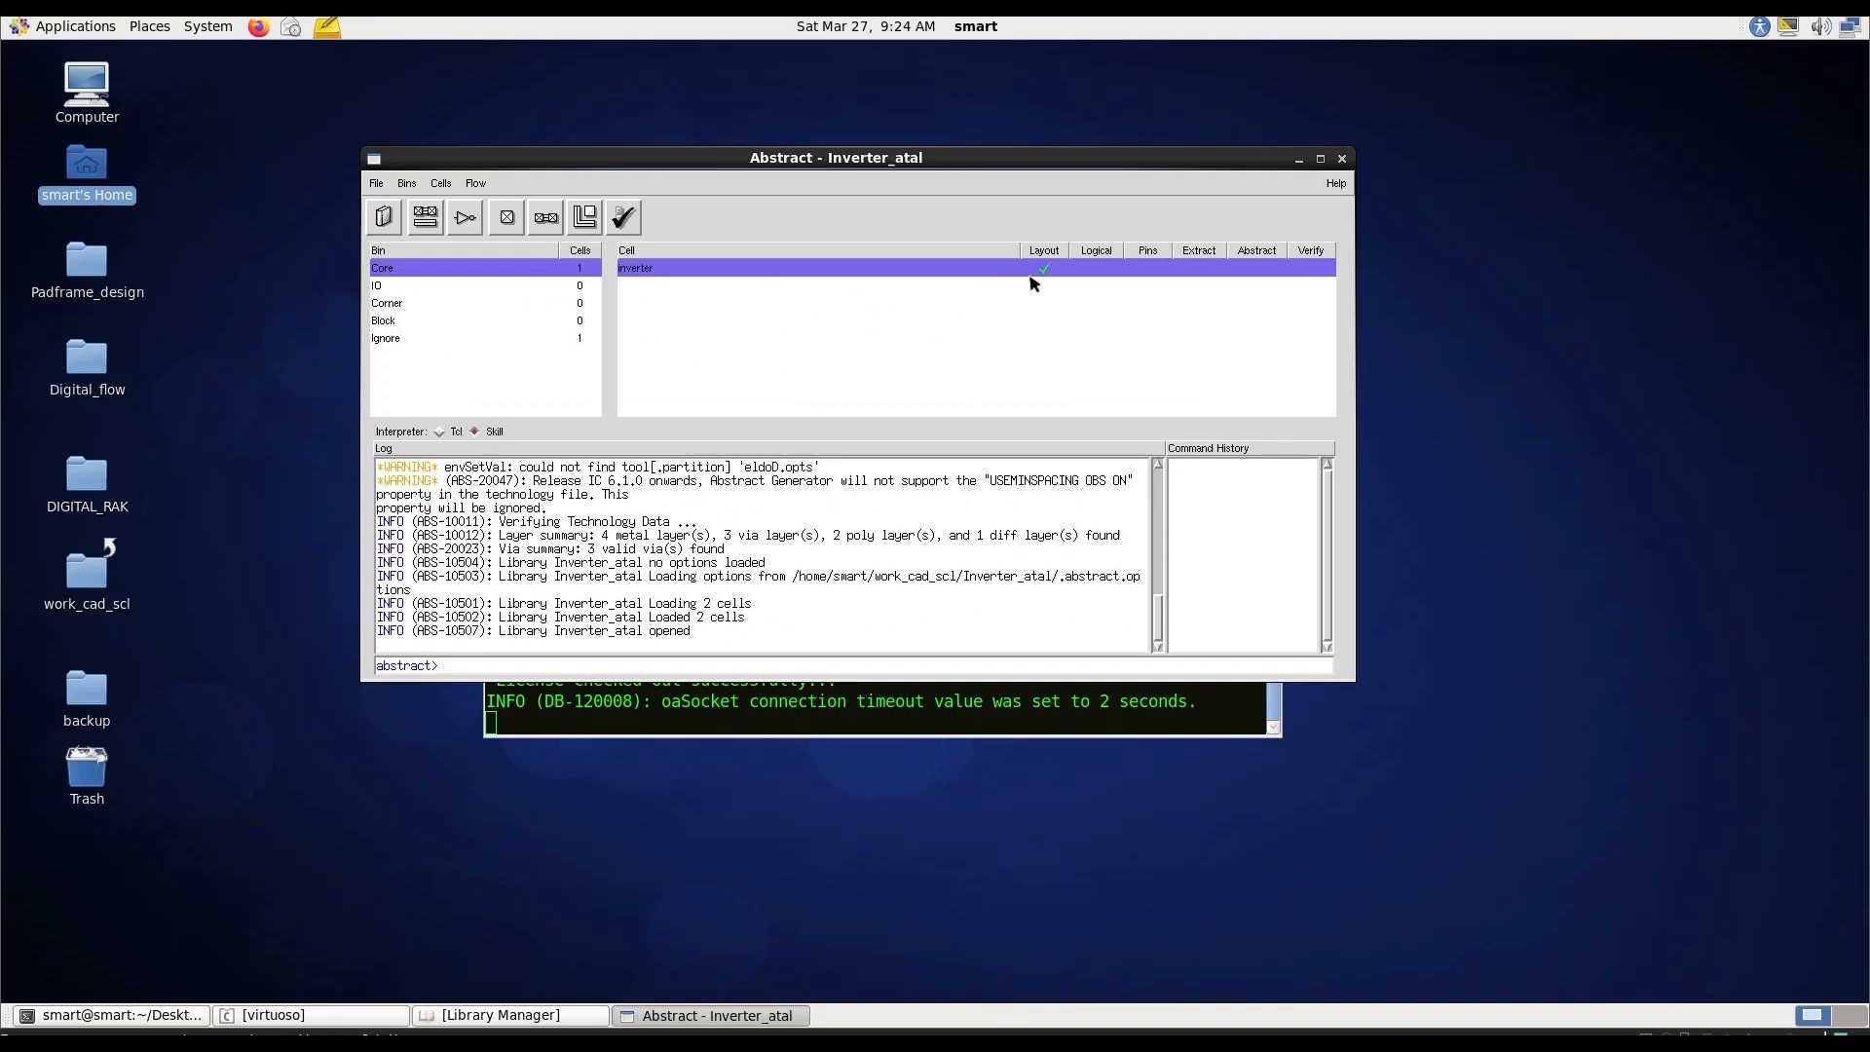
mouse_move(1031, 277)
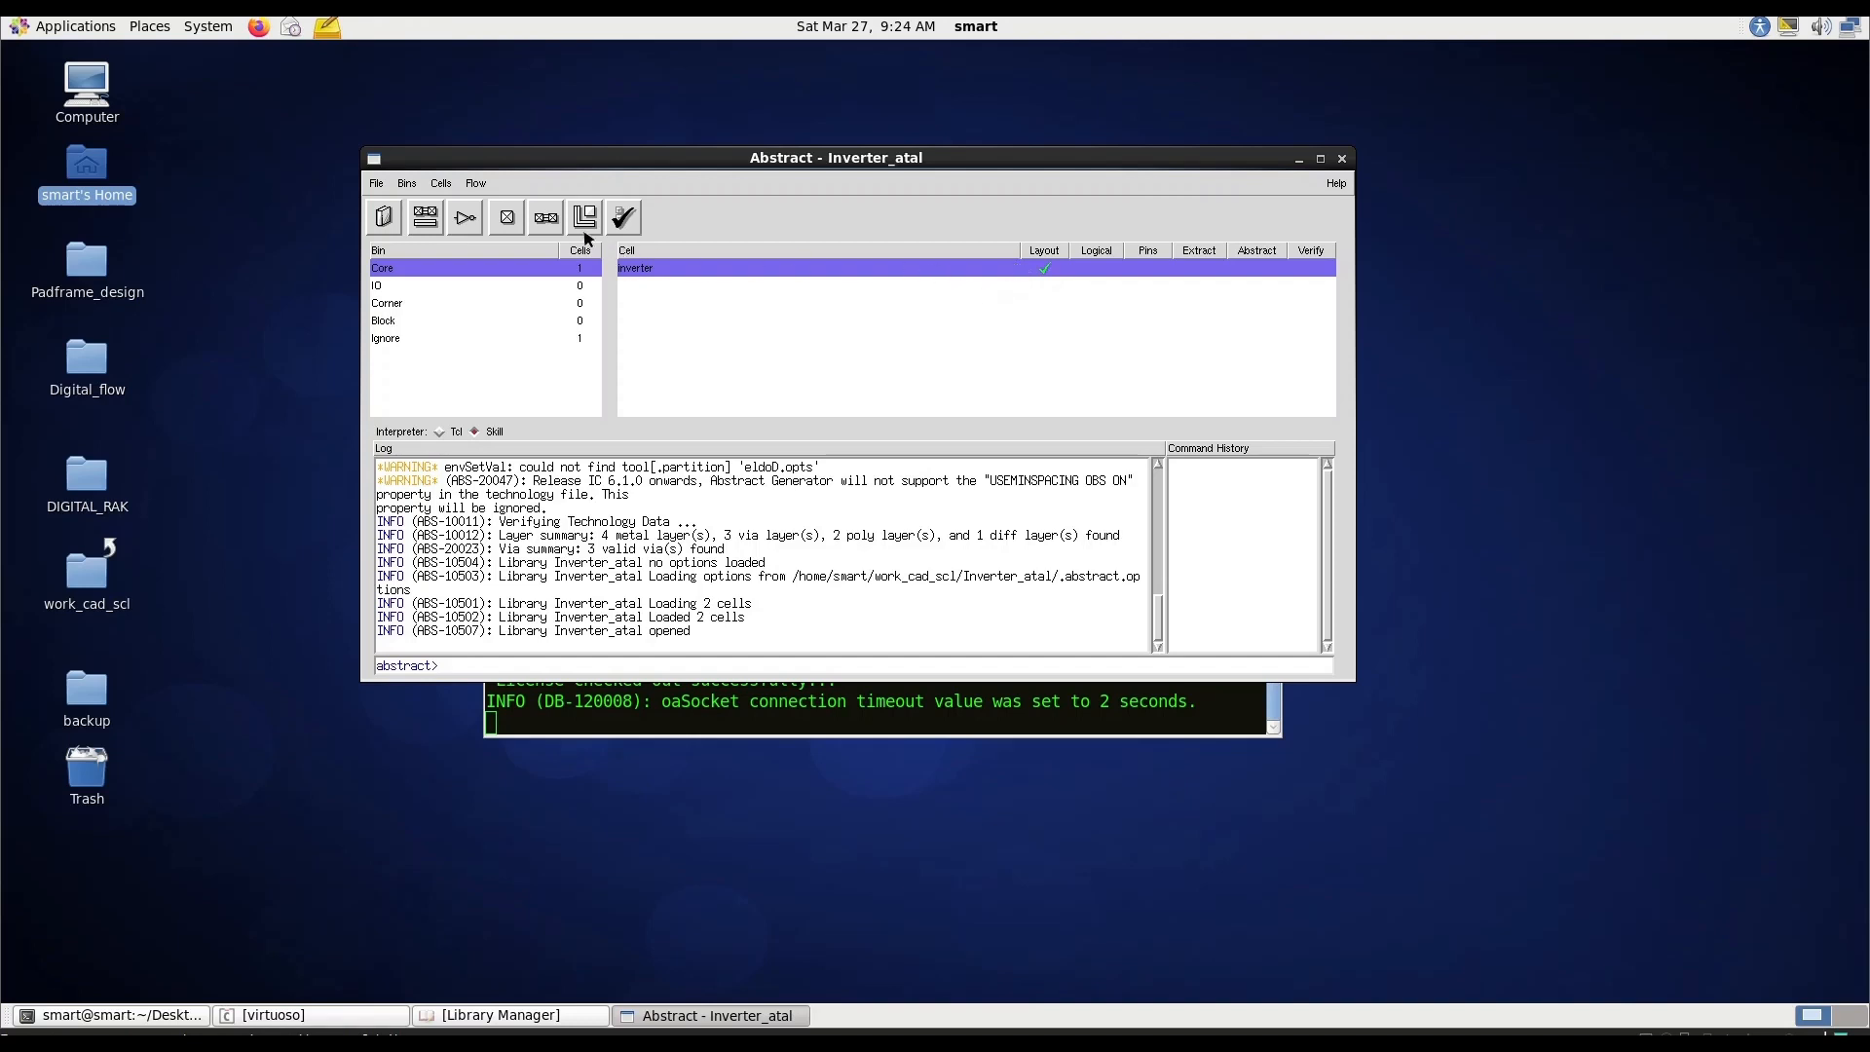
Open the Pins step dialog for the inverter and switch to the Library Manager.
click(475, 182)
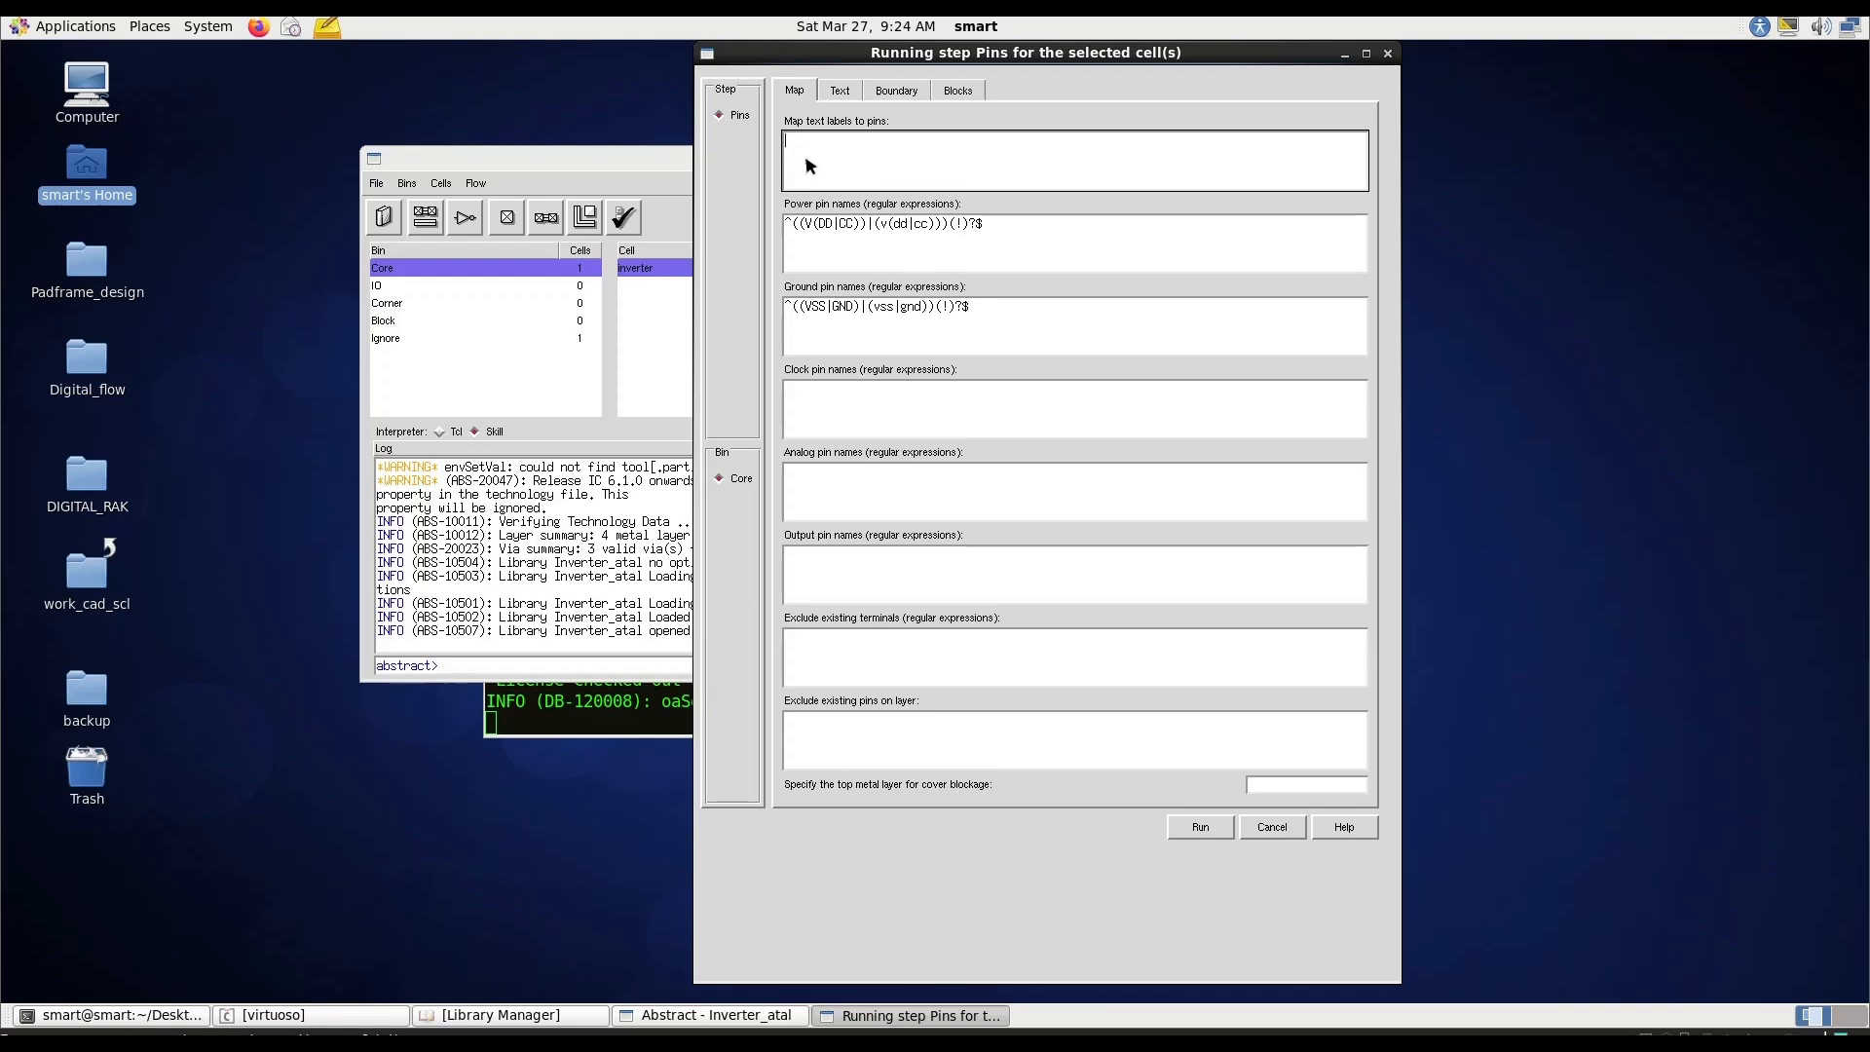
mouse_move(546, 1003)
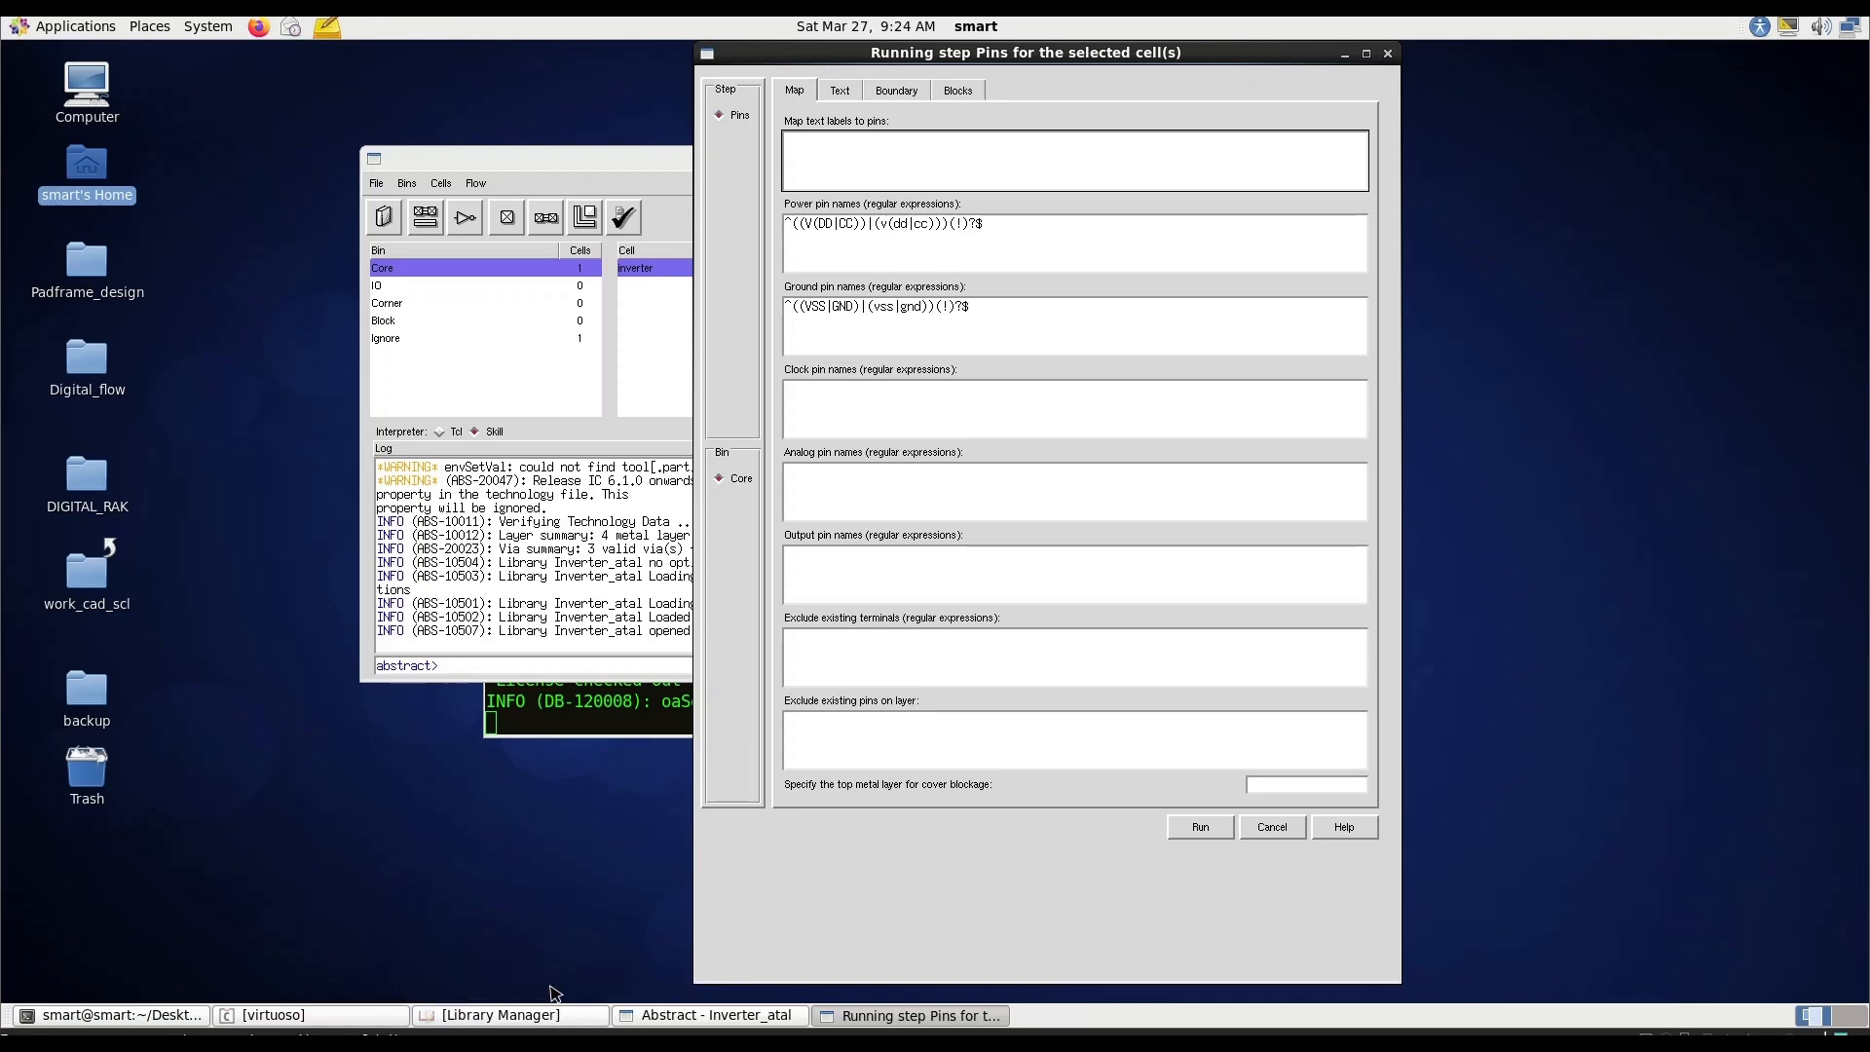
click(494, 1015)
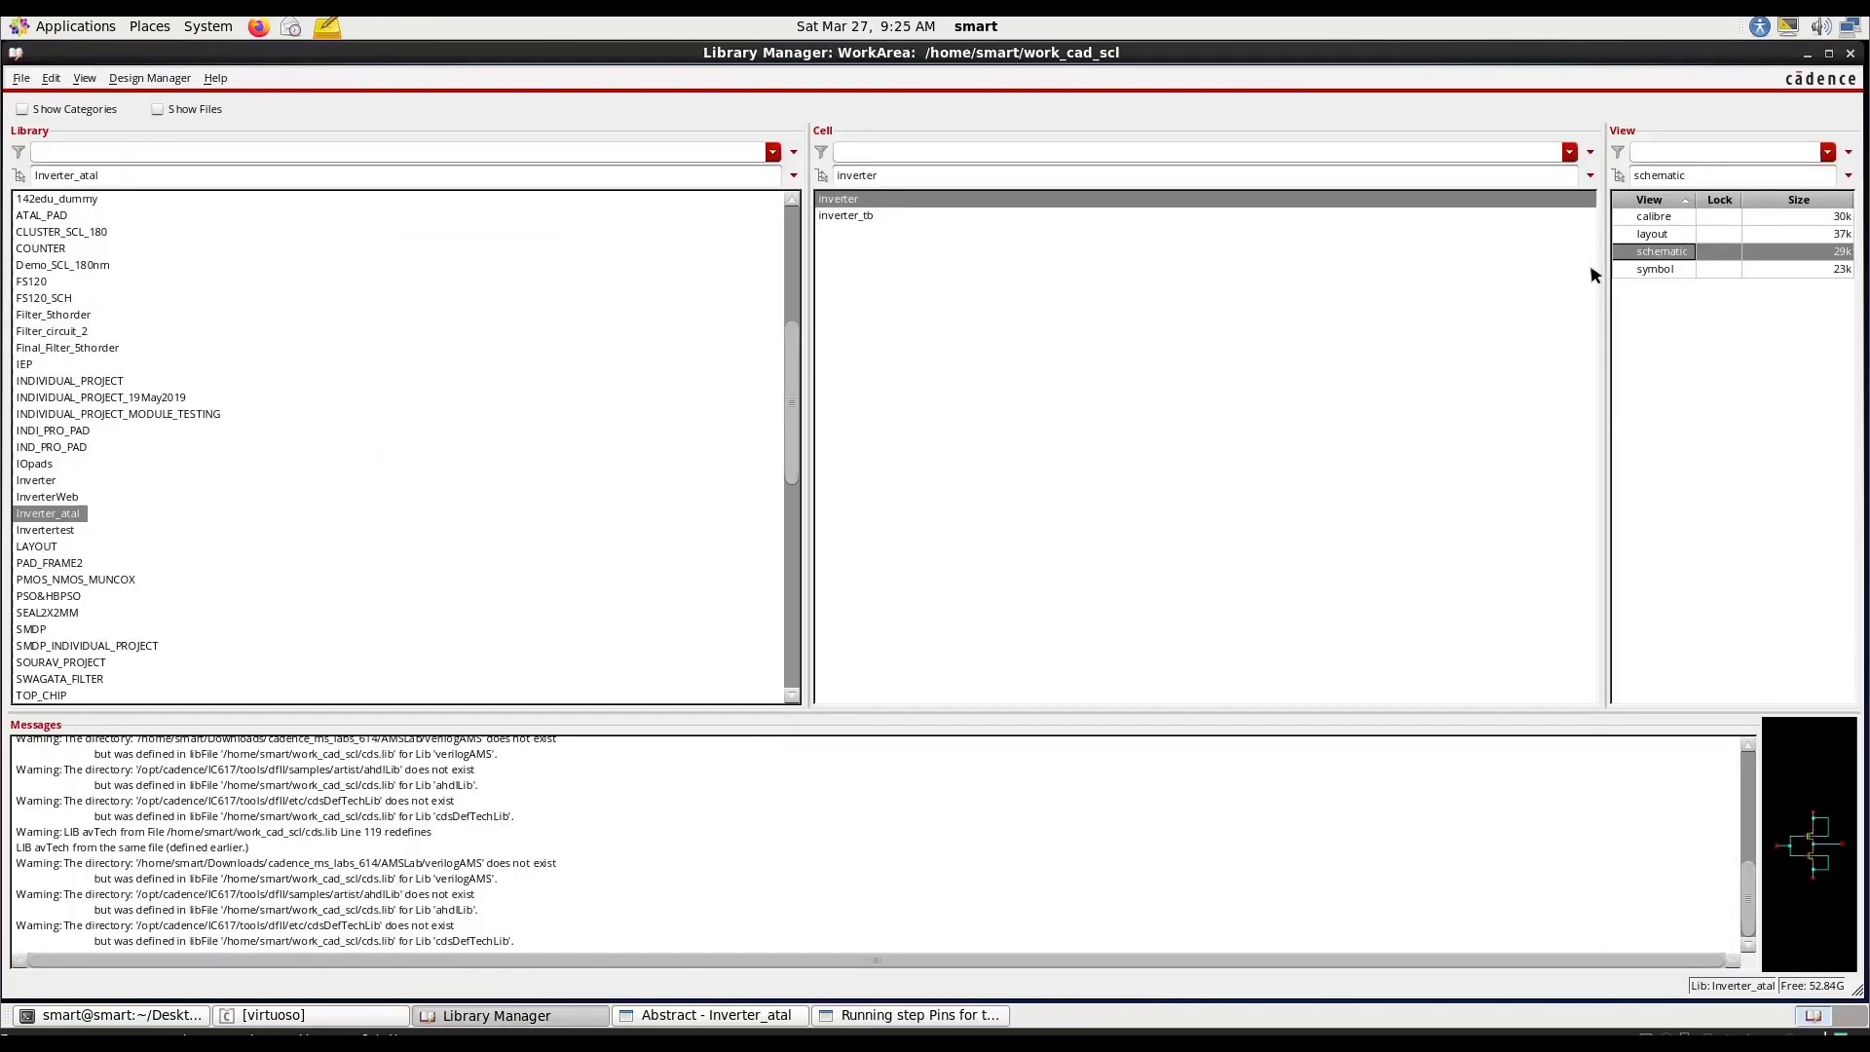
Open the inverter layout view with Layout XL, then return to the Pins dialog.
right_click(1651, 232)
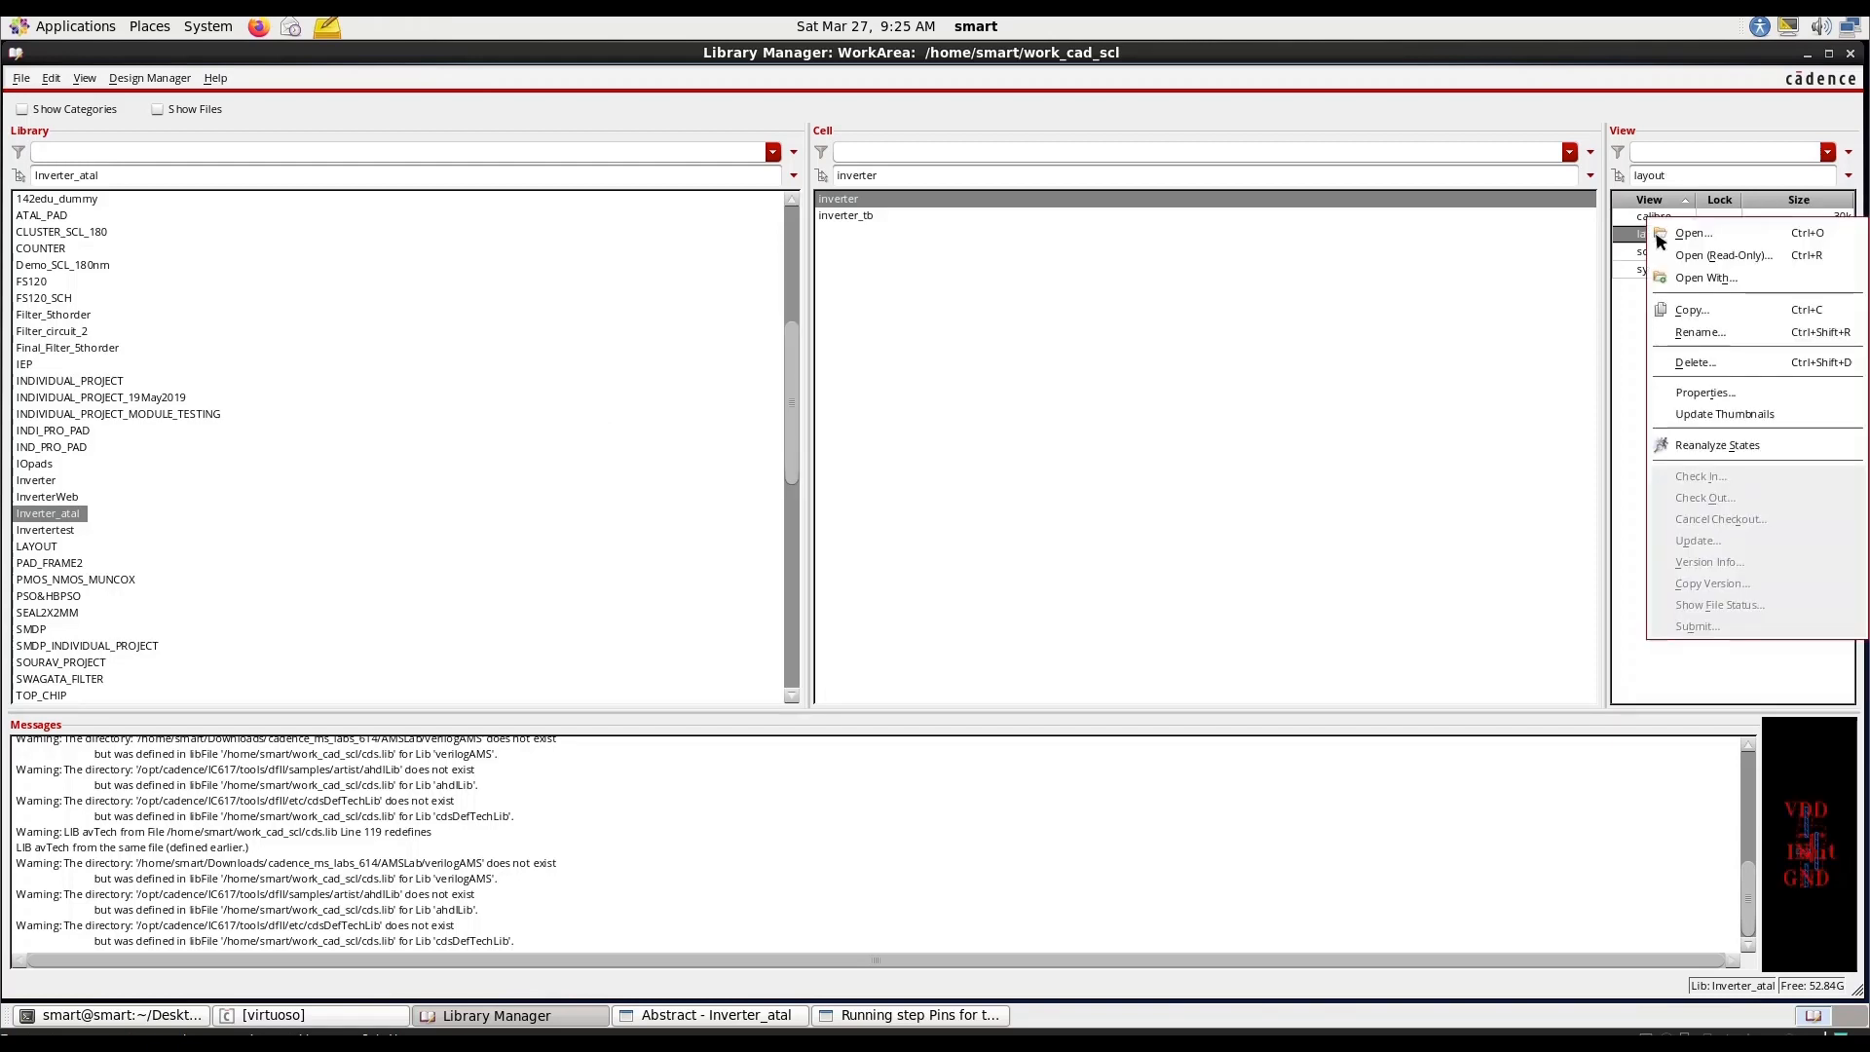
click(1691, 233)
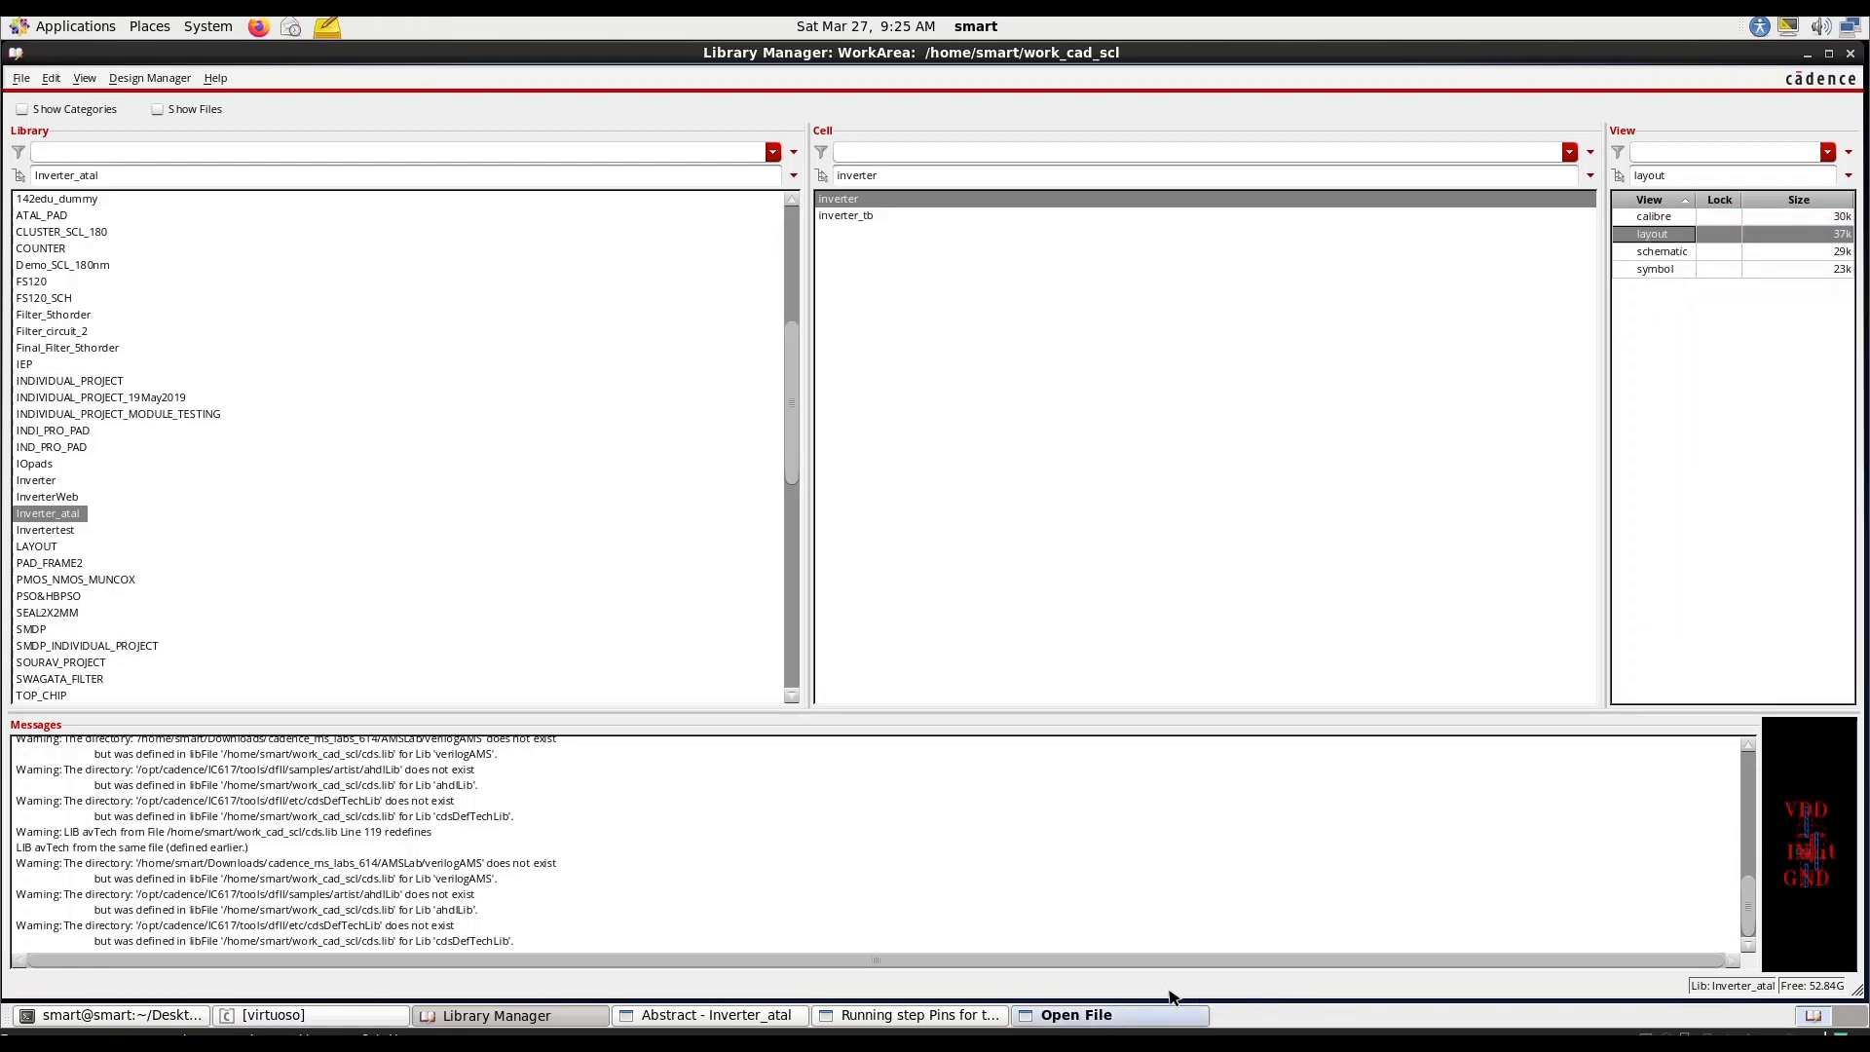
click(561, 383)
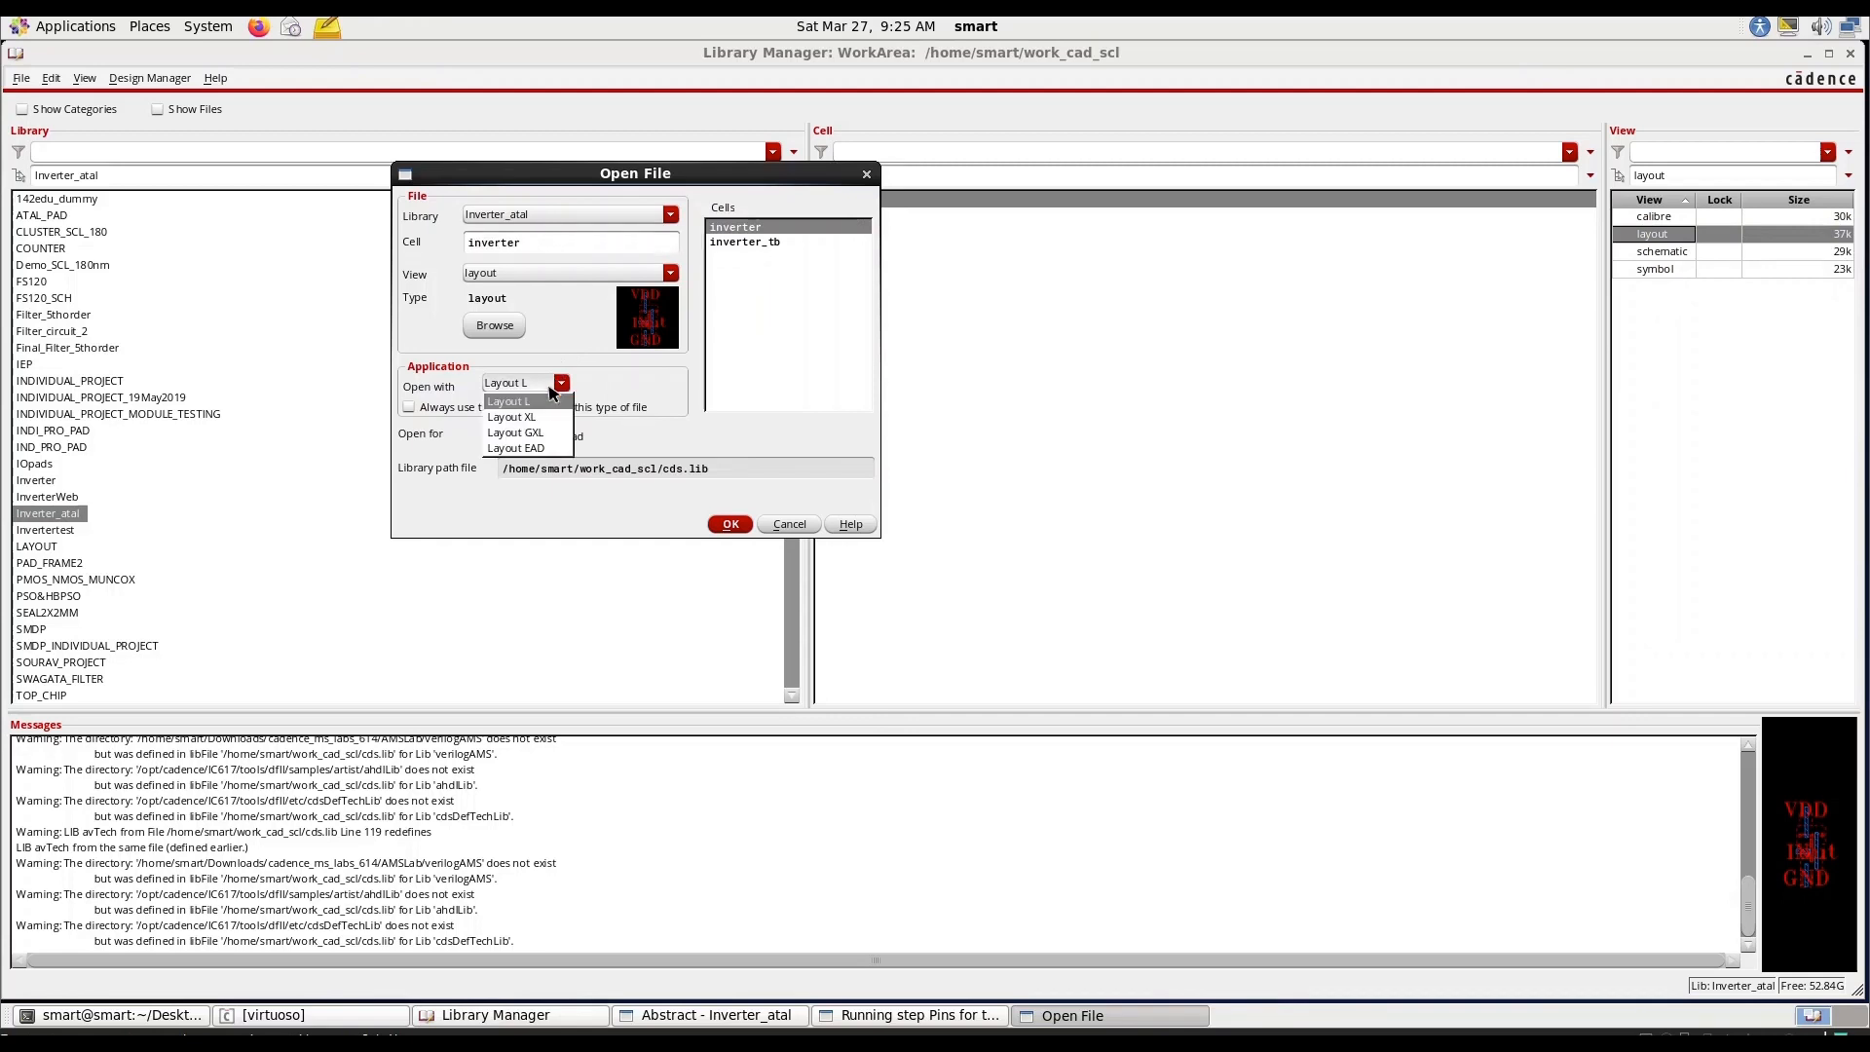
click(729, 524)
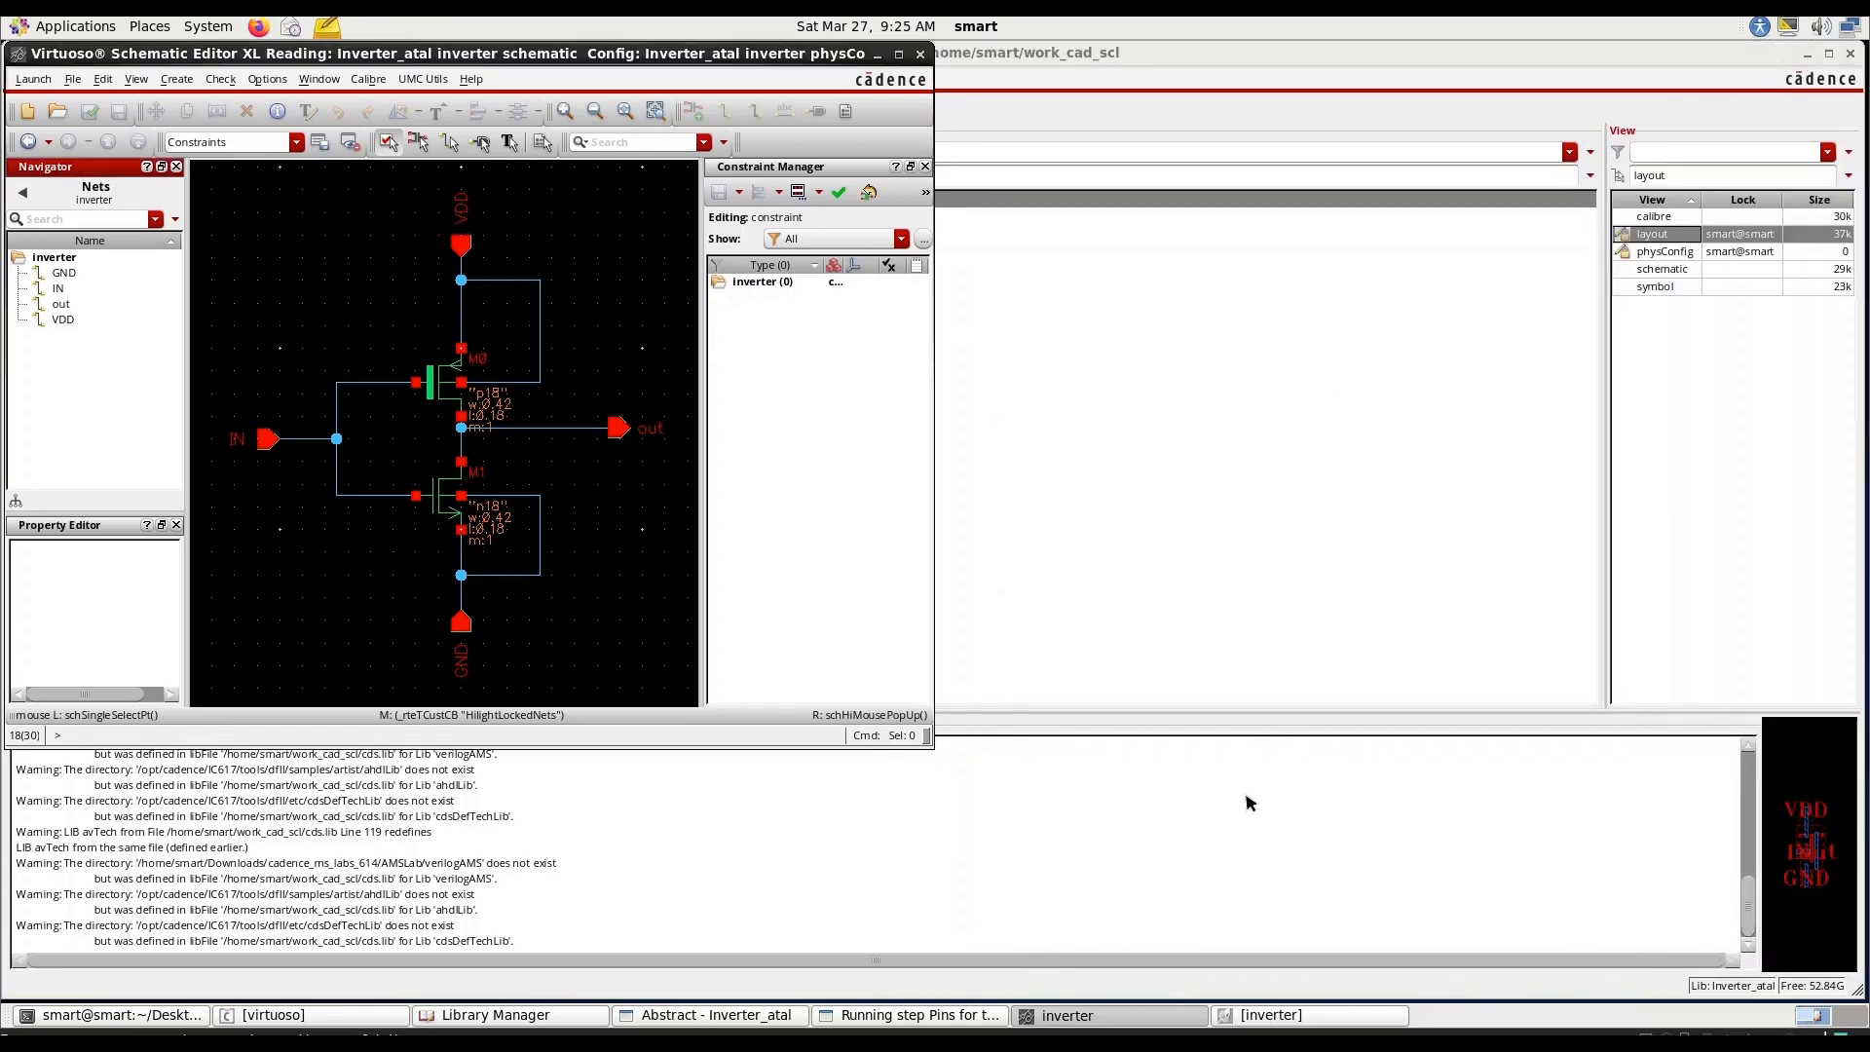
click(712, 1015)
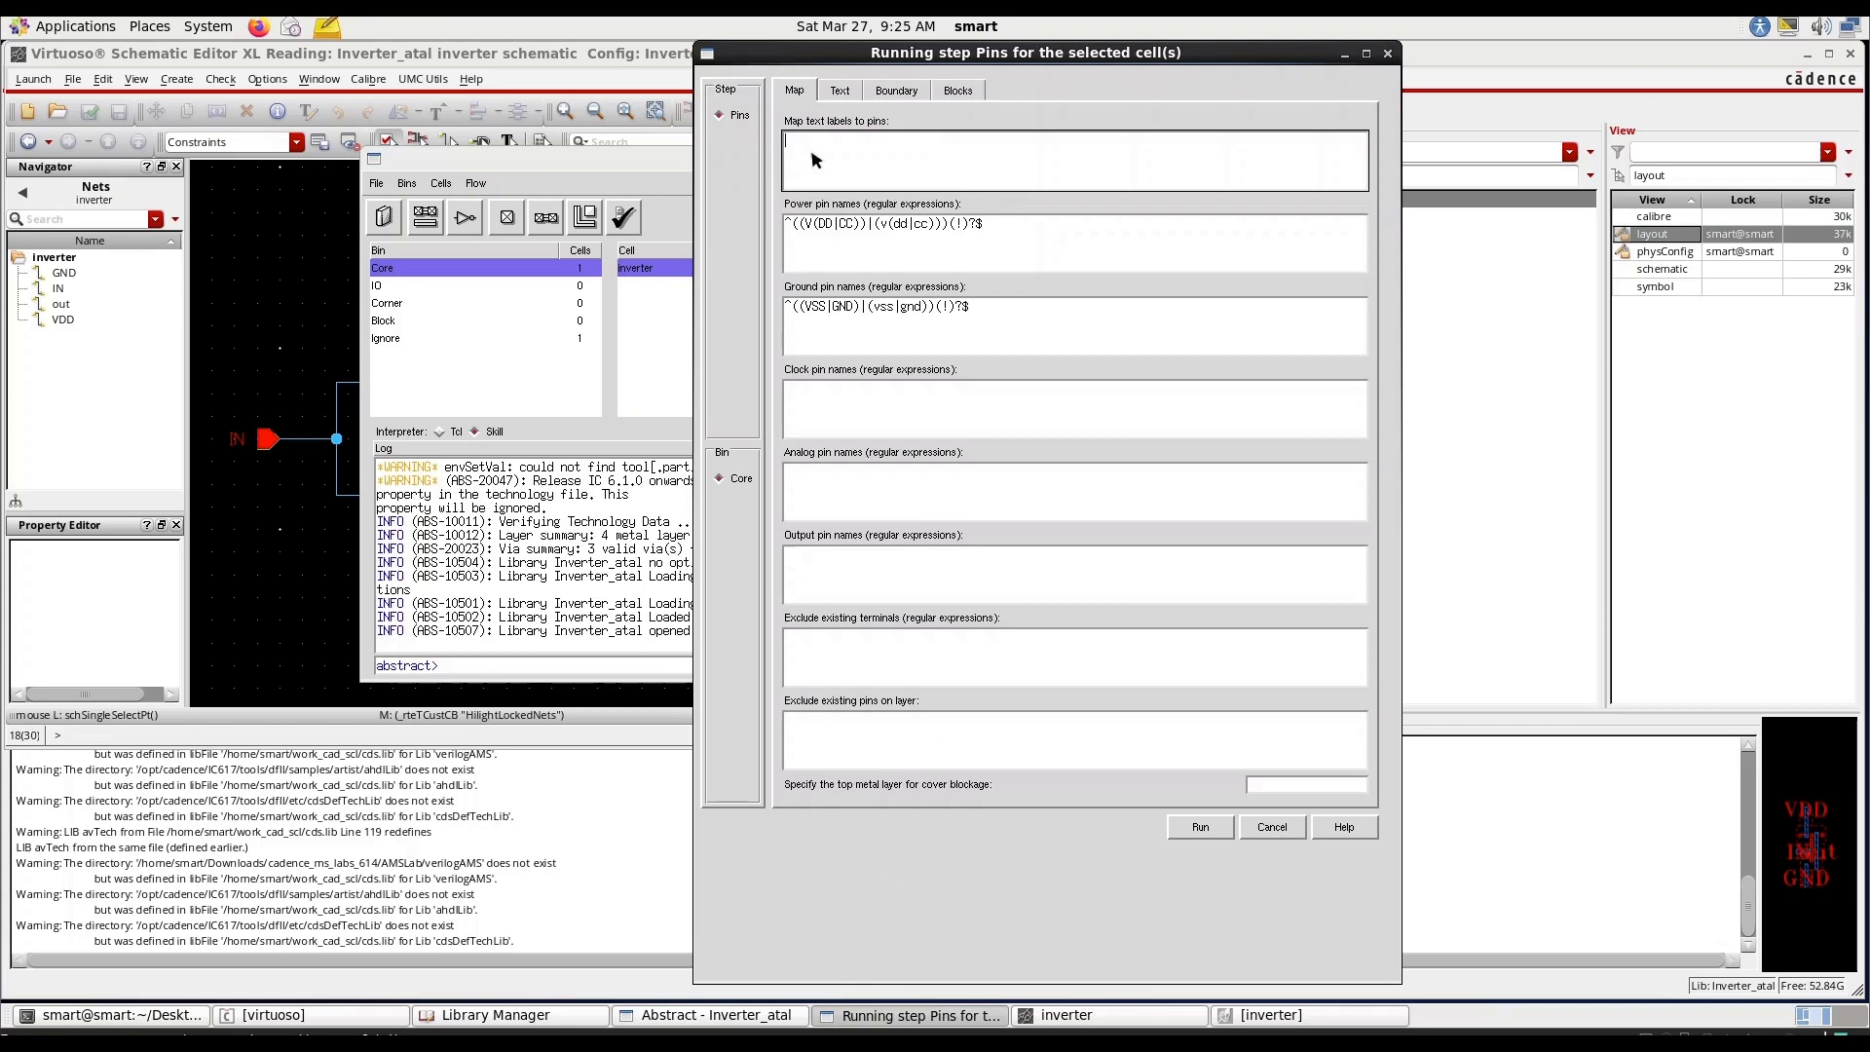
Enter 'out' as the output pin name and run the Pins step to create GND, IN, VDD and out pins.
text(()
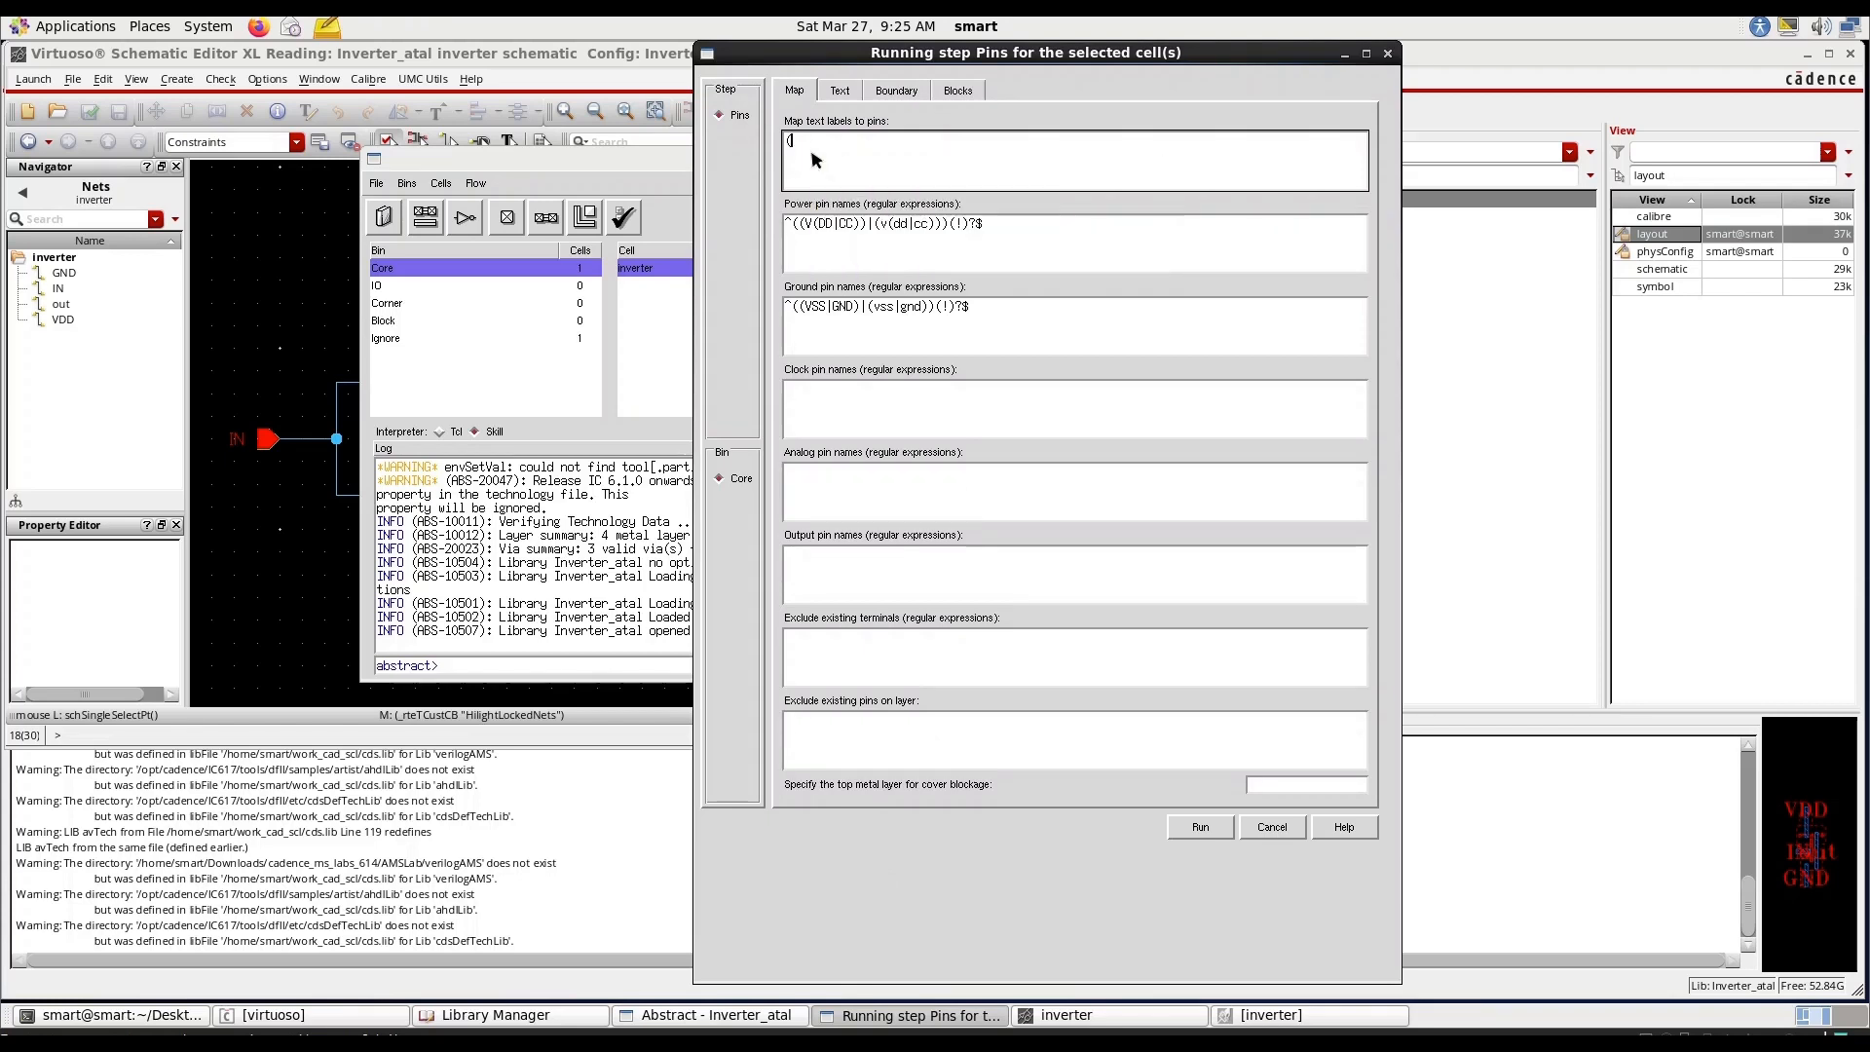
text())
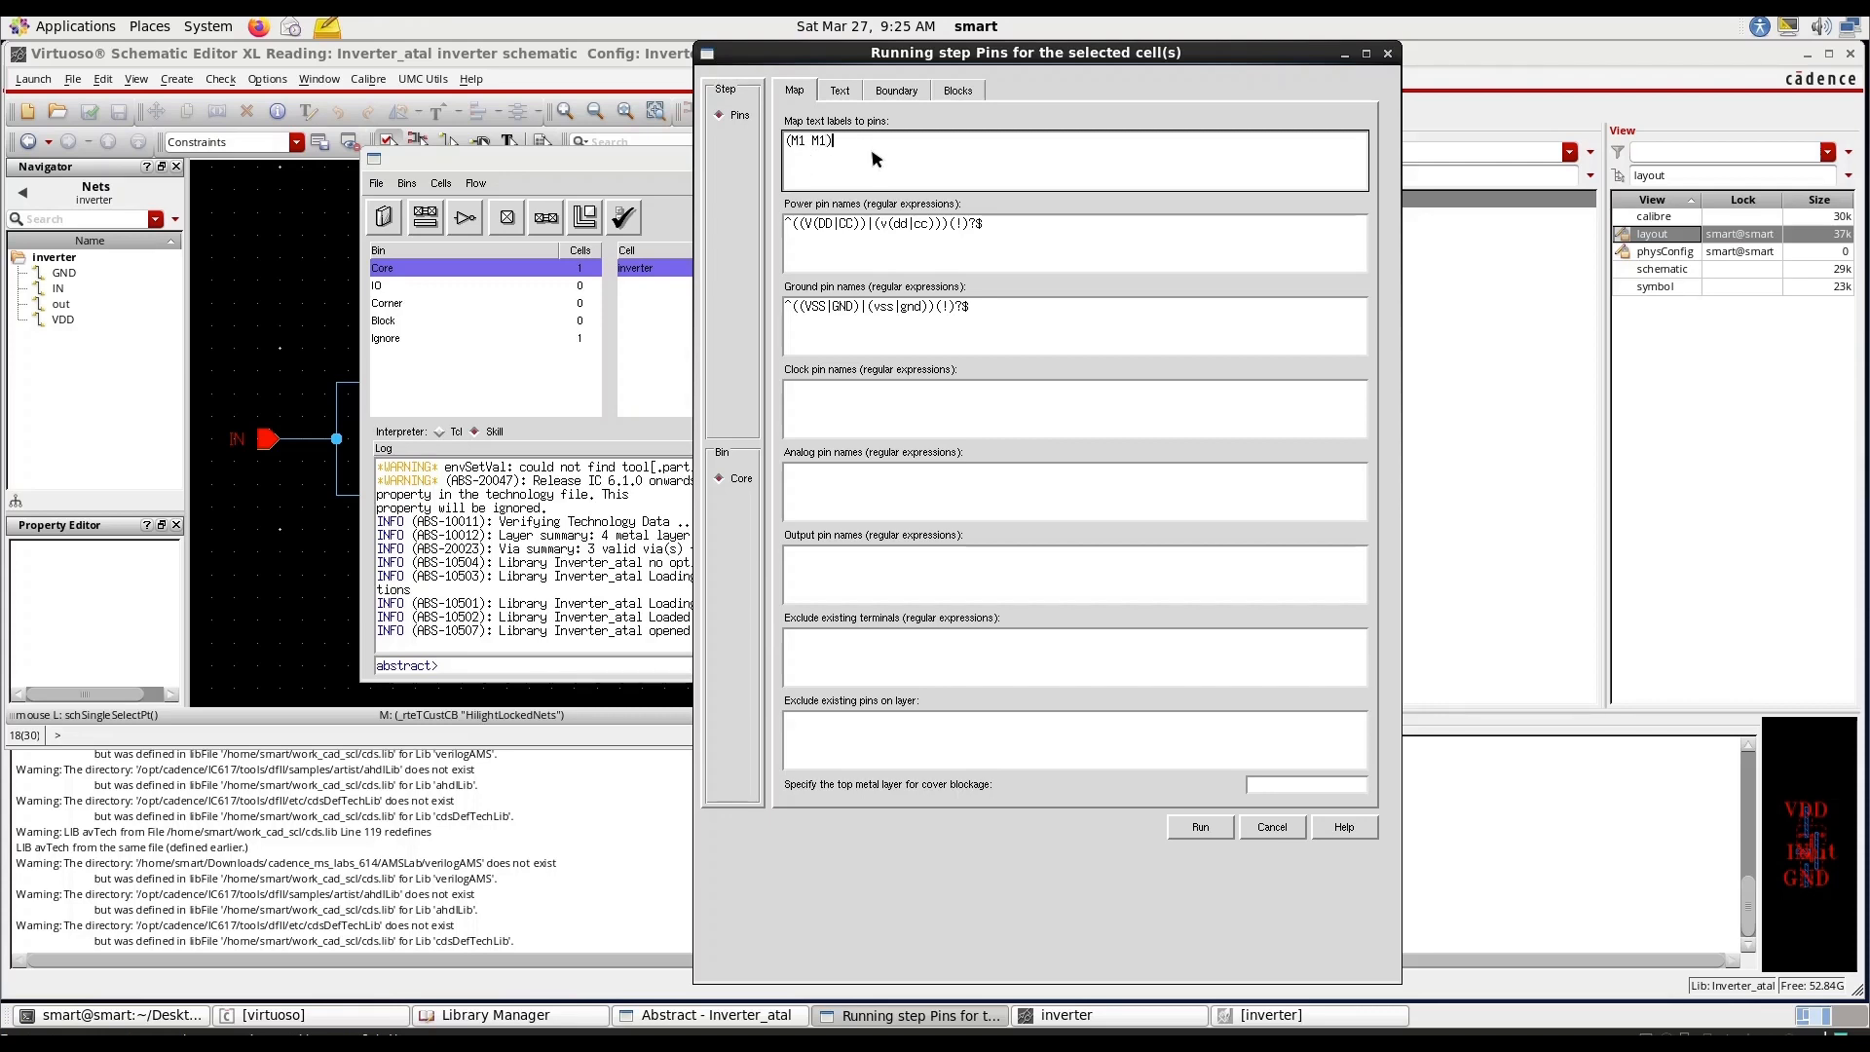
click(1069, 574)
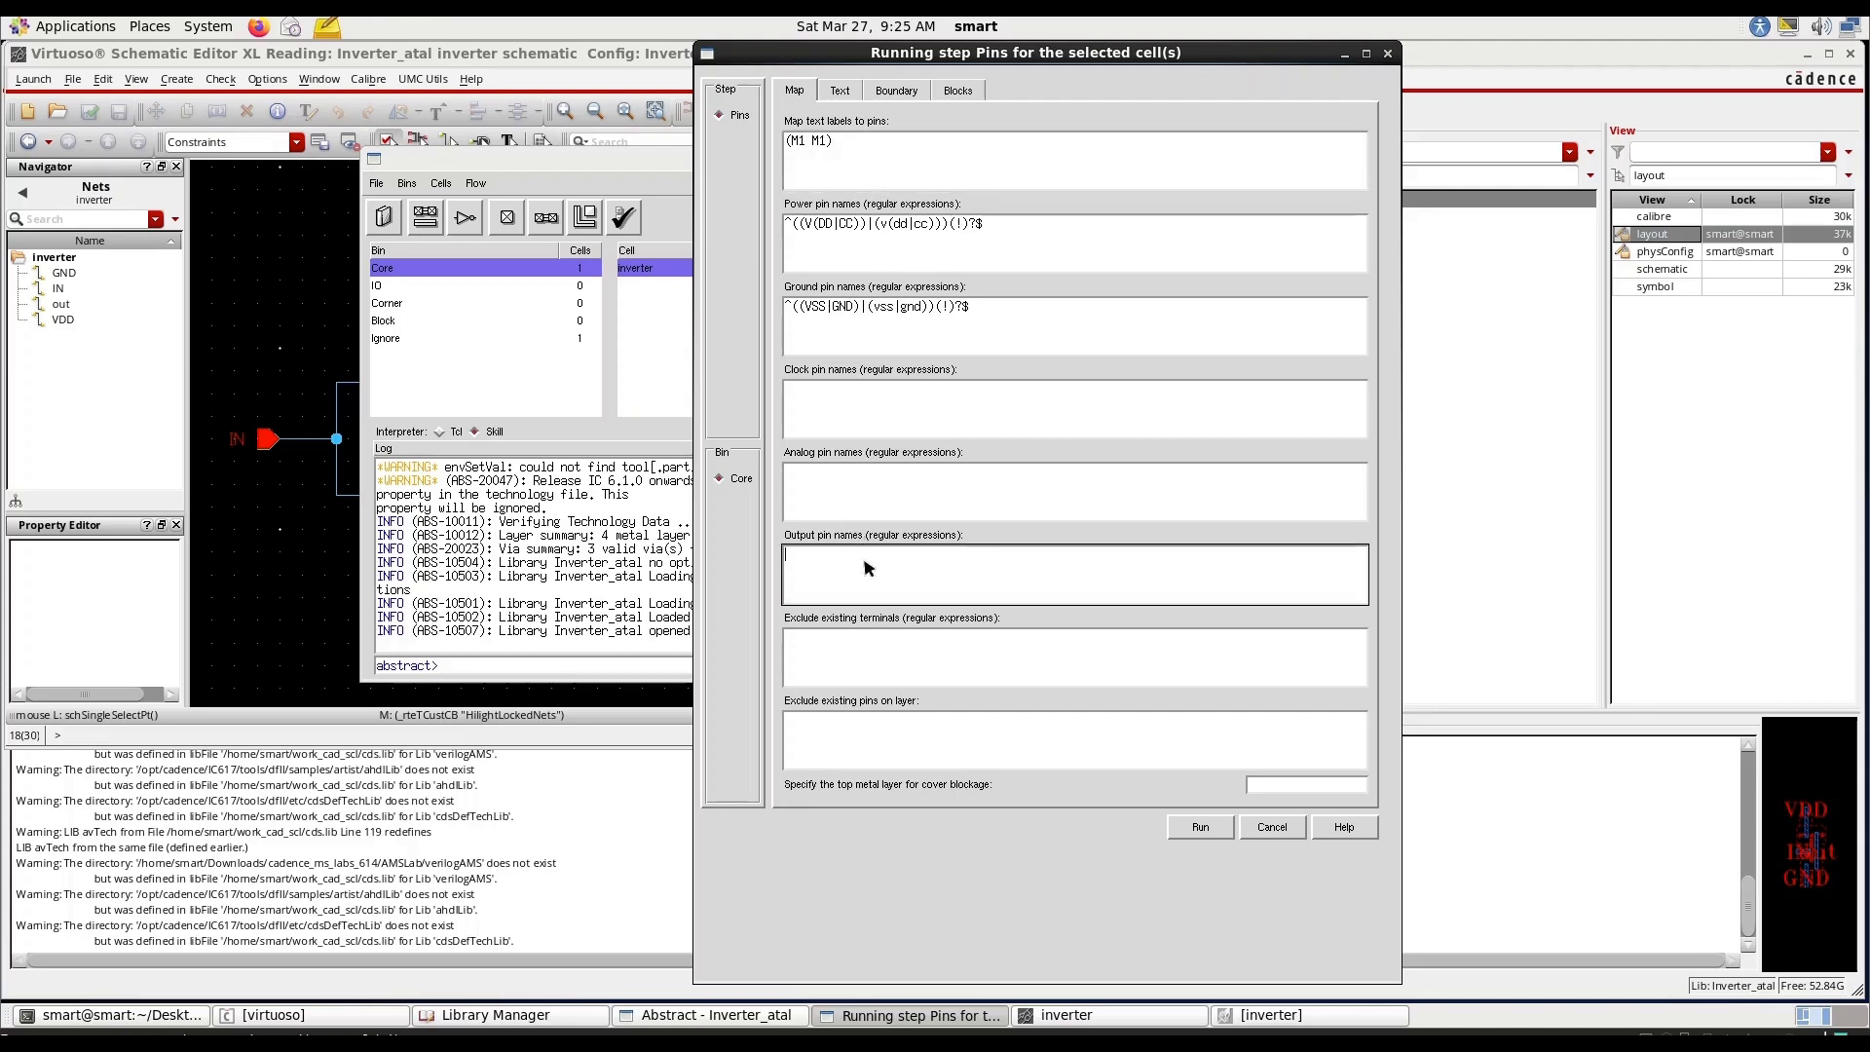
text(out)
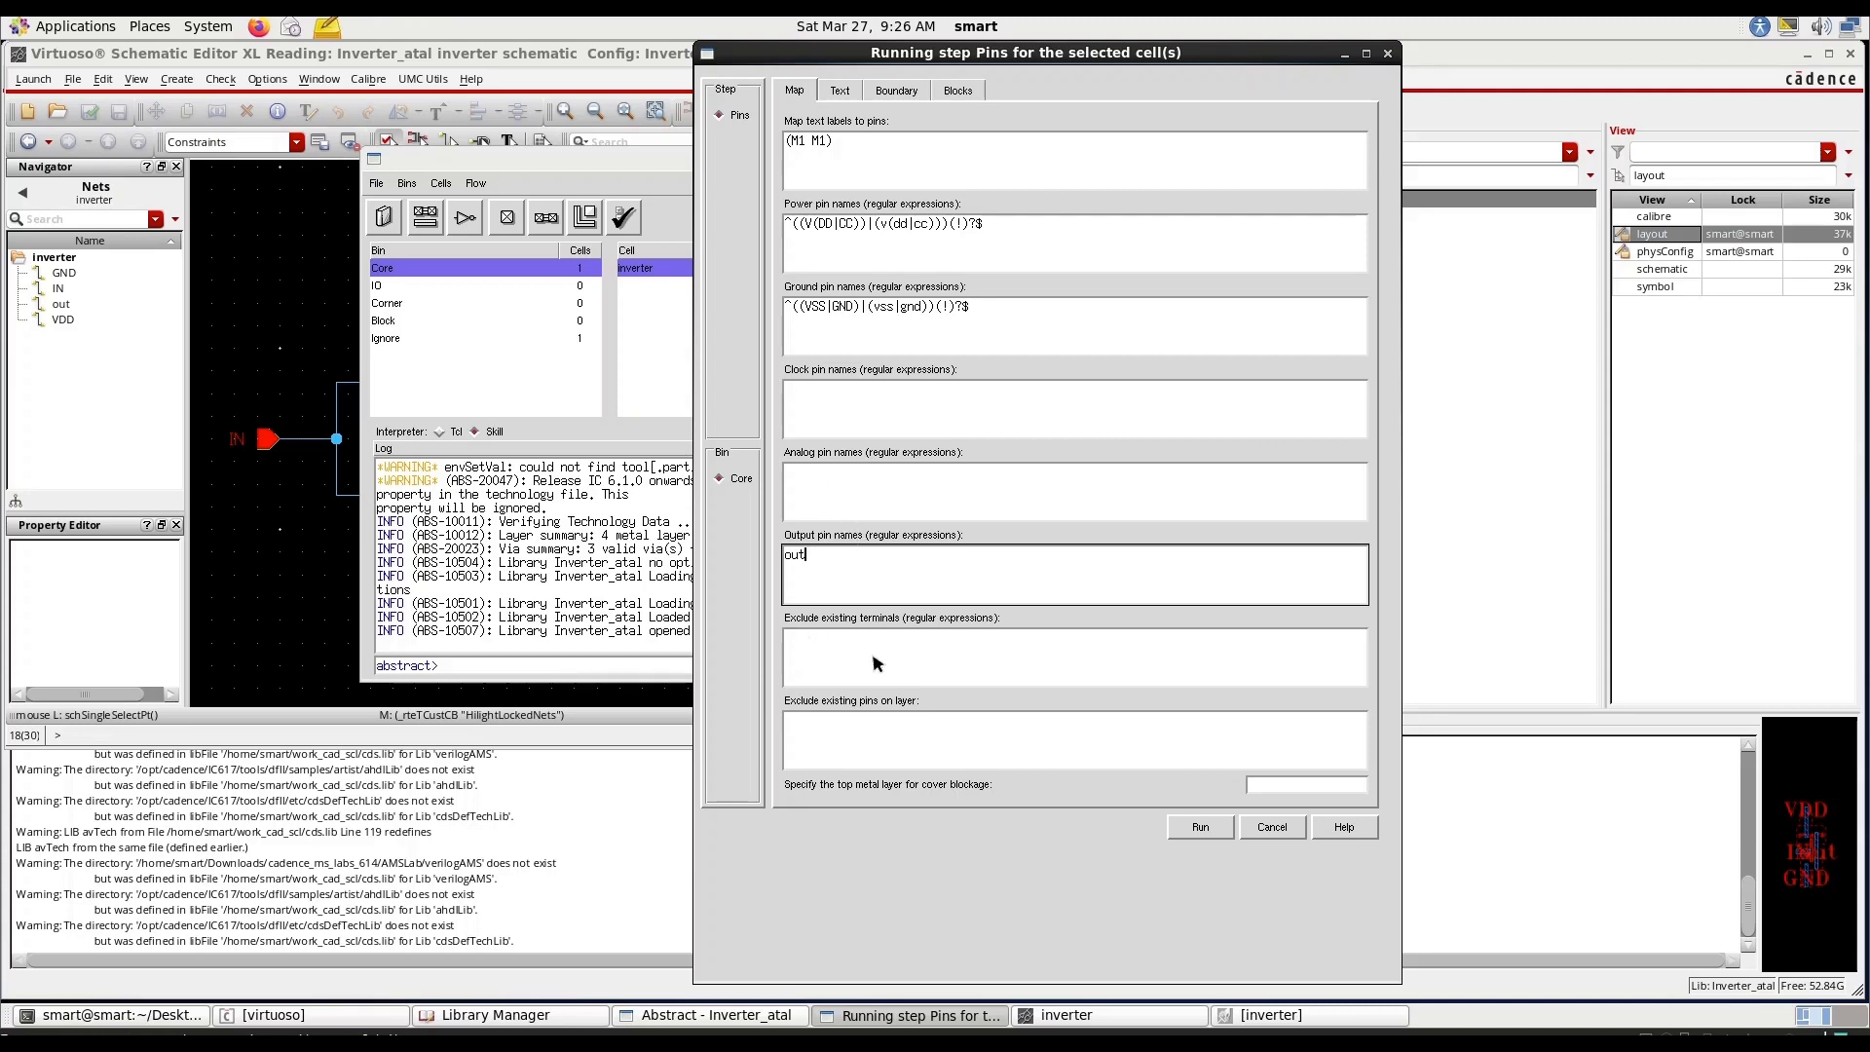
click(839, 89)
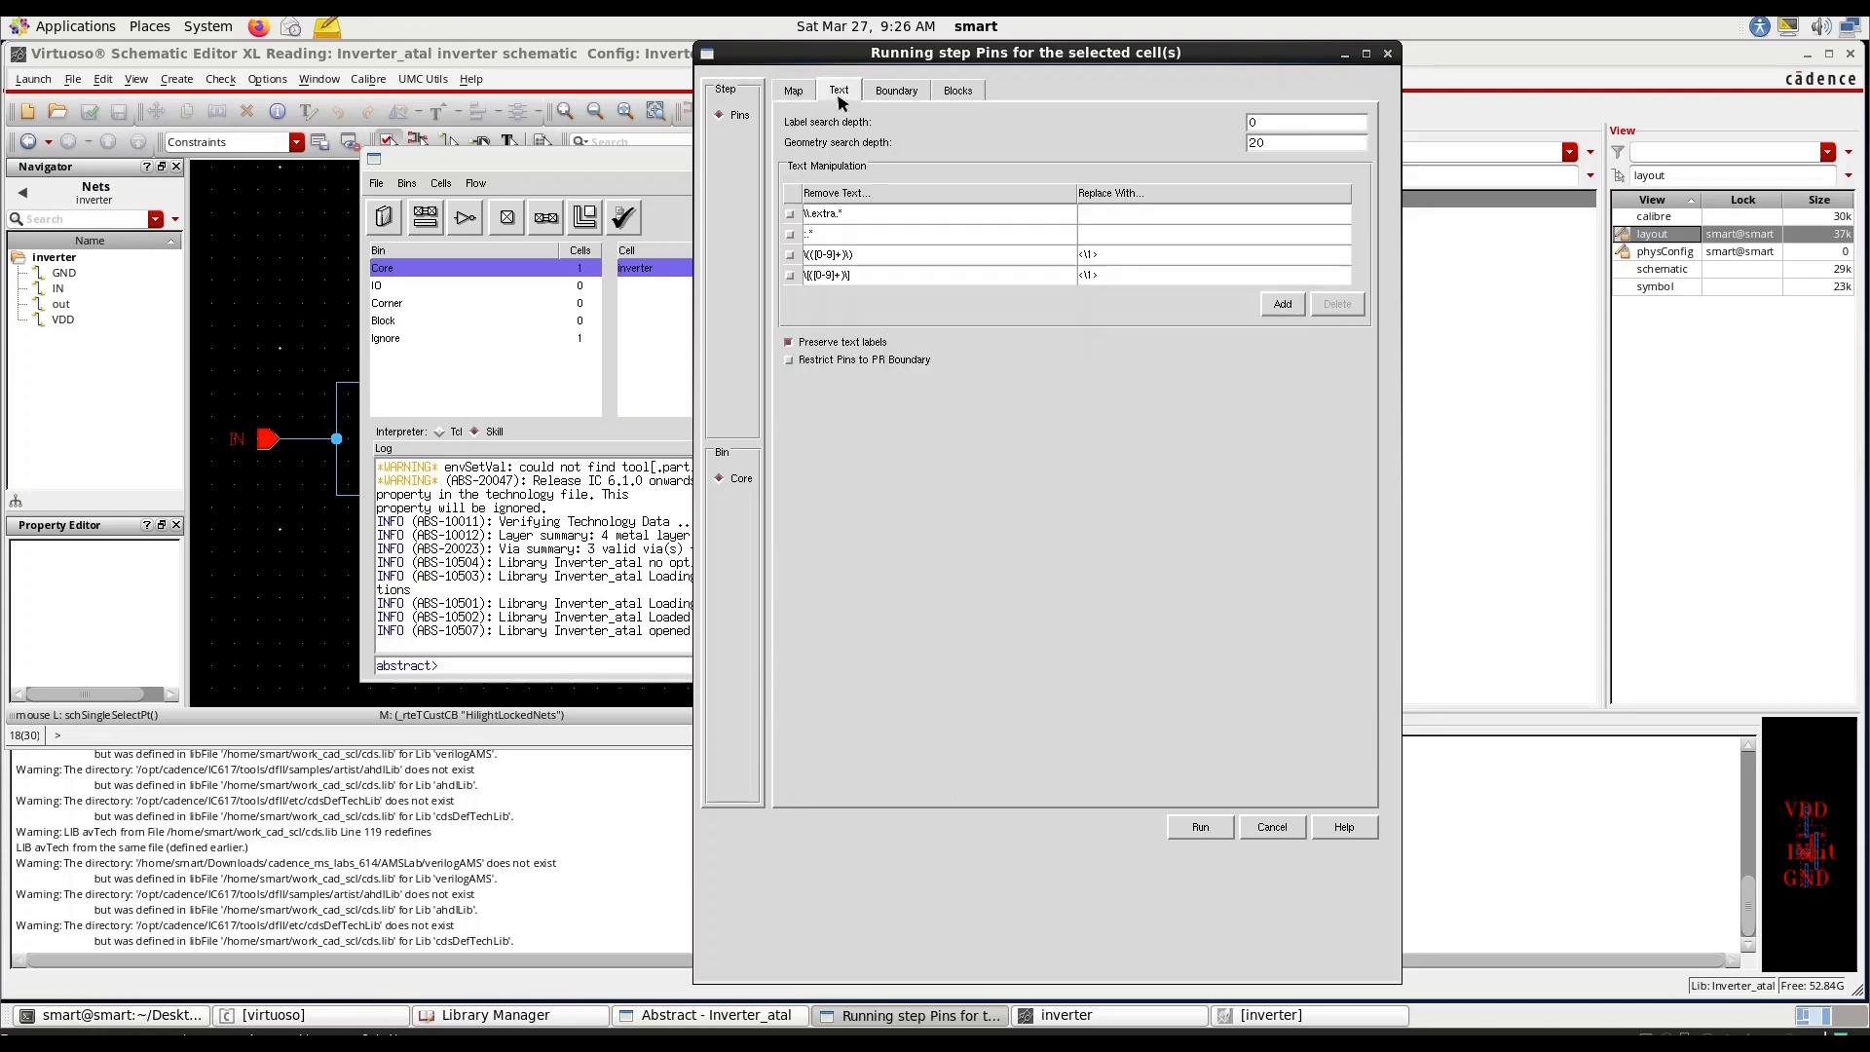
click(955, 90)
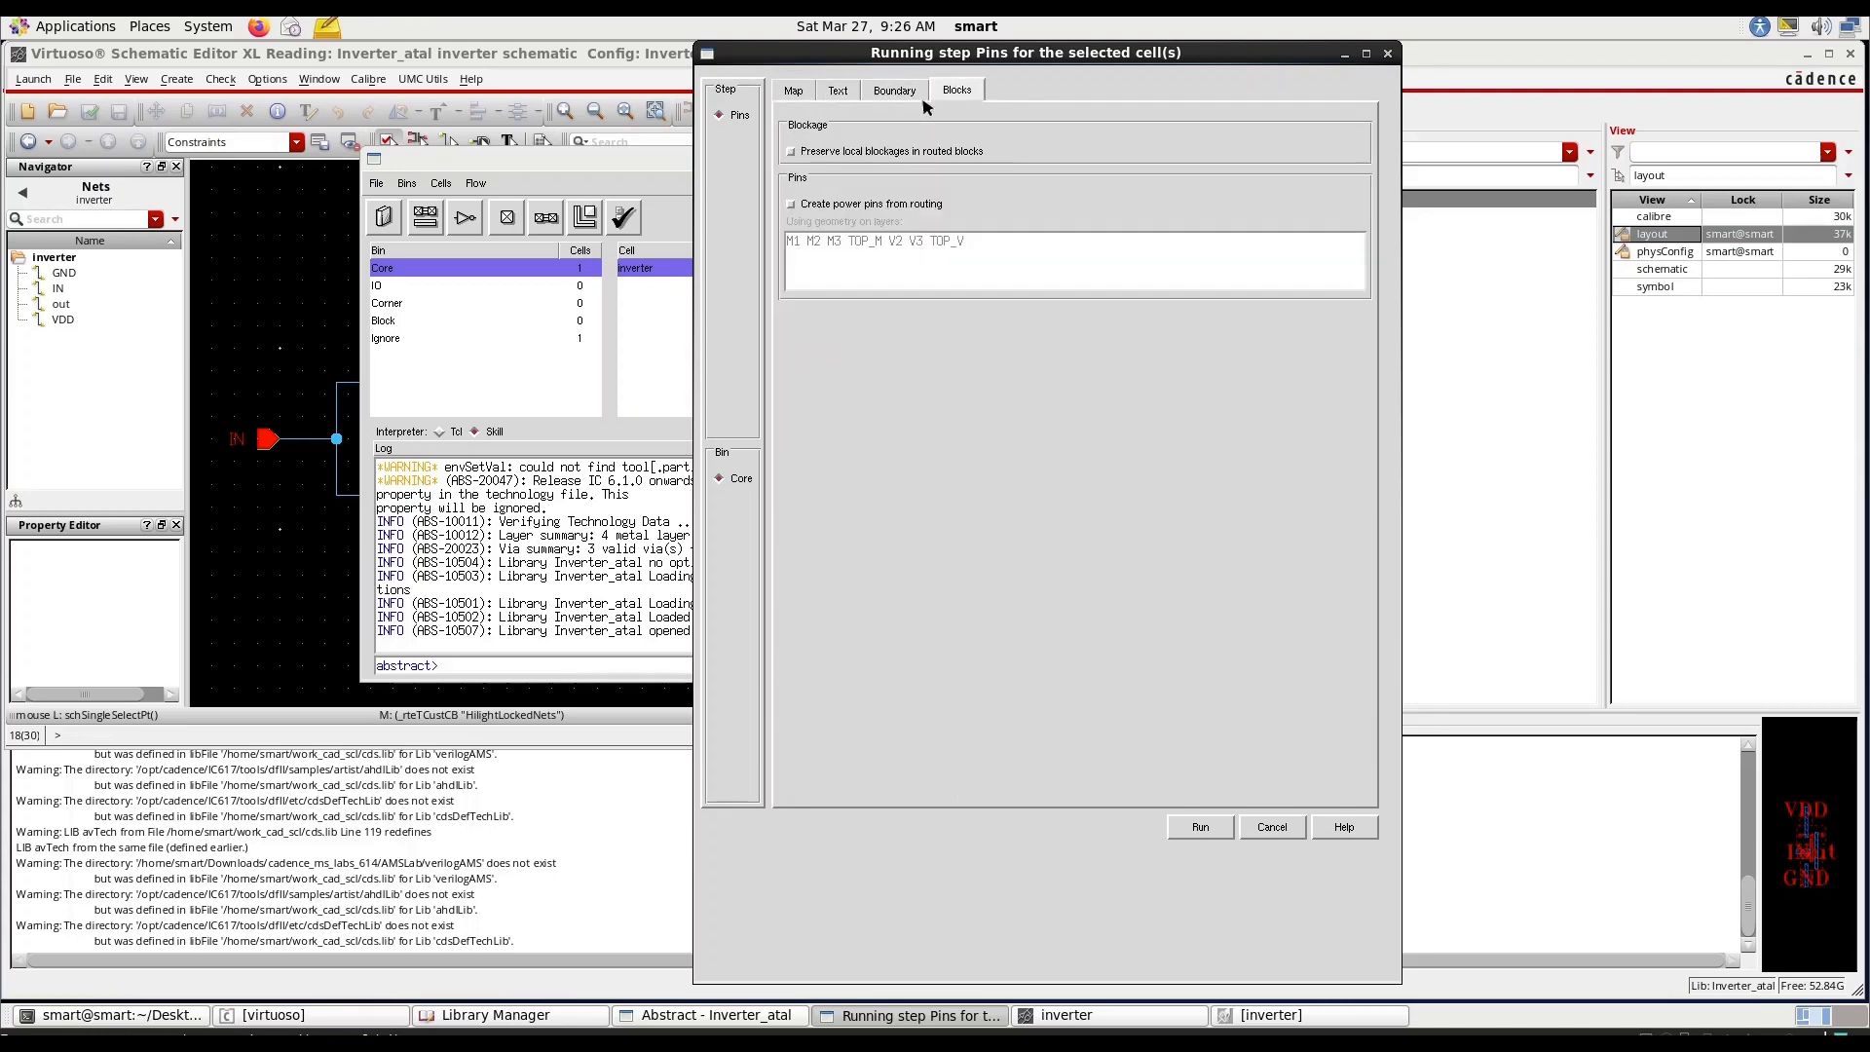
click(791, 90)
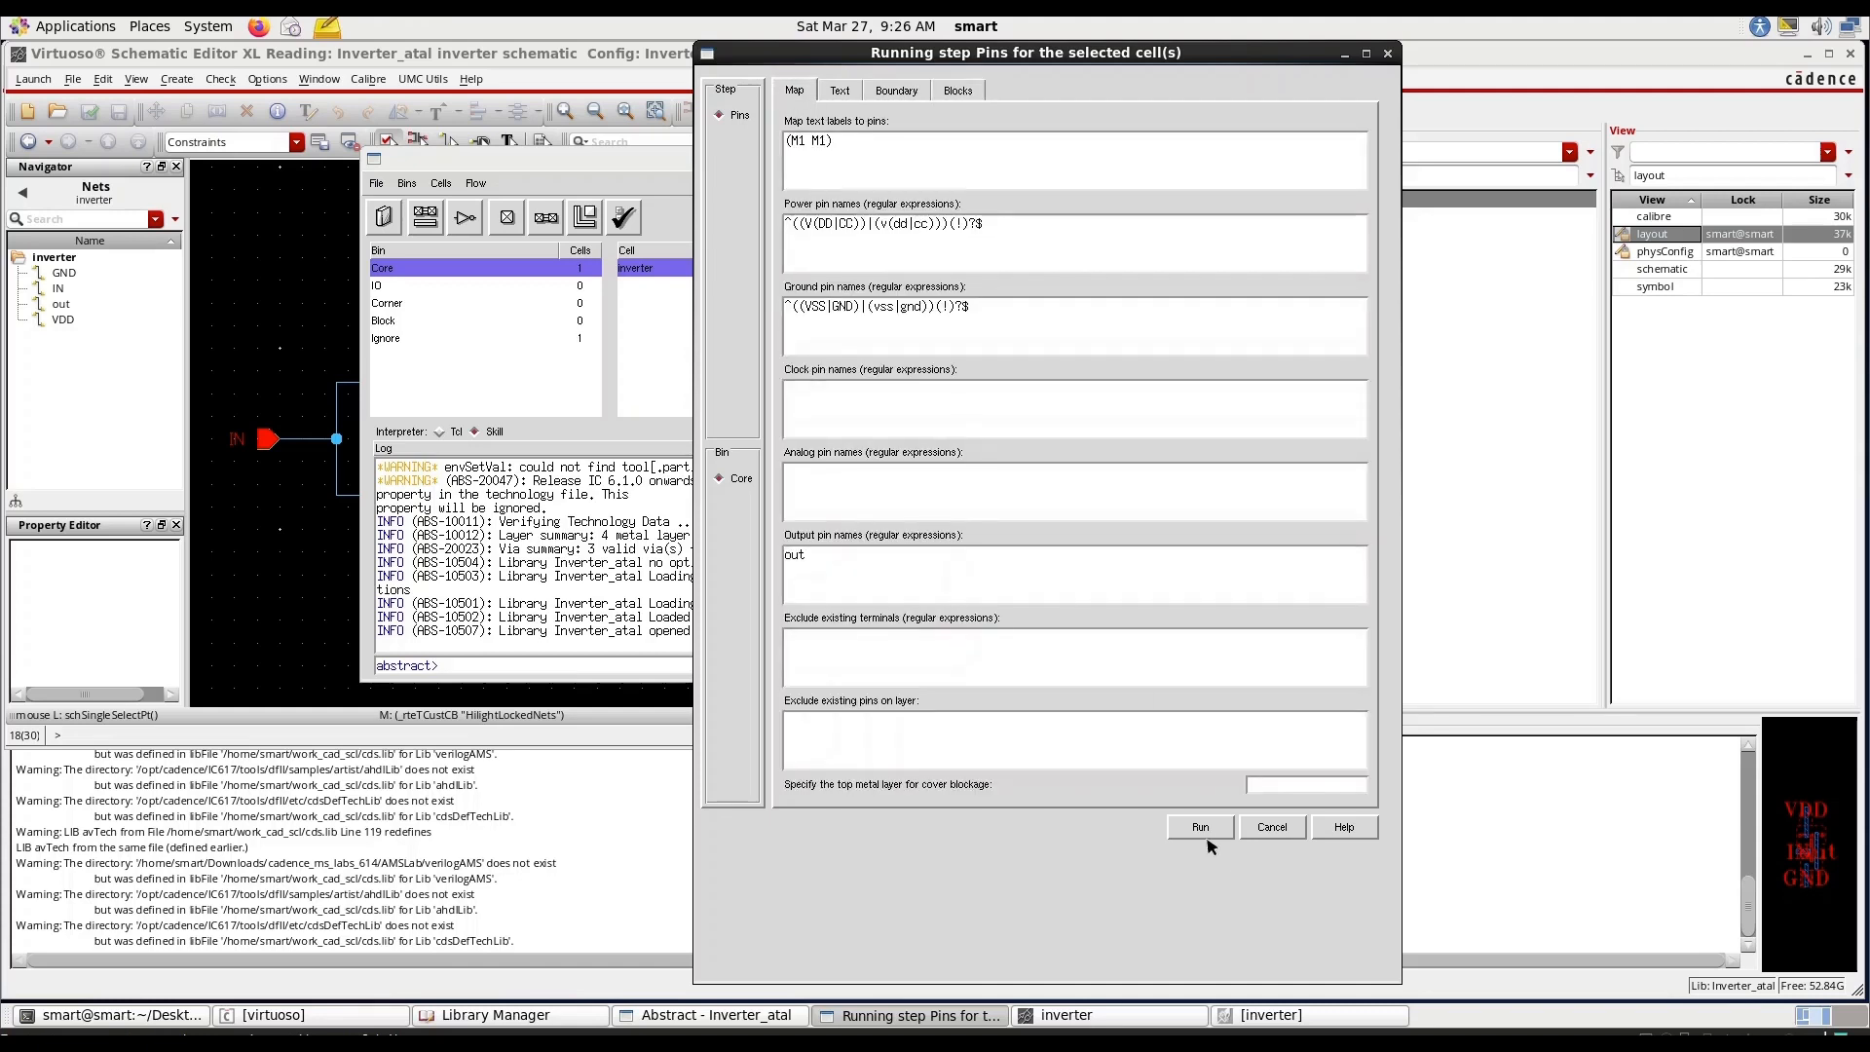
click(1199, 827)
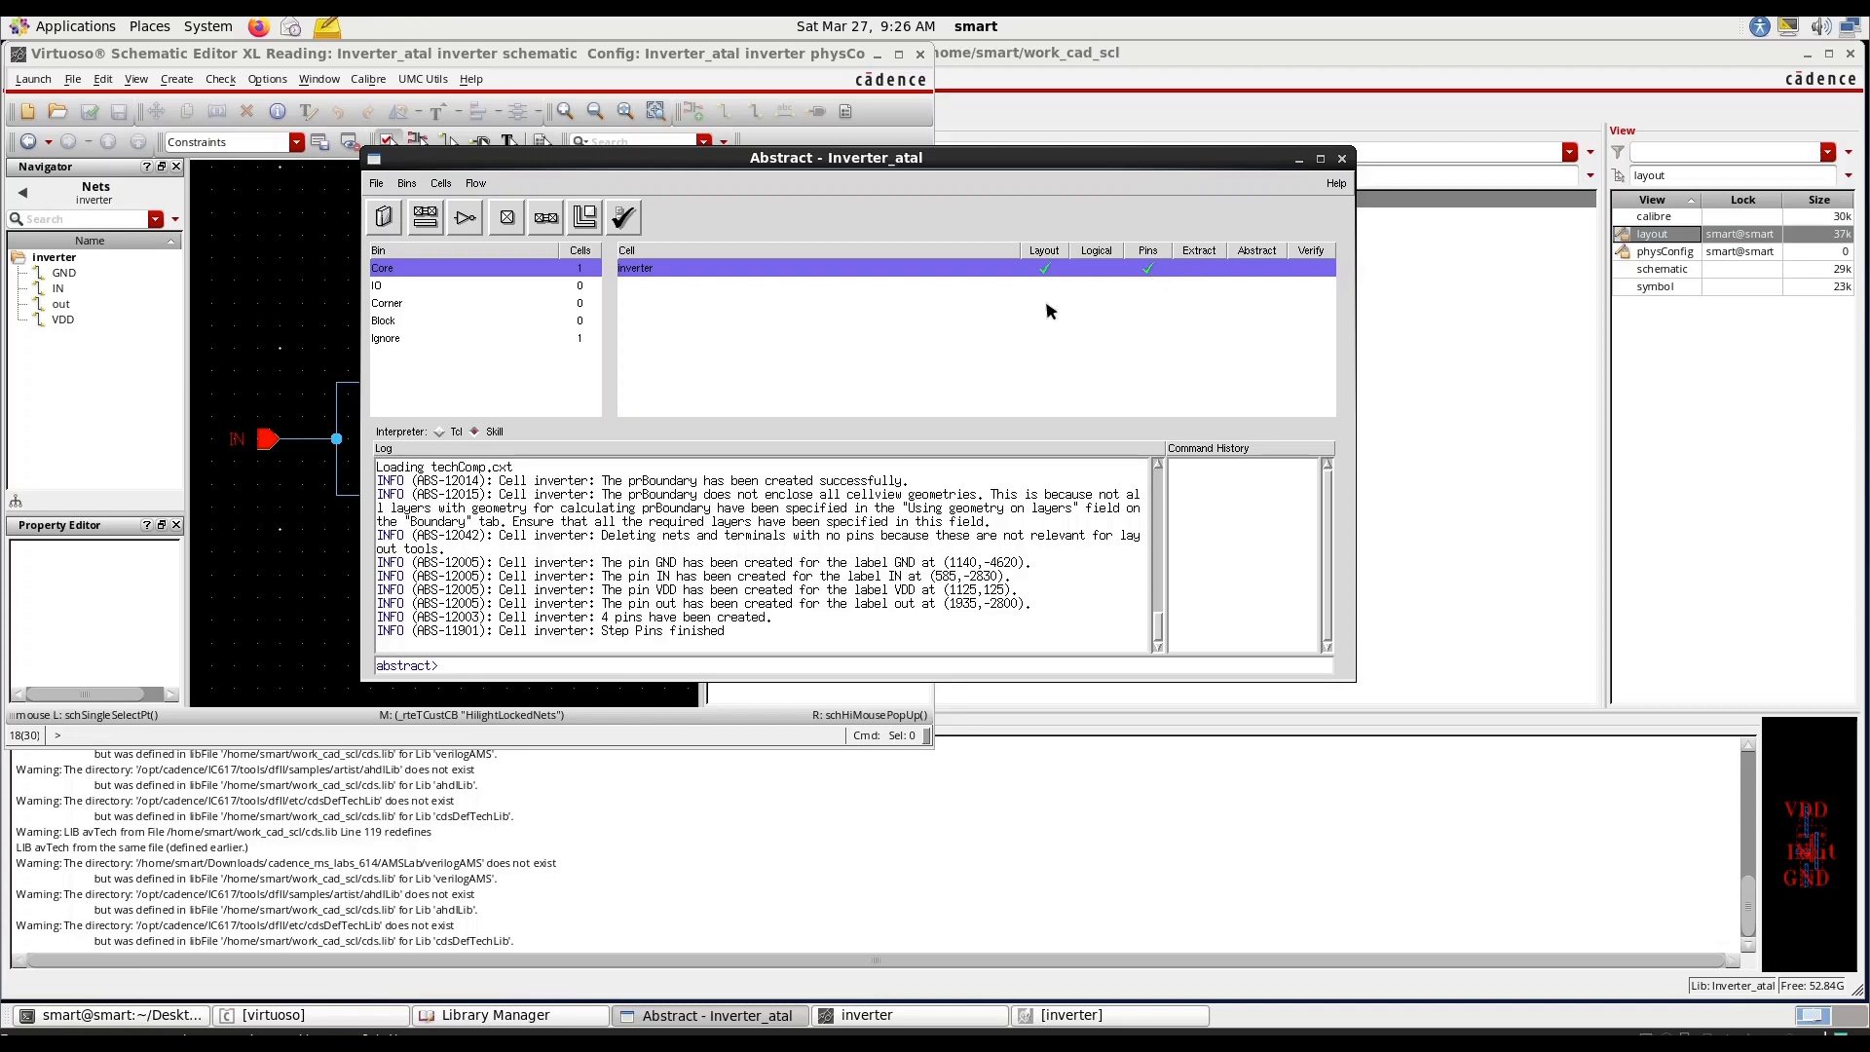
mouse_move(476, 182)
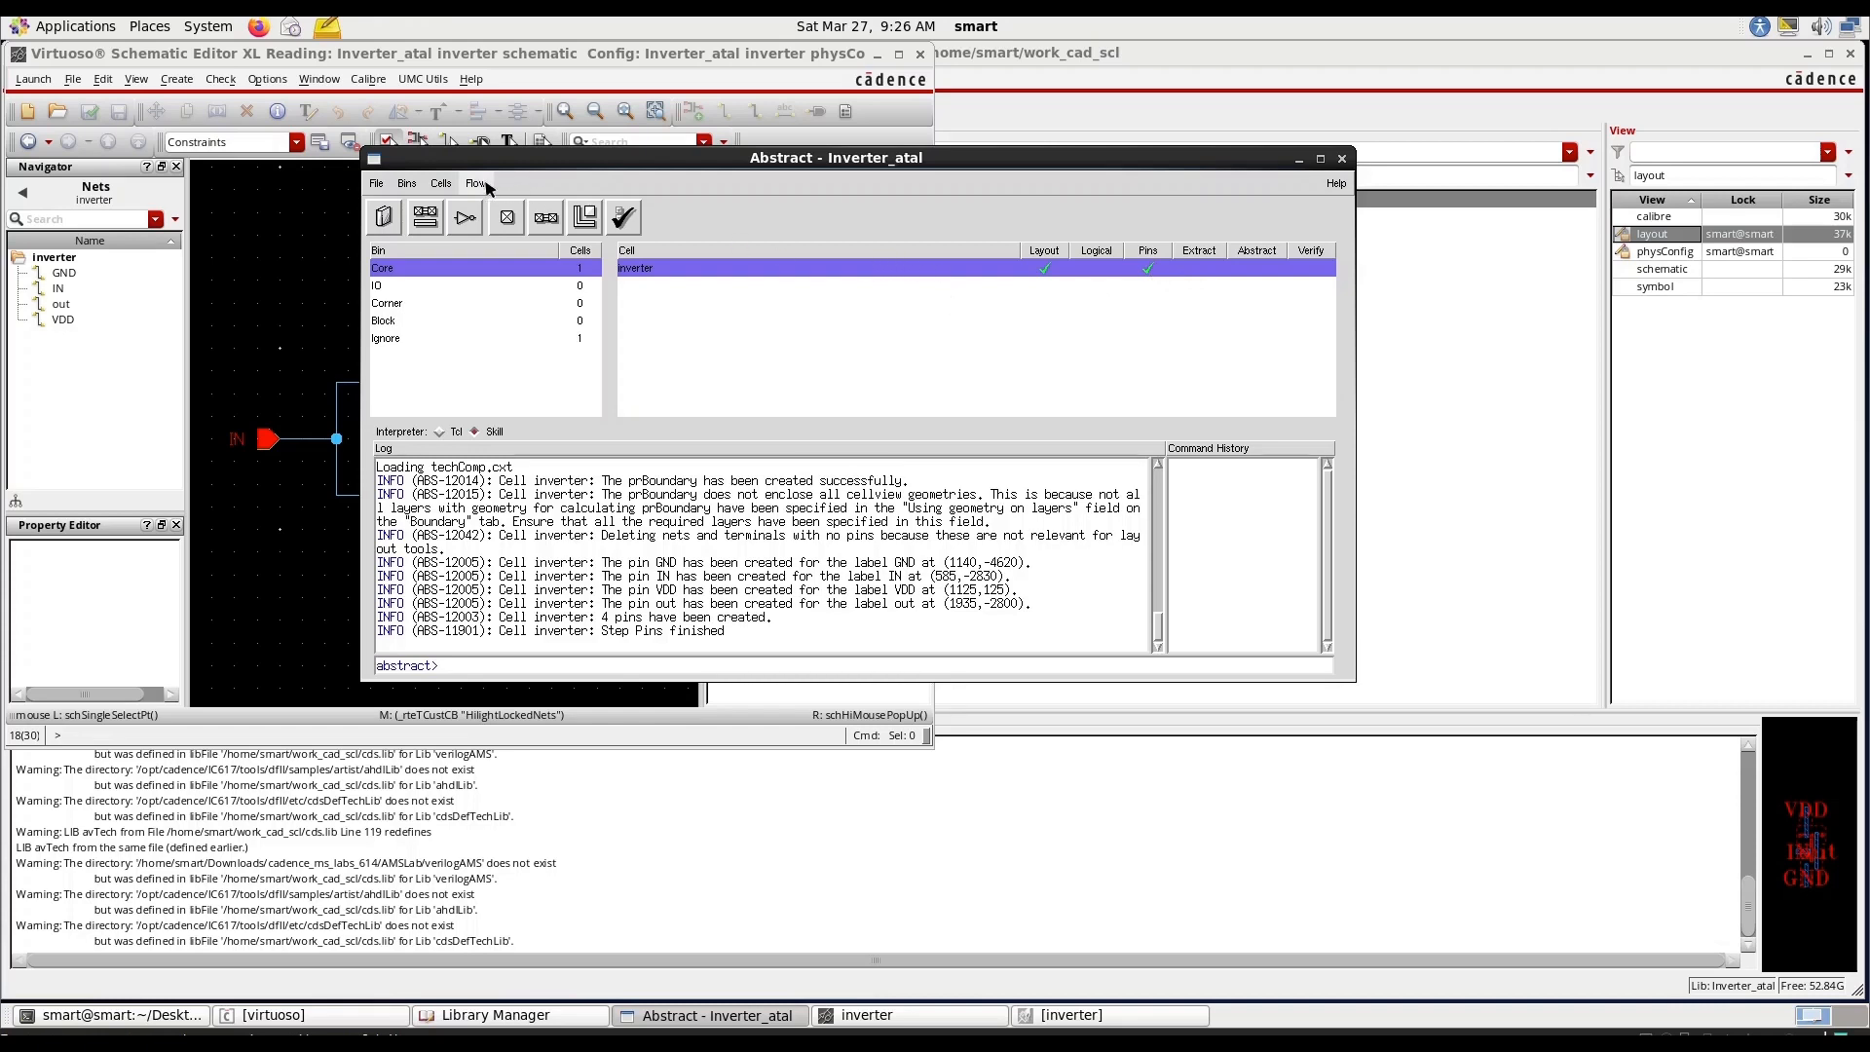
Run the Extract step on the inverter after reviewing its General and Signal settings.
click(475, 183)
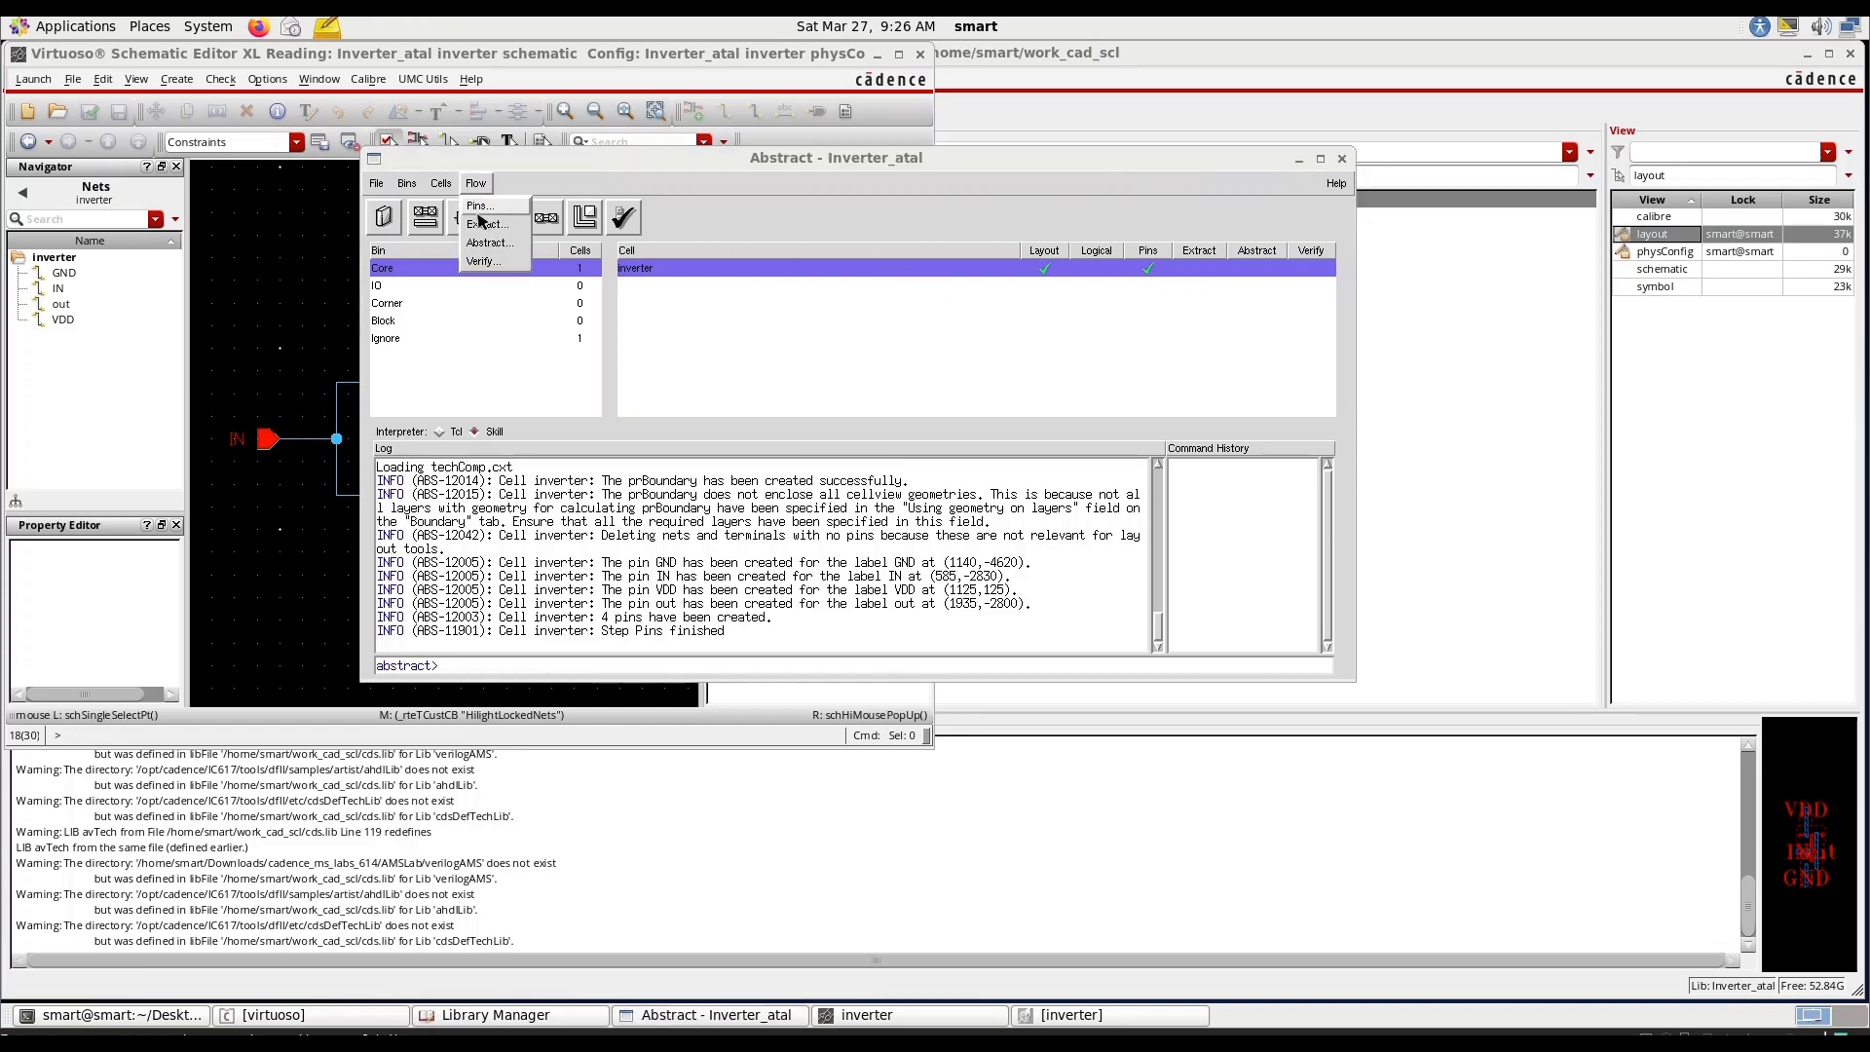
click(488, 224)
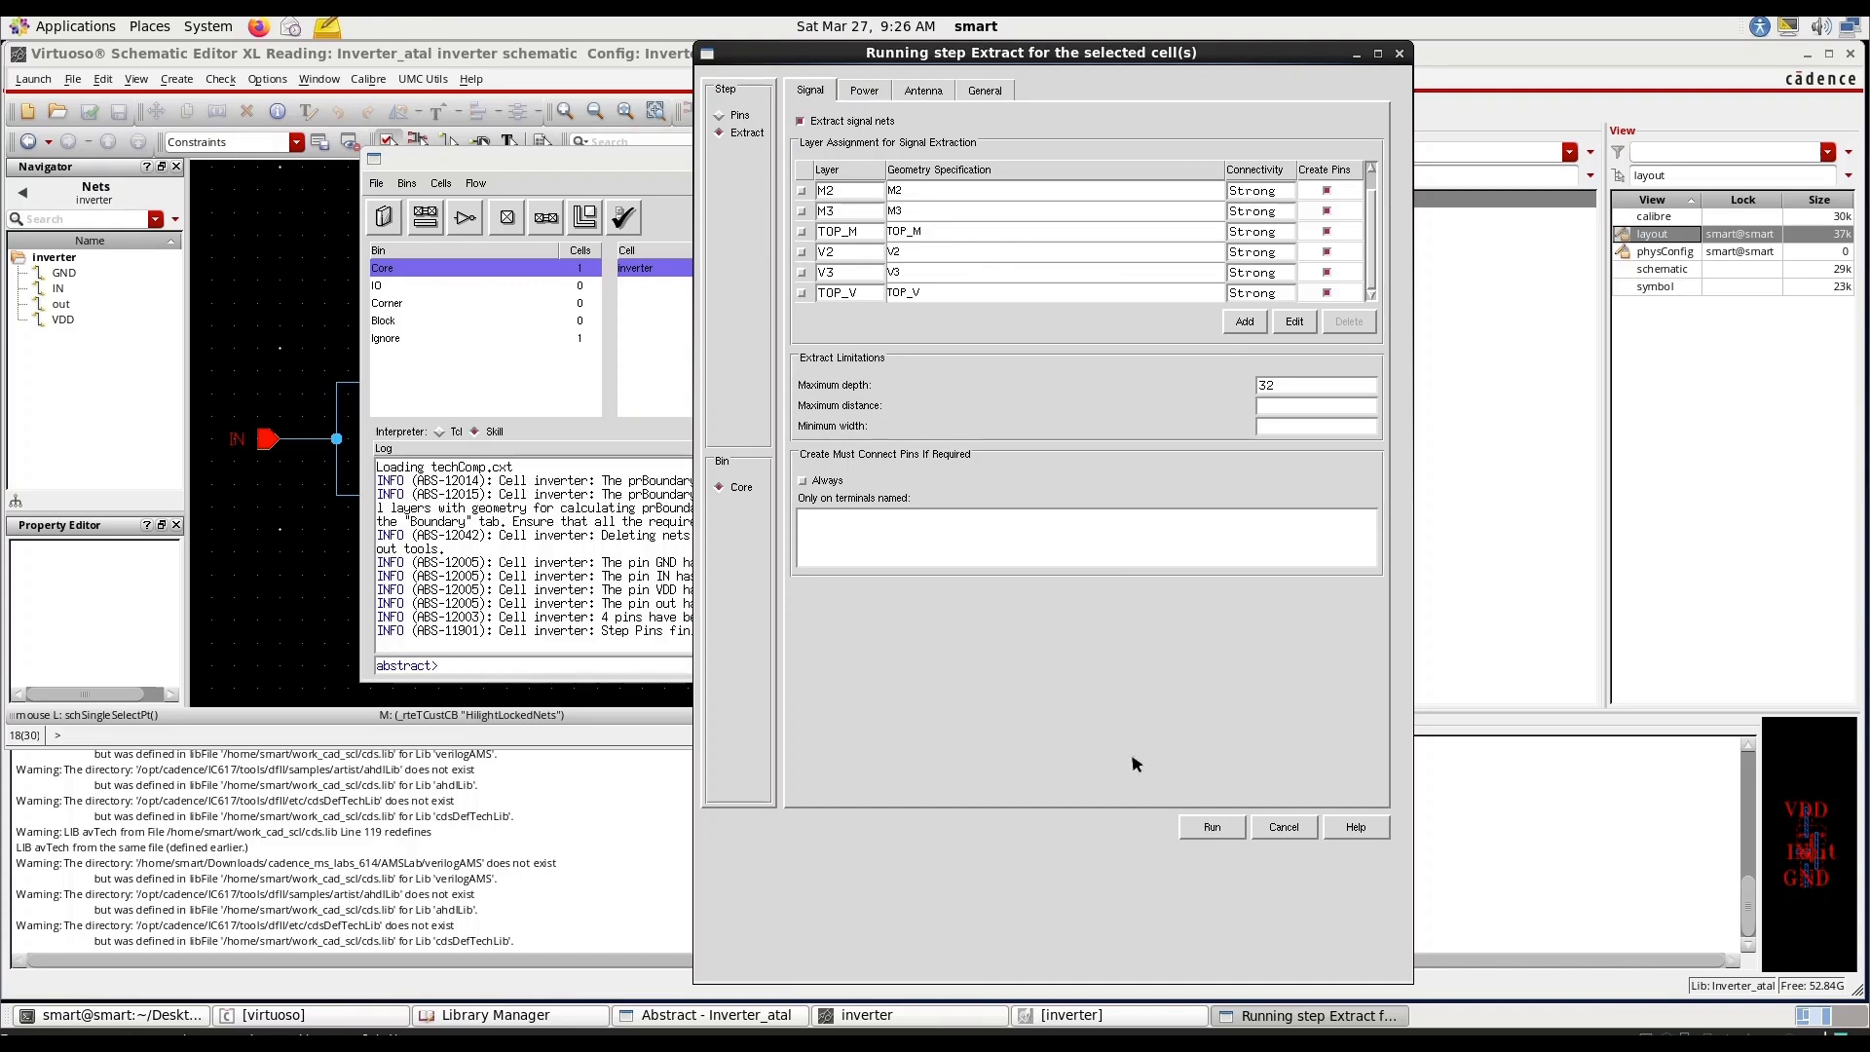
click(983, 90)
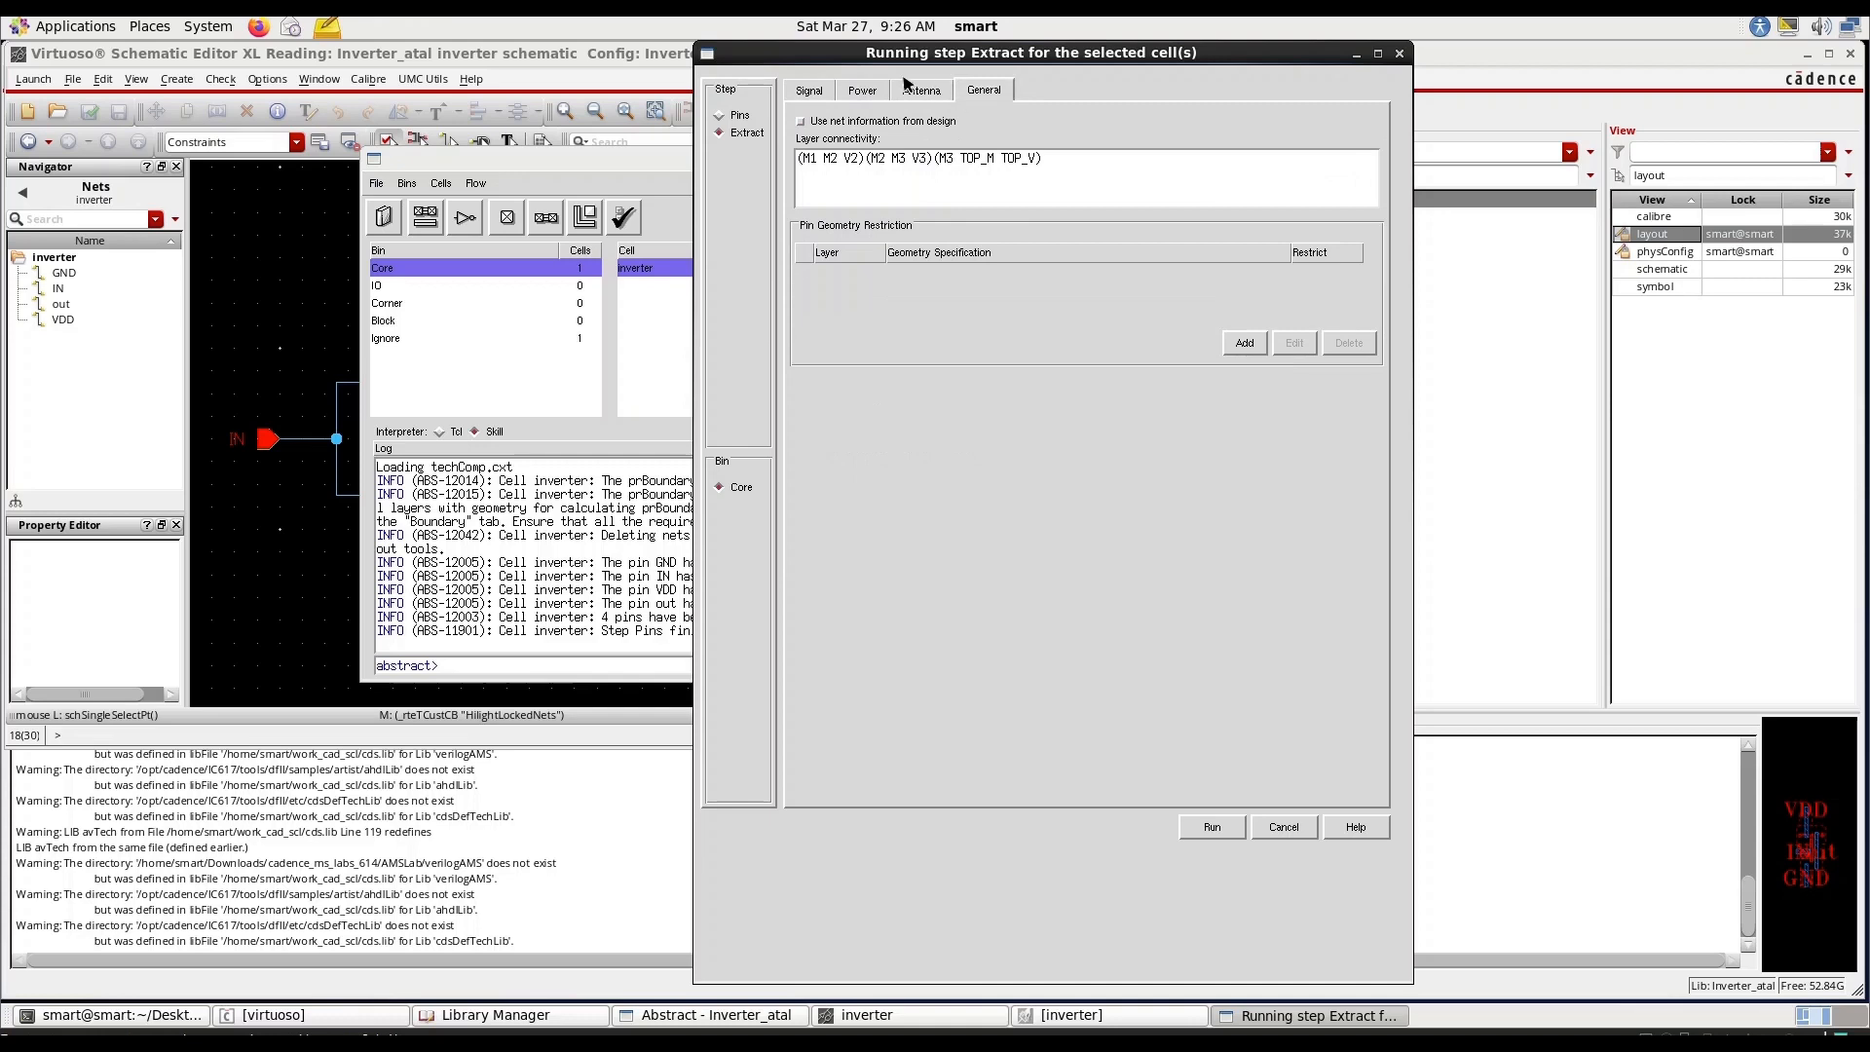
click(809, 89)
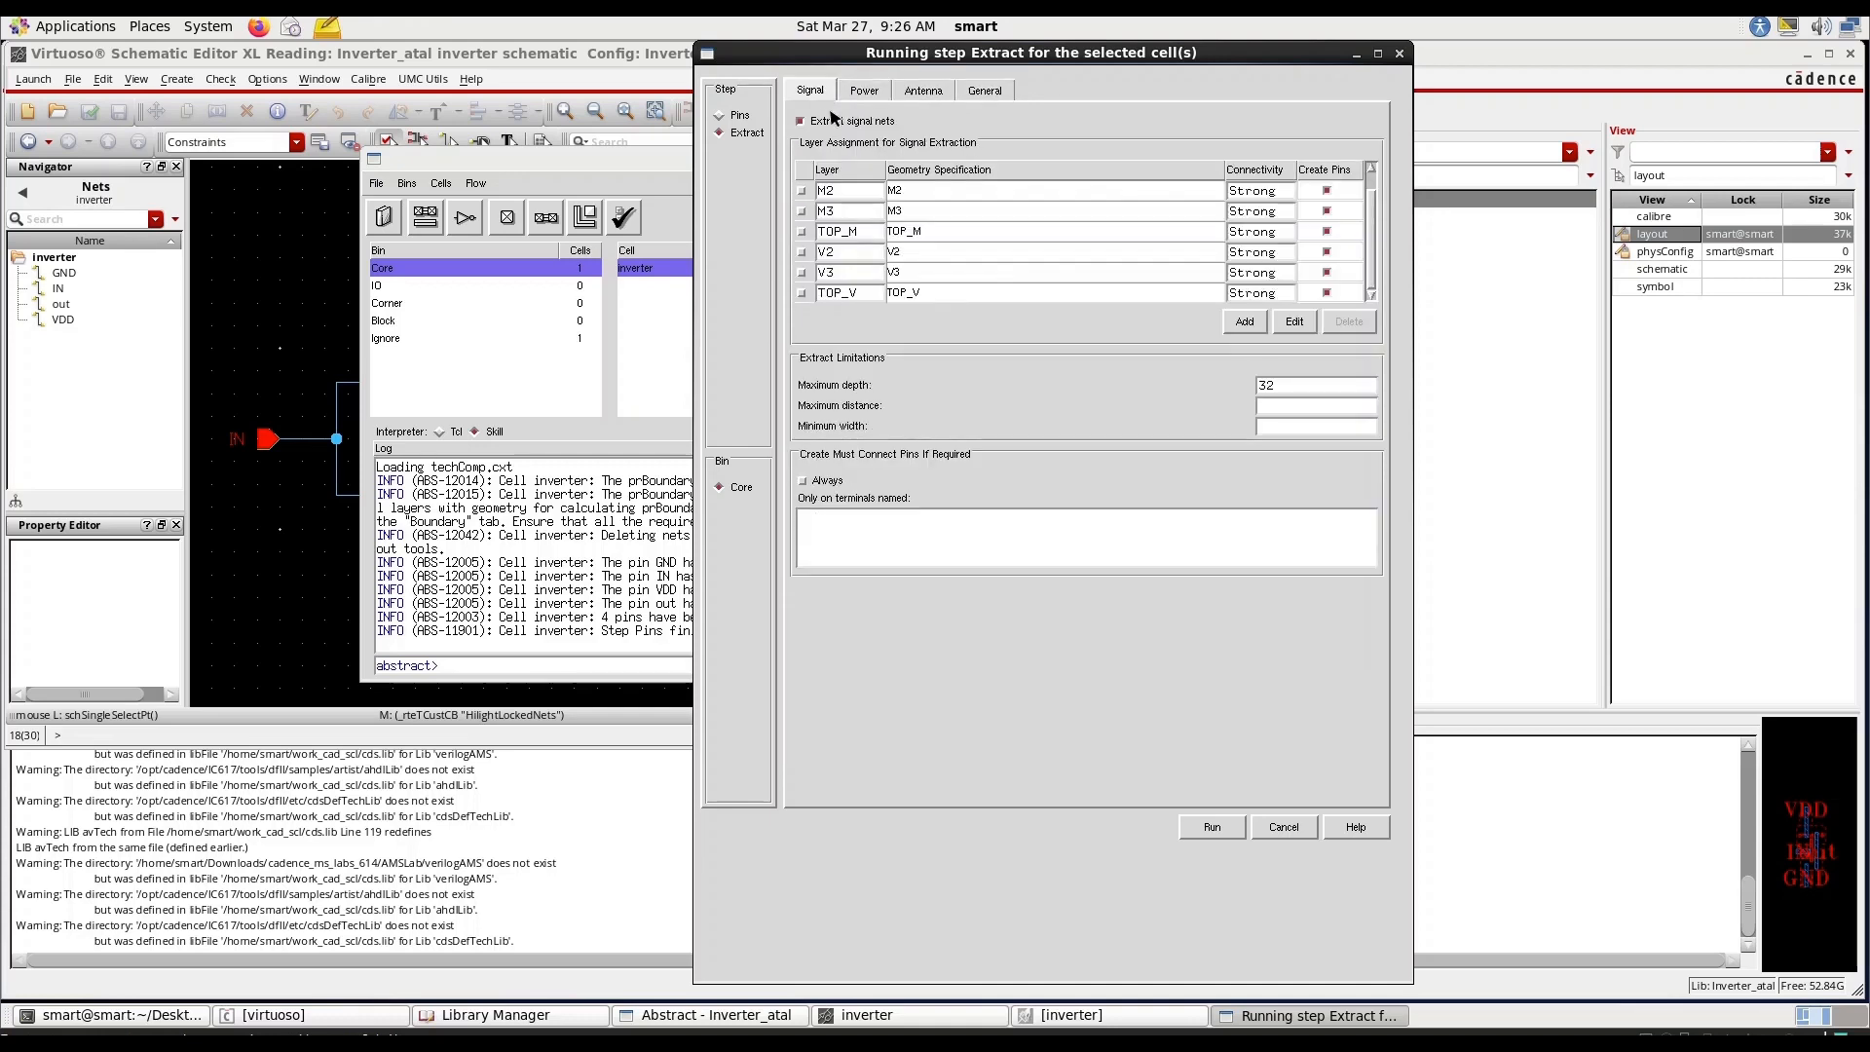
click(1211, 827)
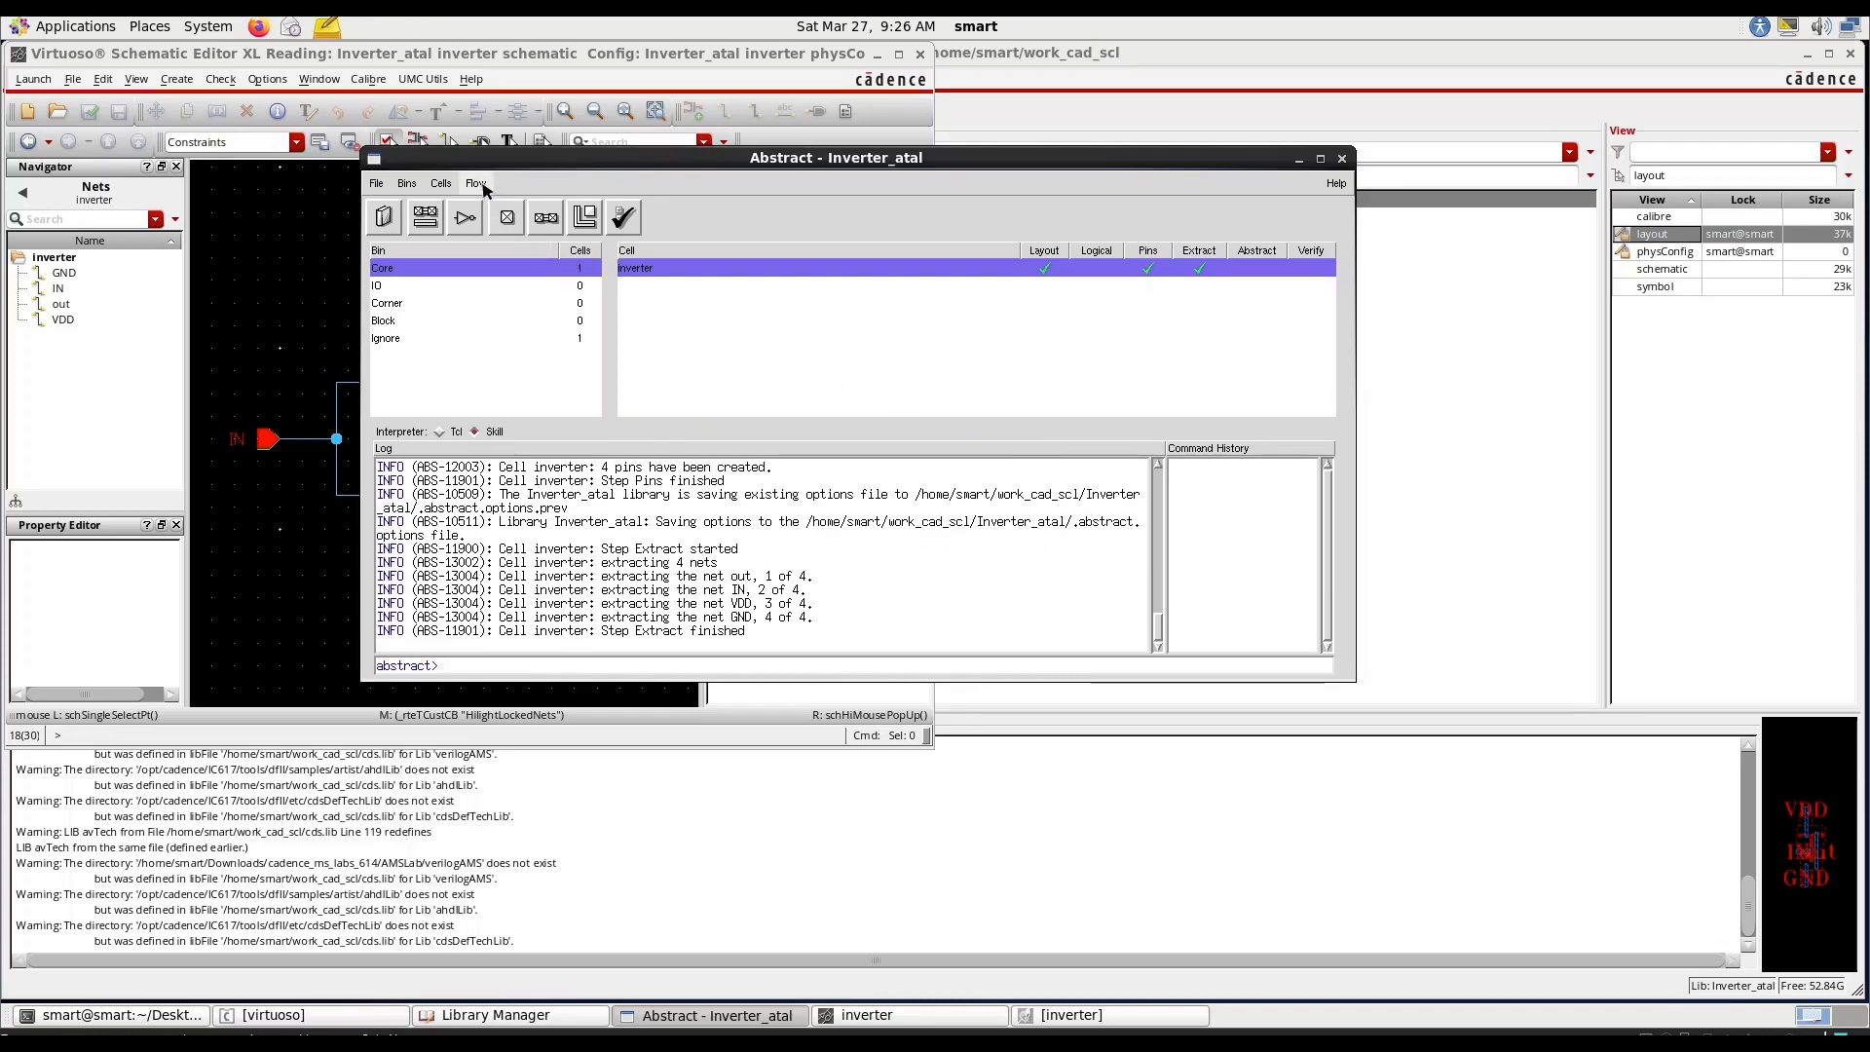
Open the Abstract step settings and enter MACRO as the new site name.
click(474, 182)
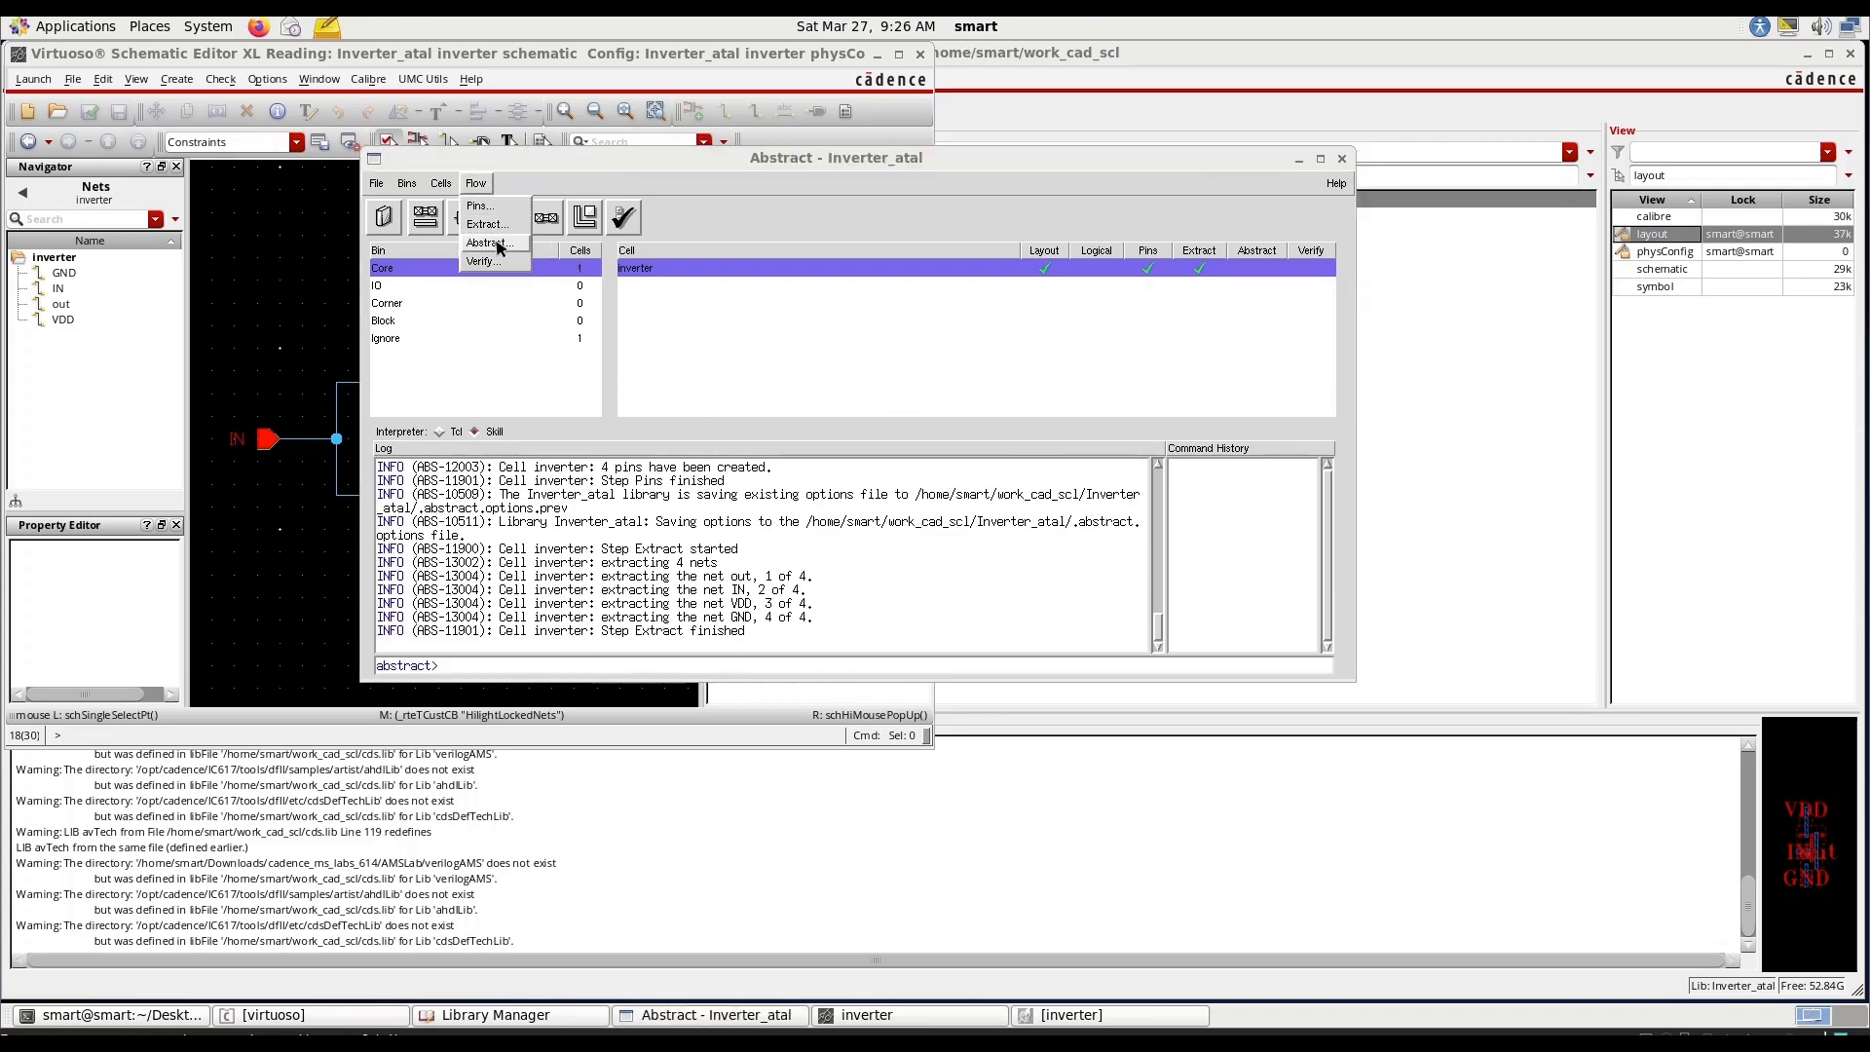
click(487, 243)
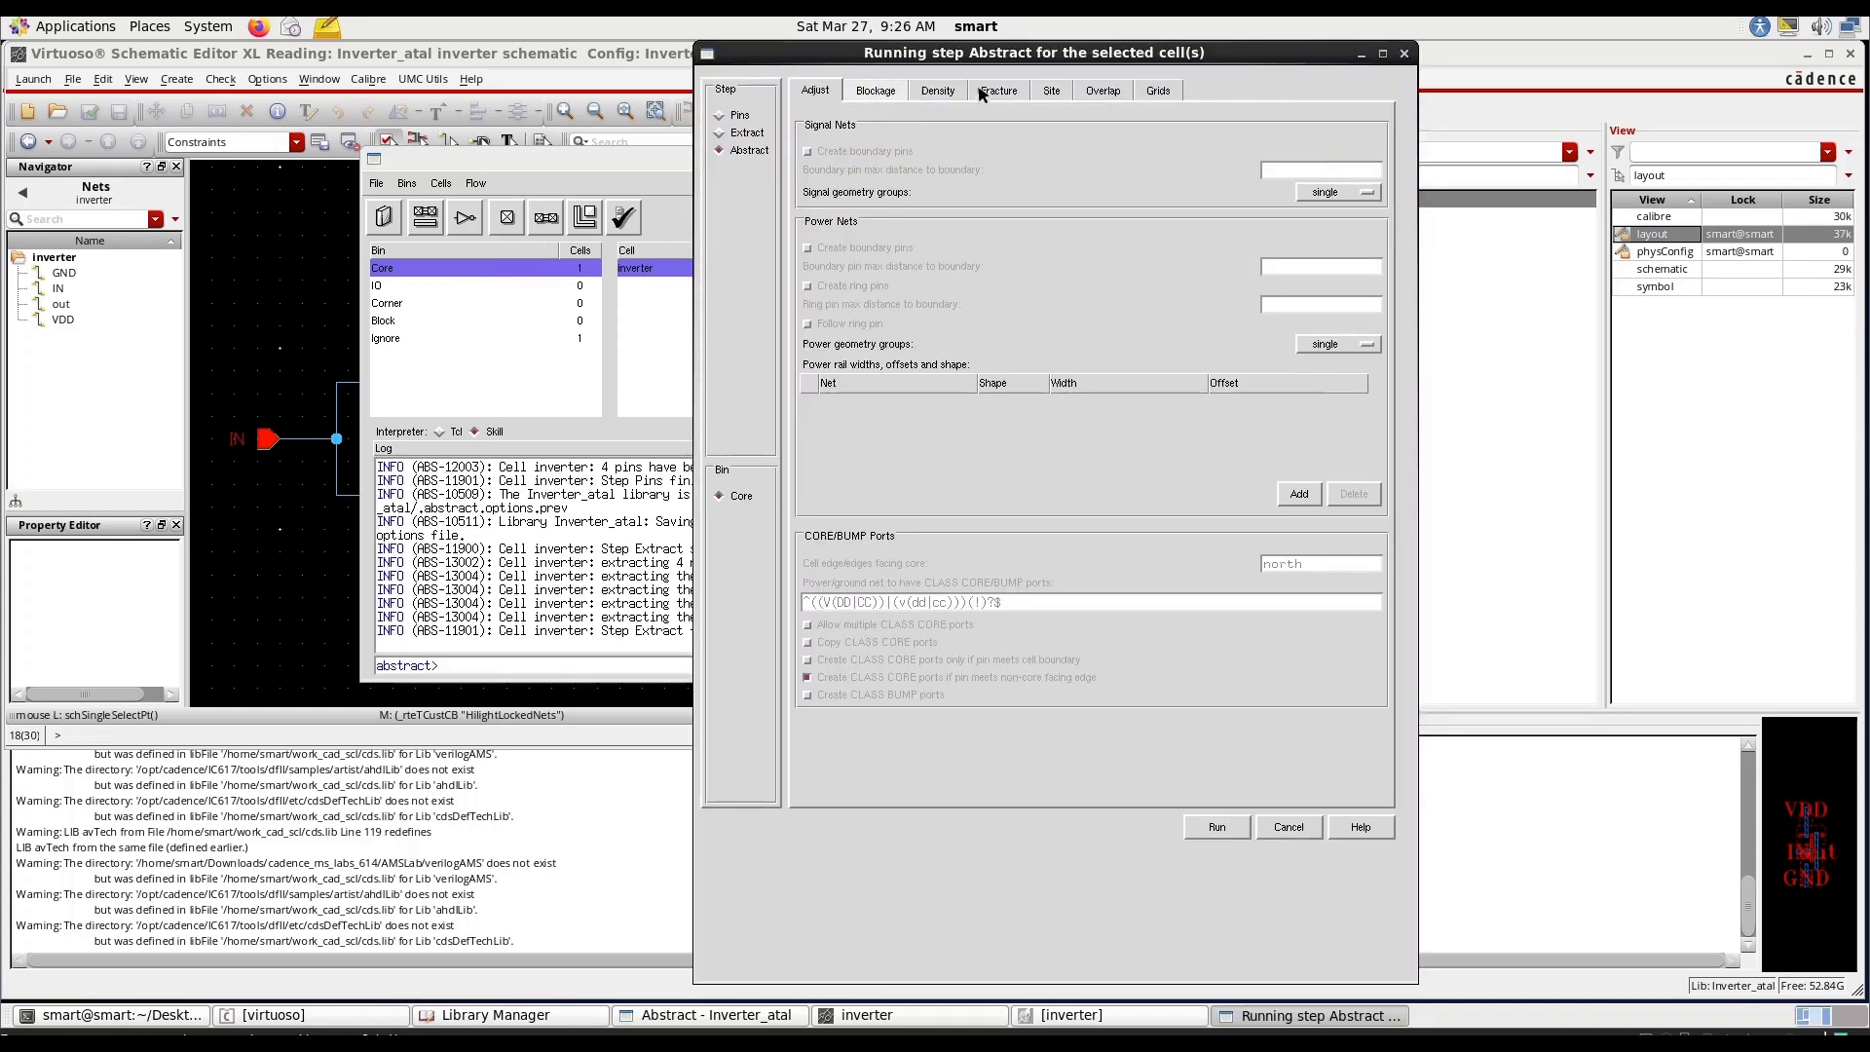
click(1048, 90)
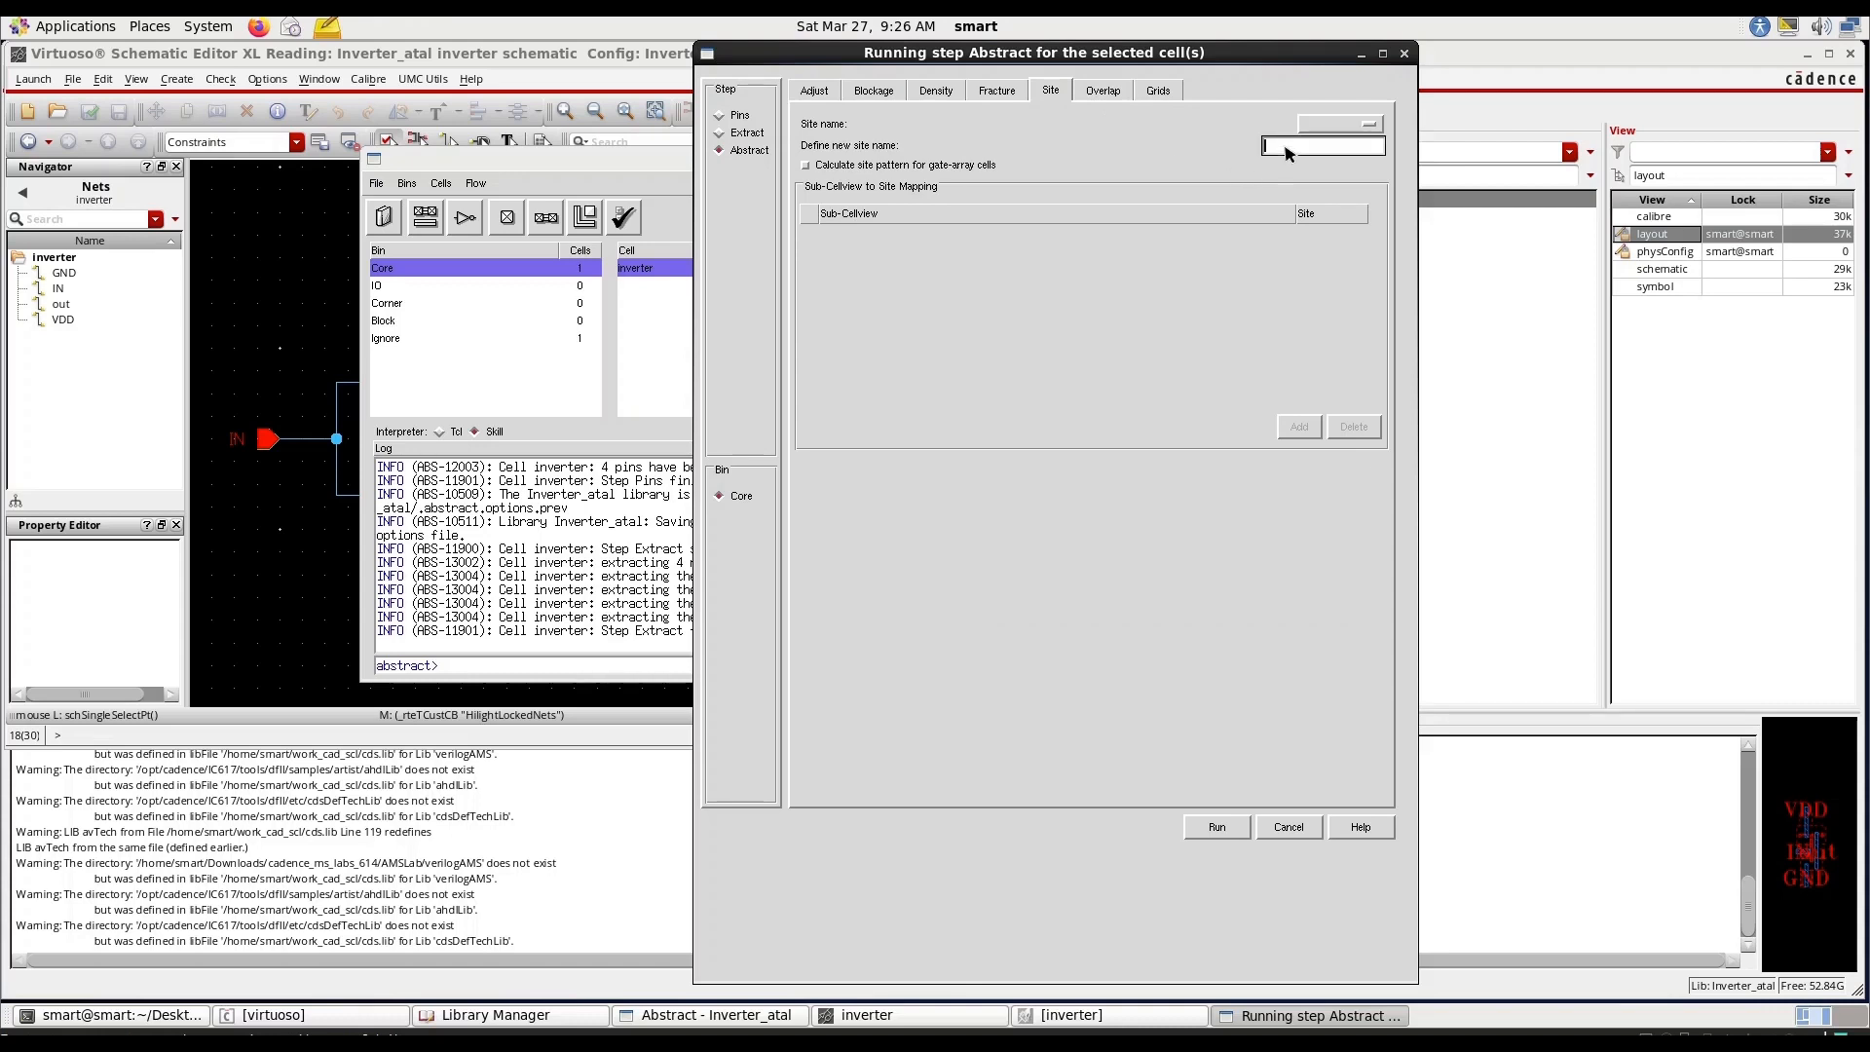
text(MACRO)
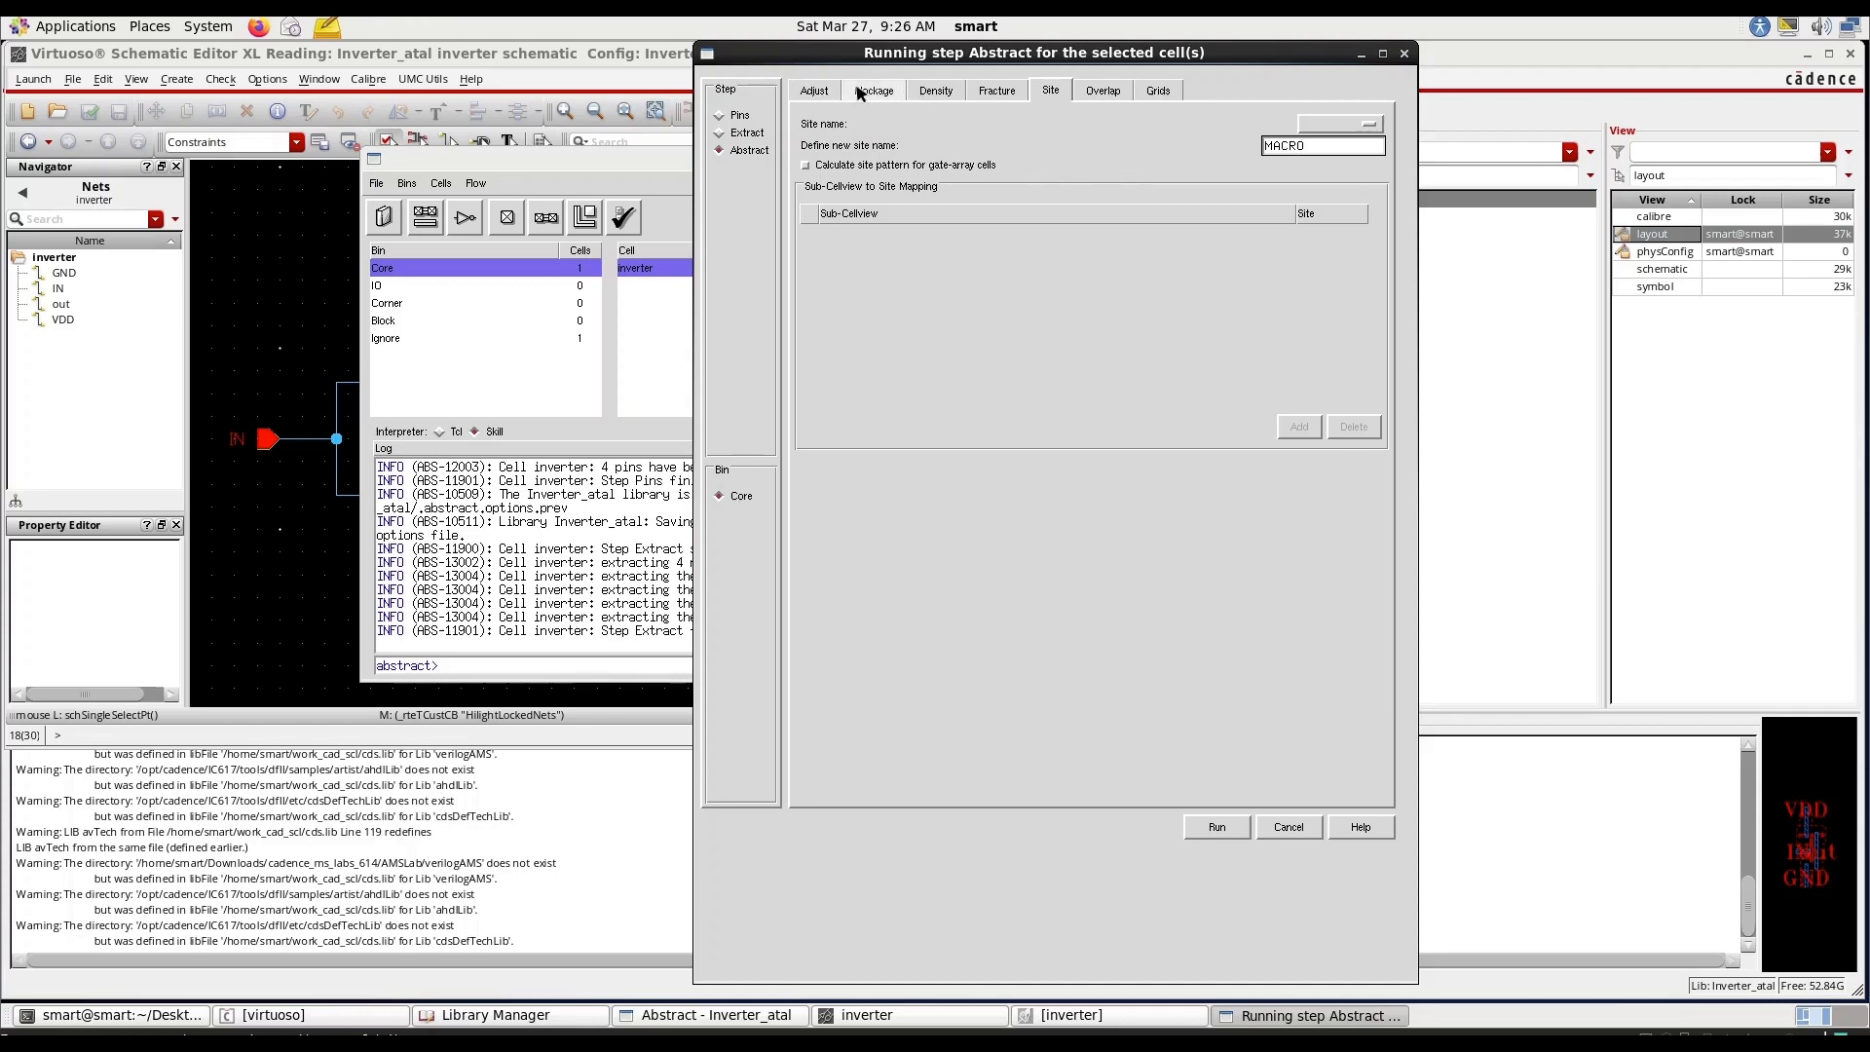
click(813, 90)
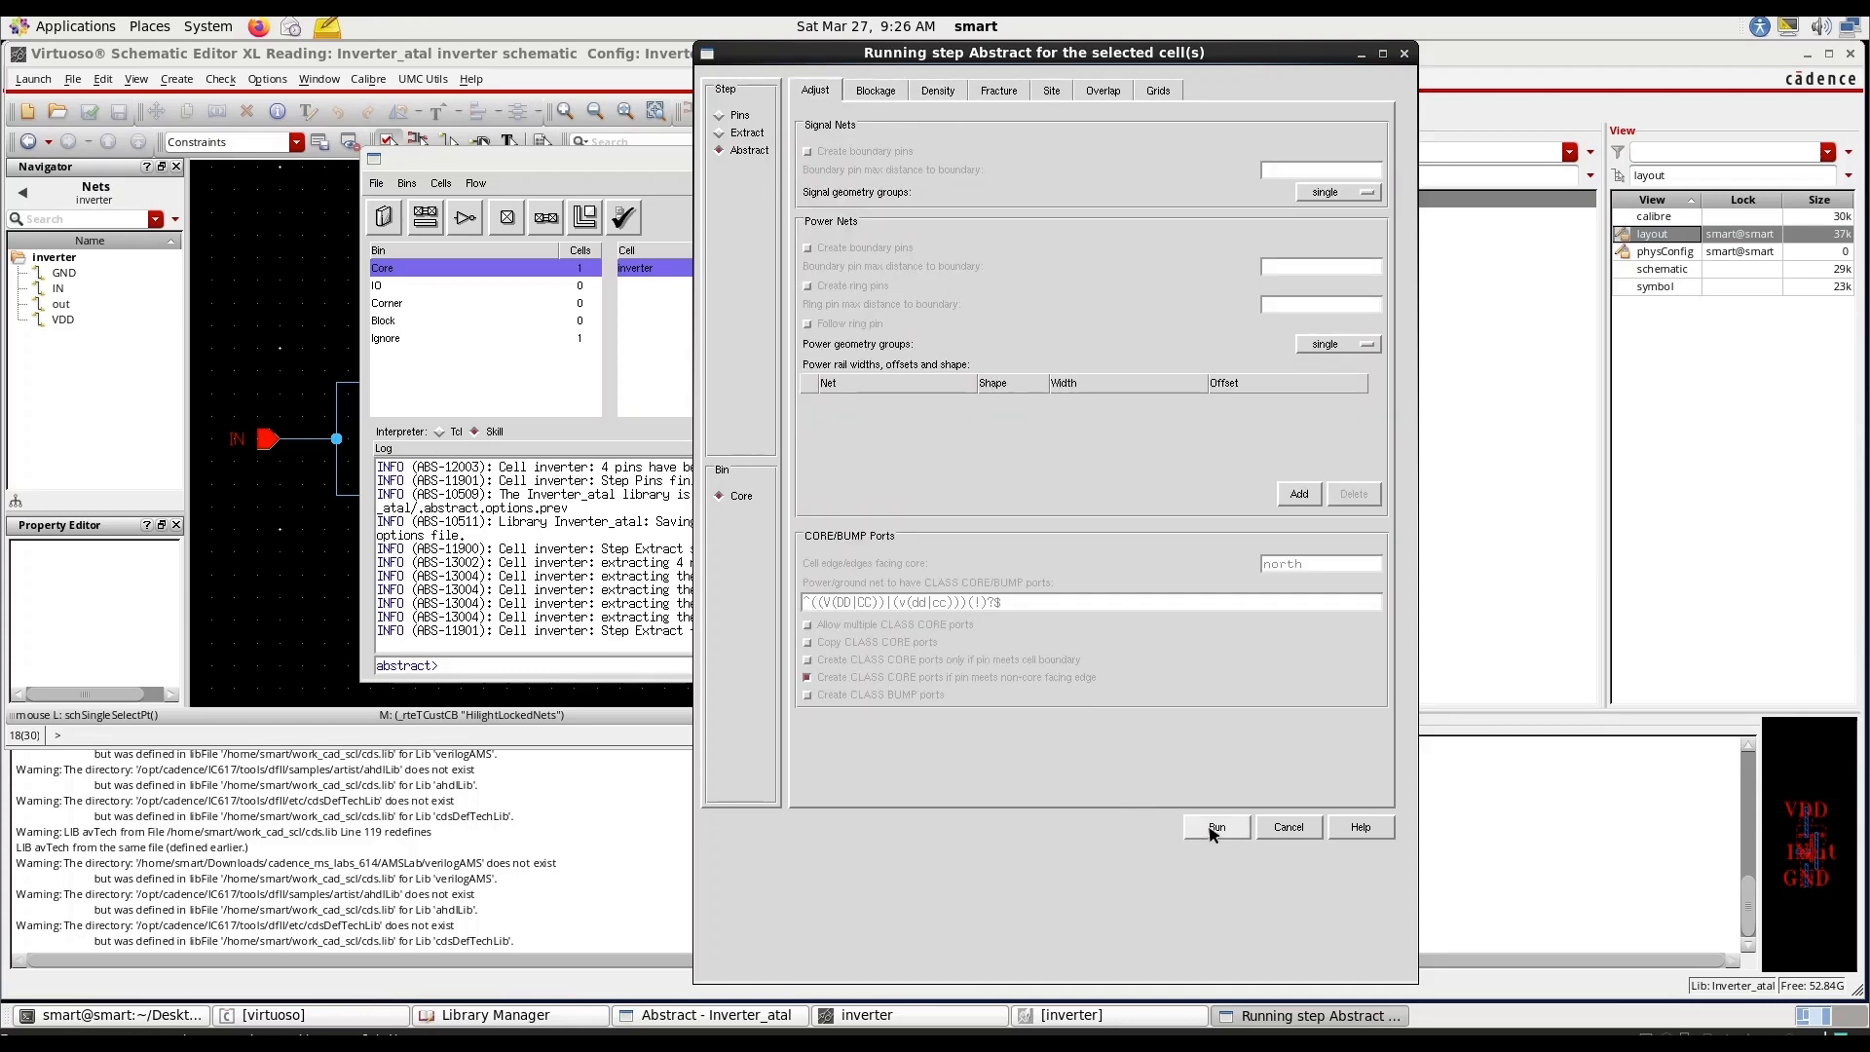
Run the Abstract step, creating the MACRO site despite the missing power rail warnings.
click(1214, 827)
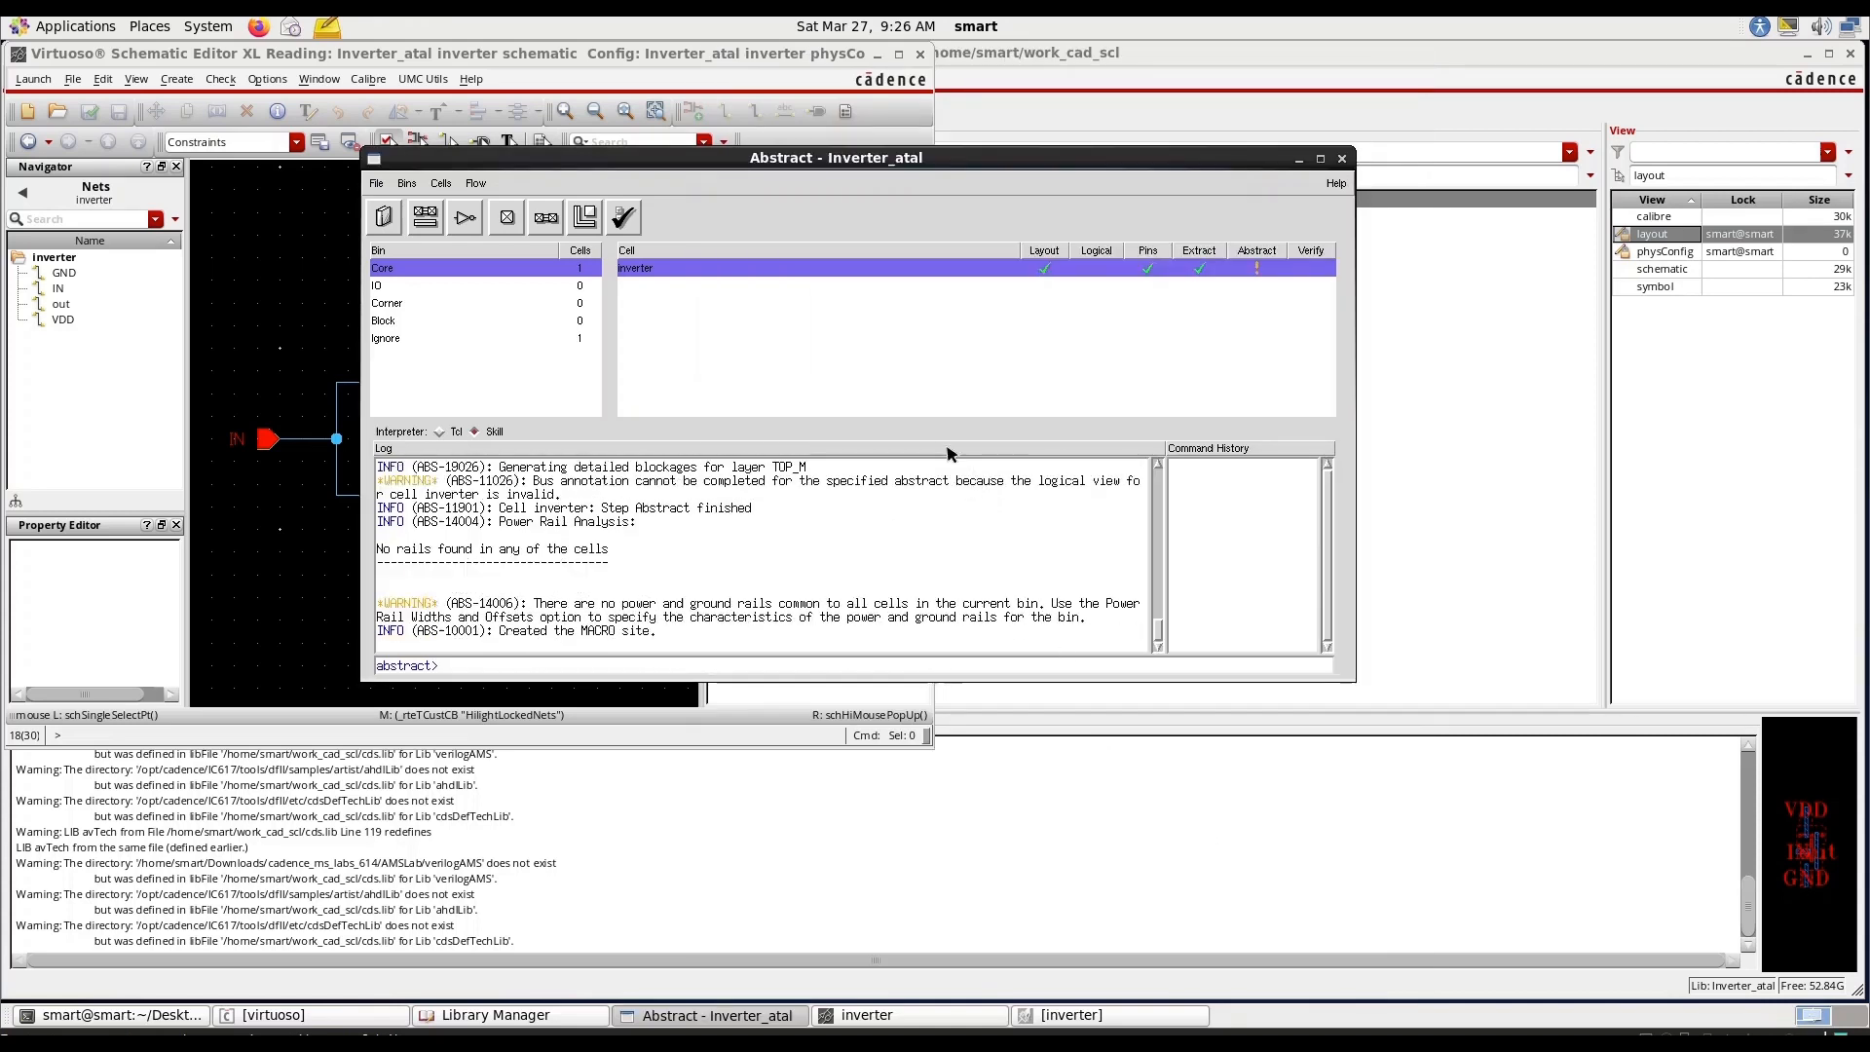
mouse_move(710, 618)
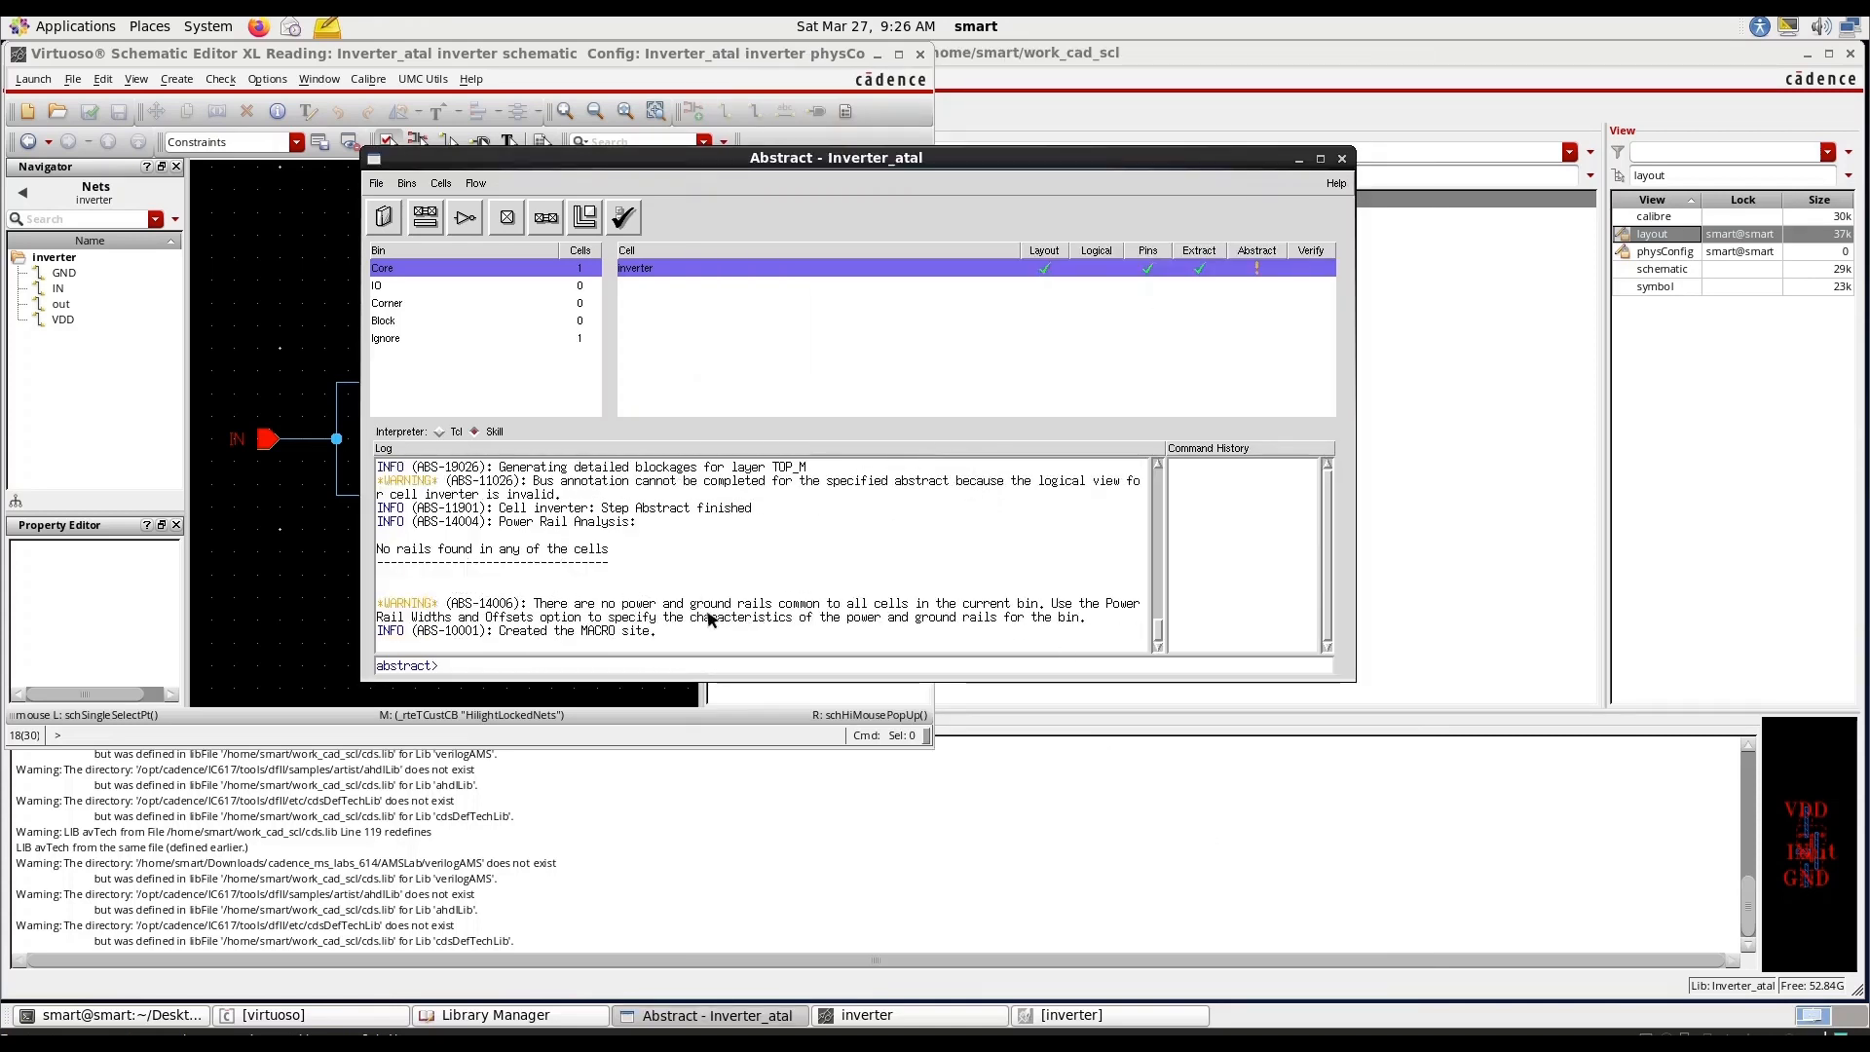
mouse_move(769, 630)
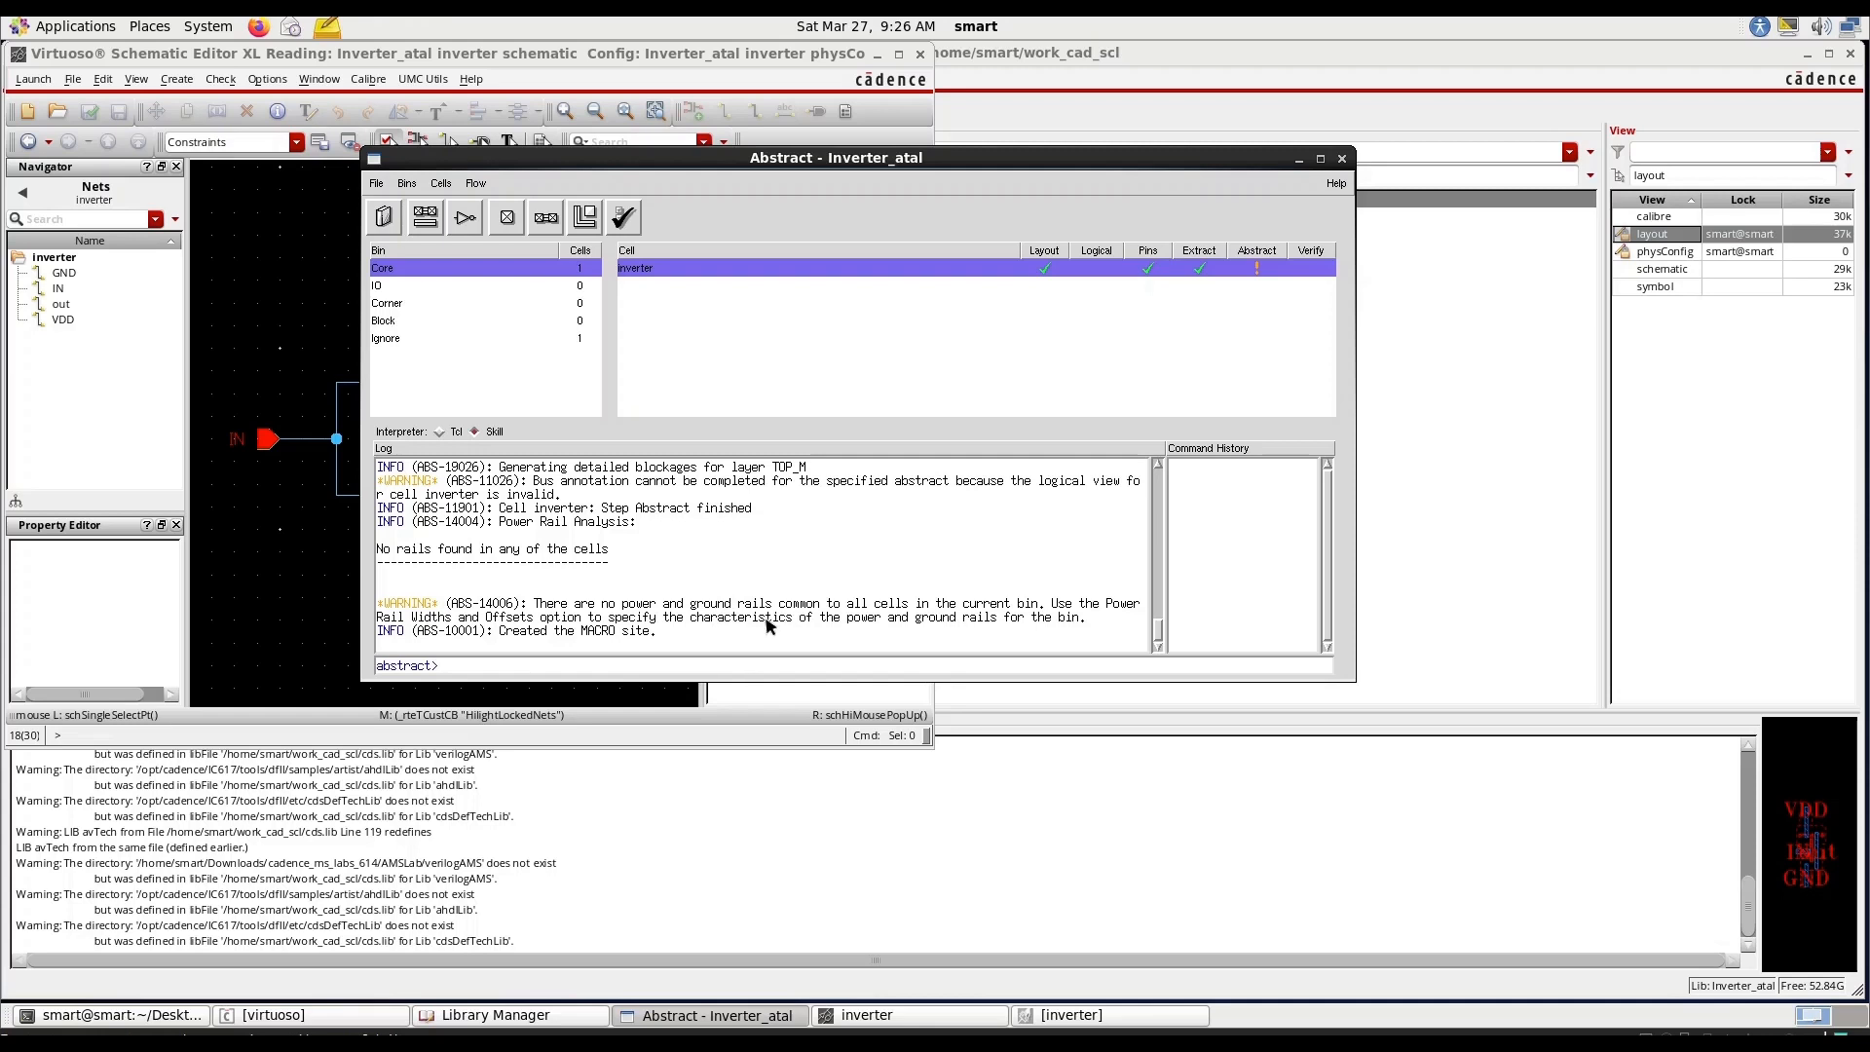
mouse_move(783, 617)
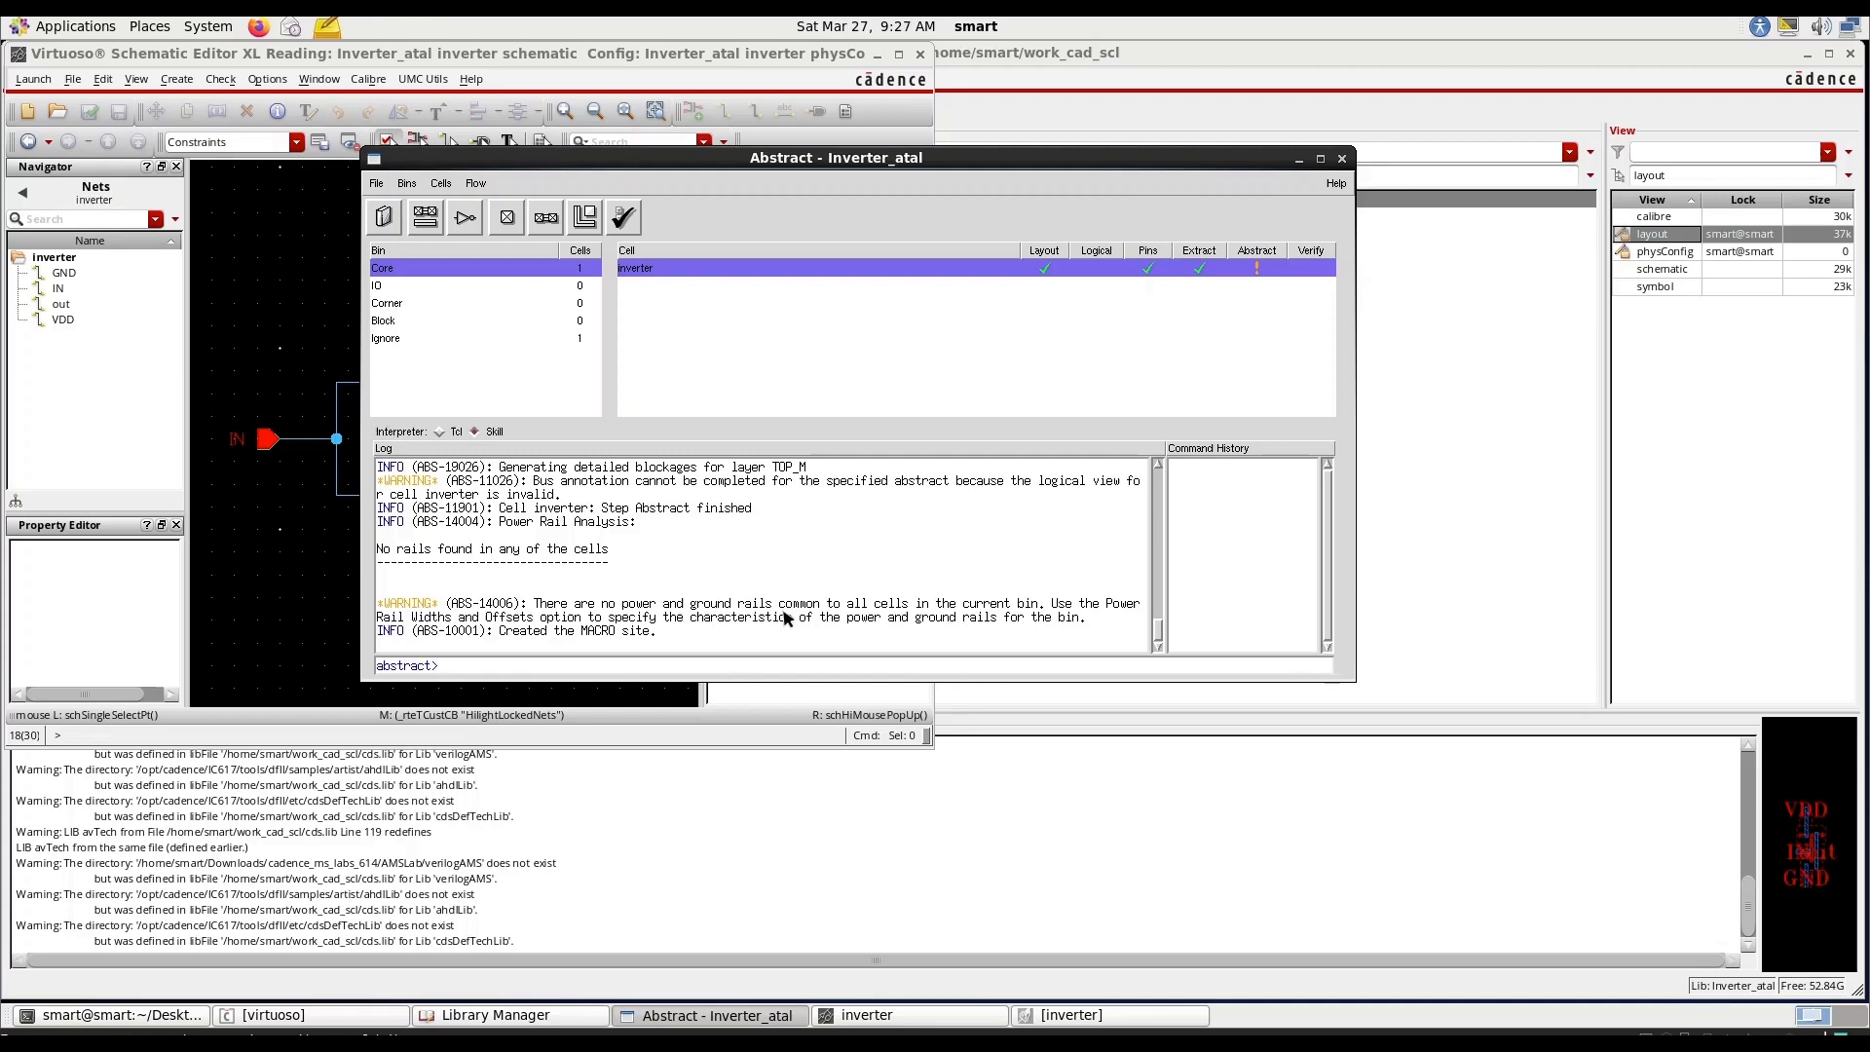
mouse_move(825, 628)
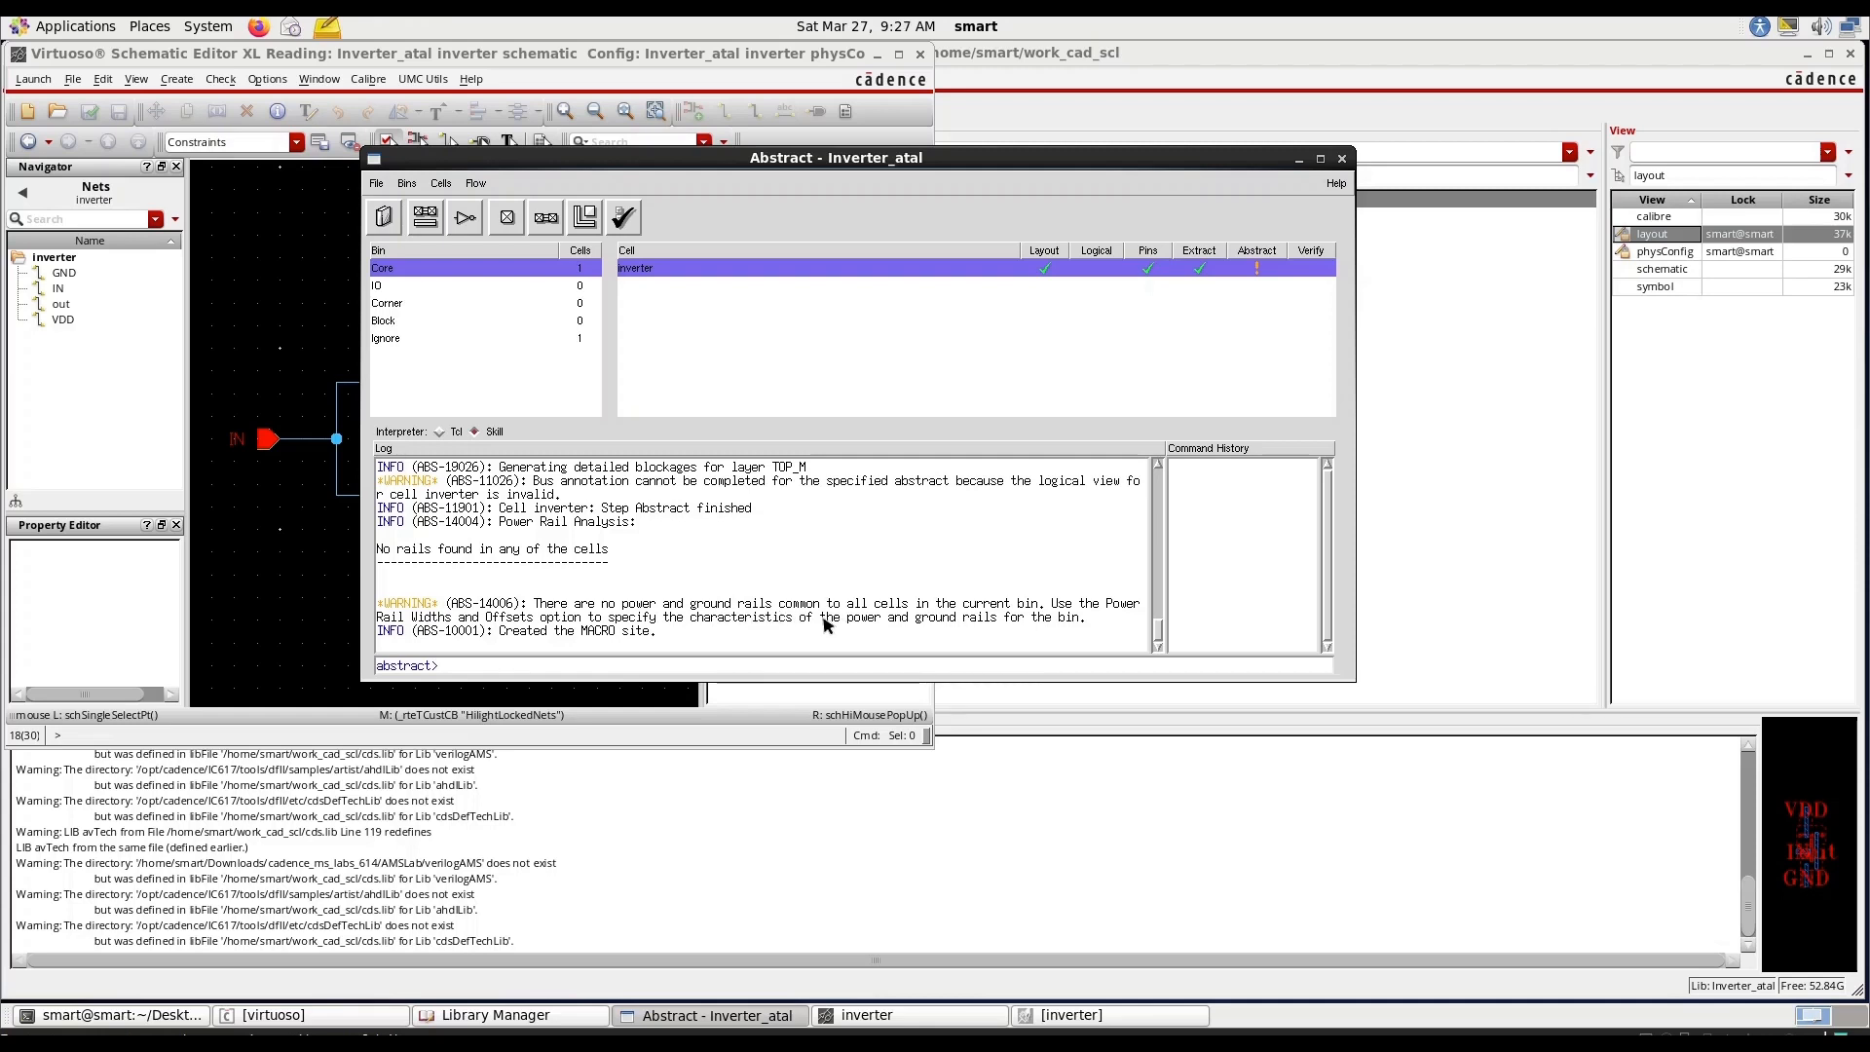
mouse_move(773, 620)
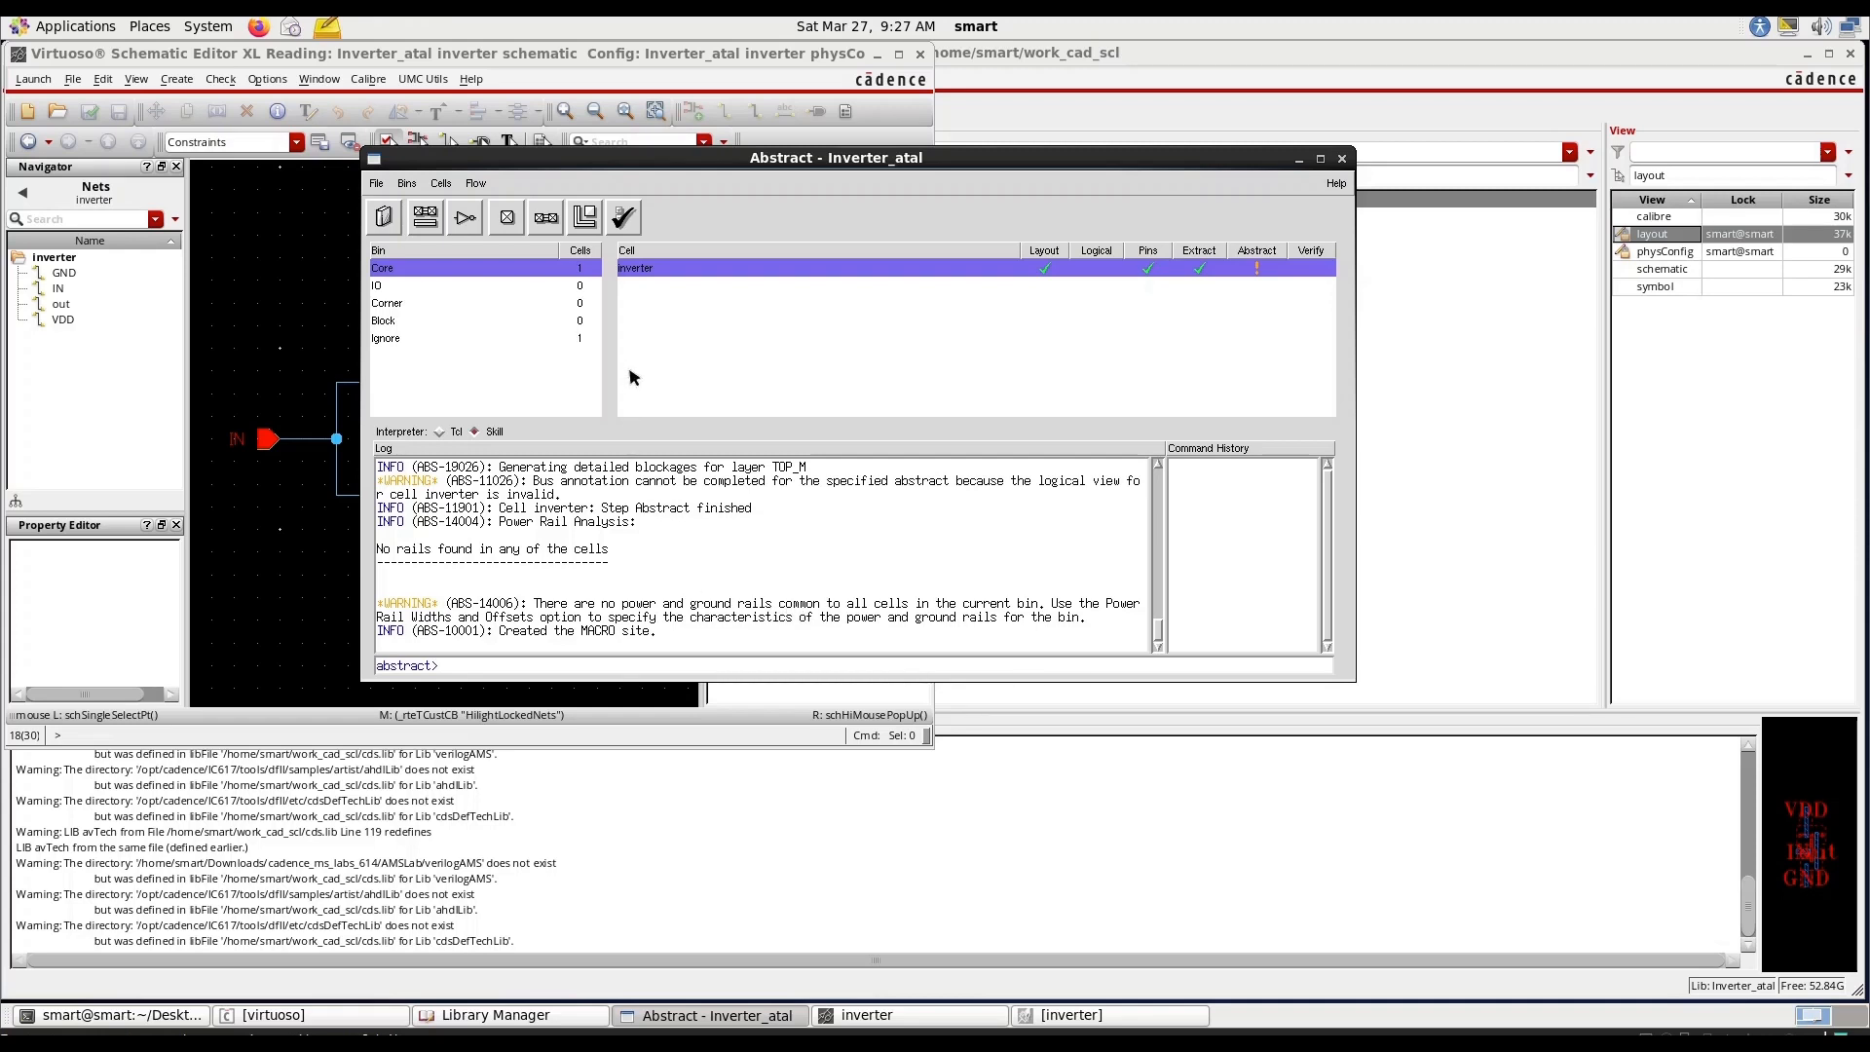
mouse_move(760, 622)
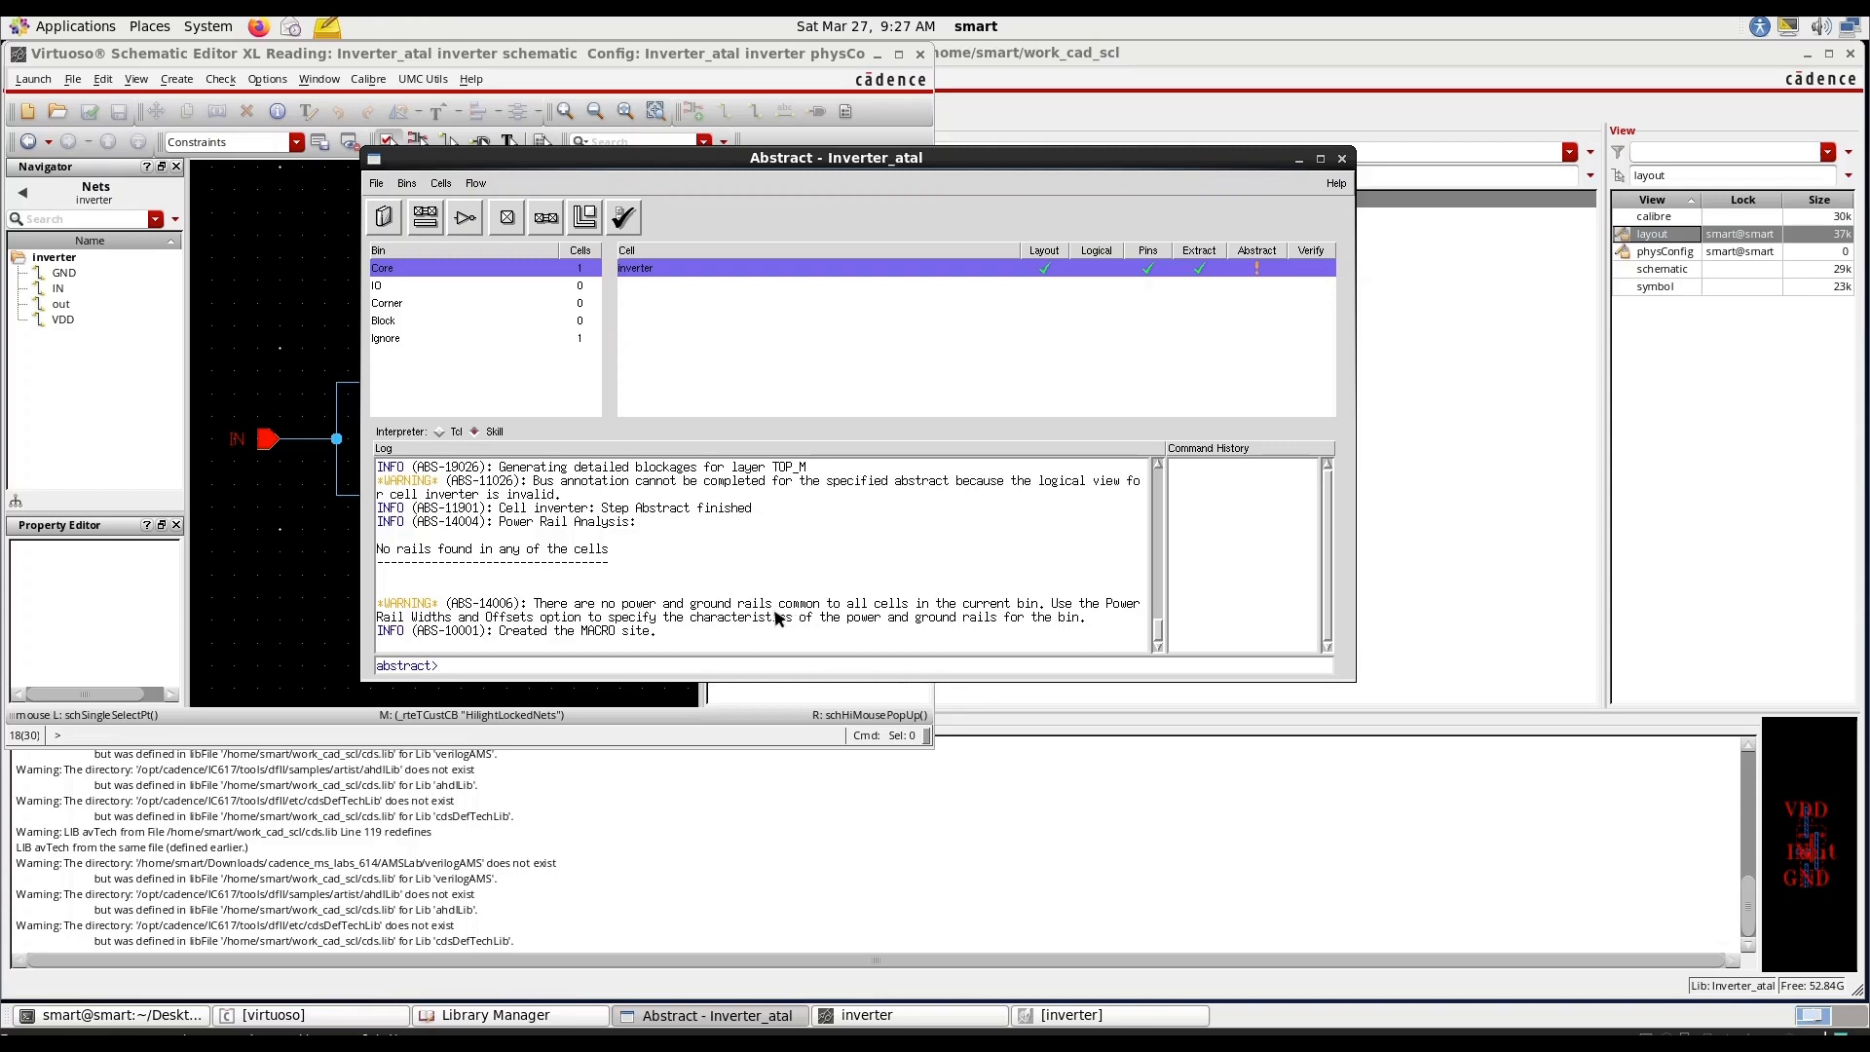
Minimize the Virtuoso windows and bring up the Abstract window's File menu.
click(377, 183)
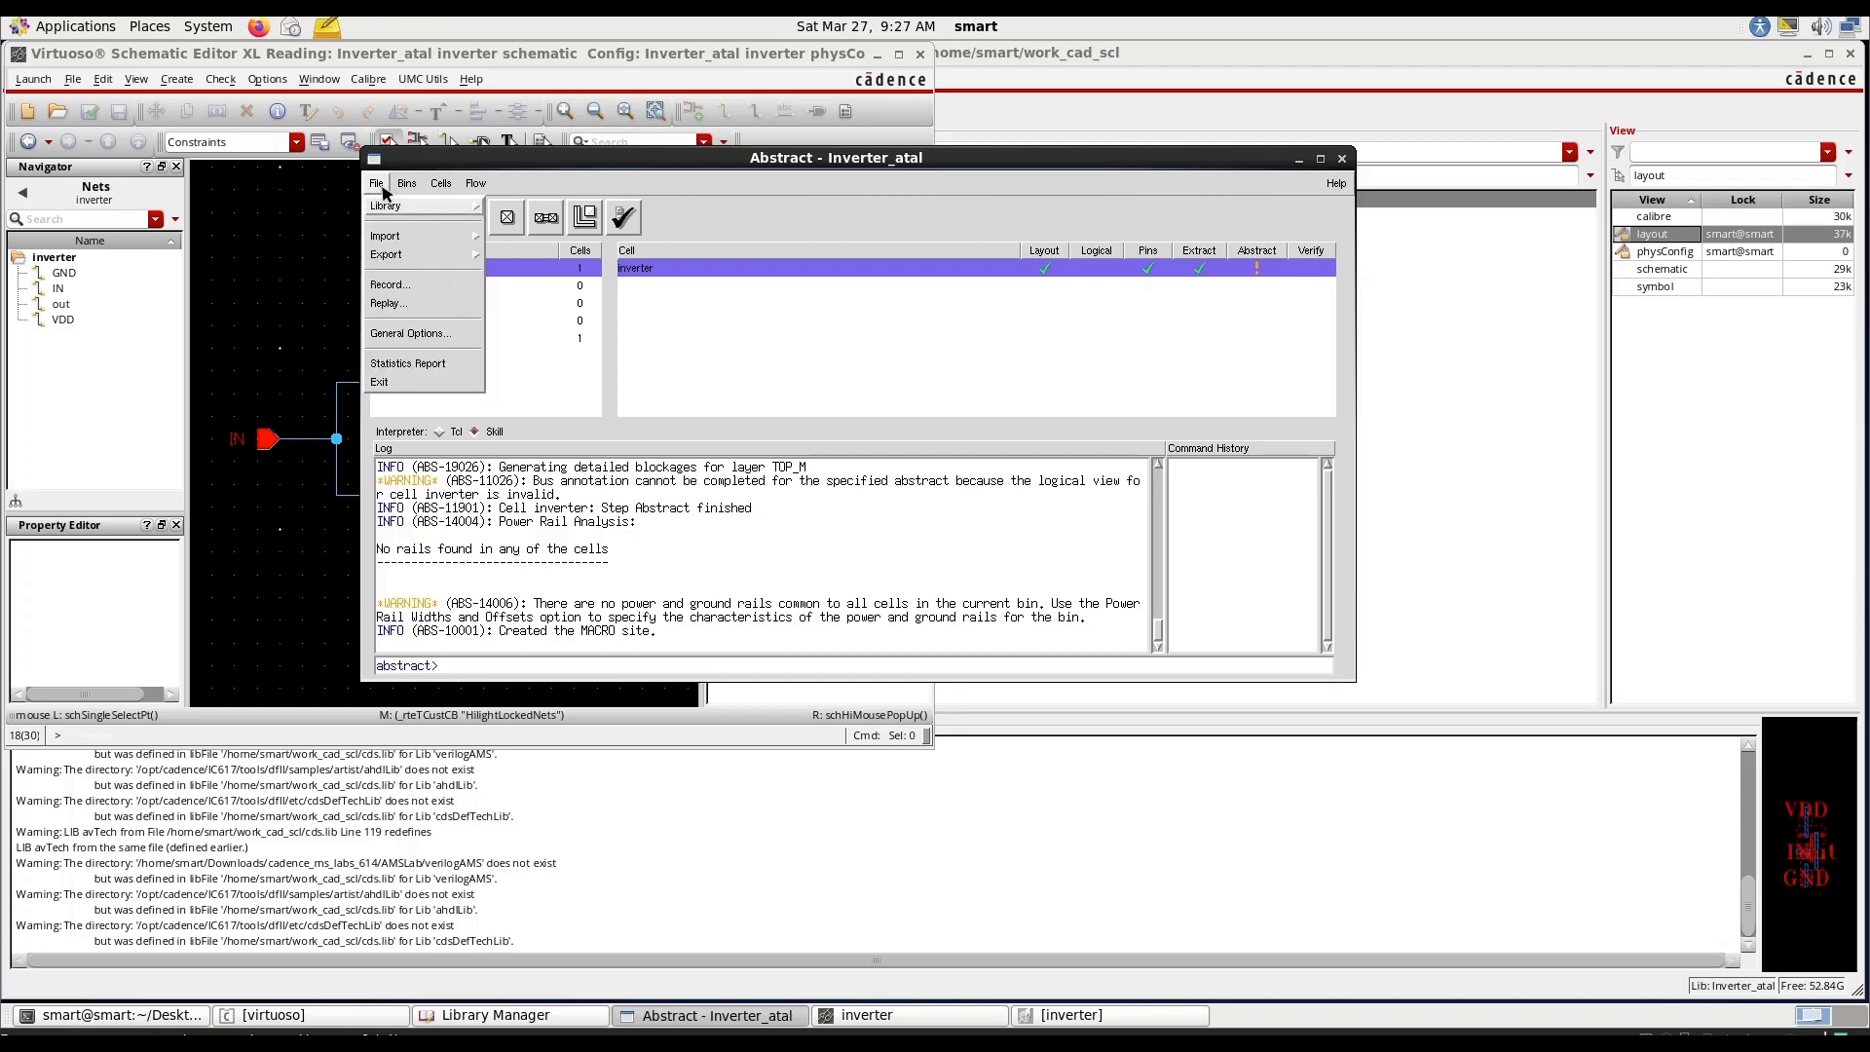
mouse_move(399, 255)
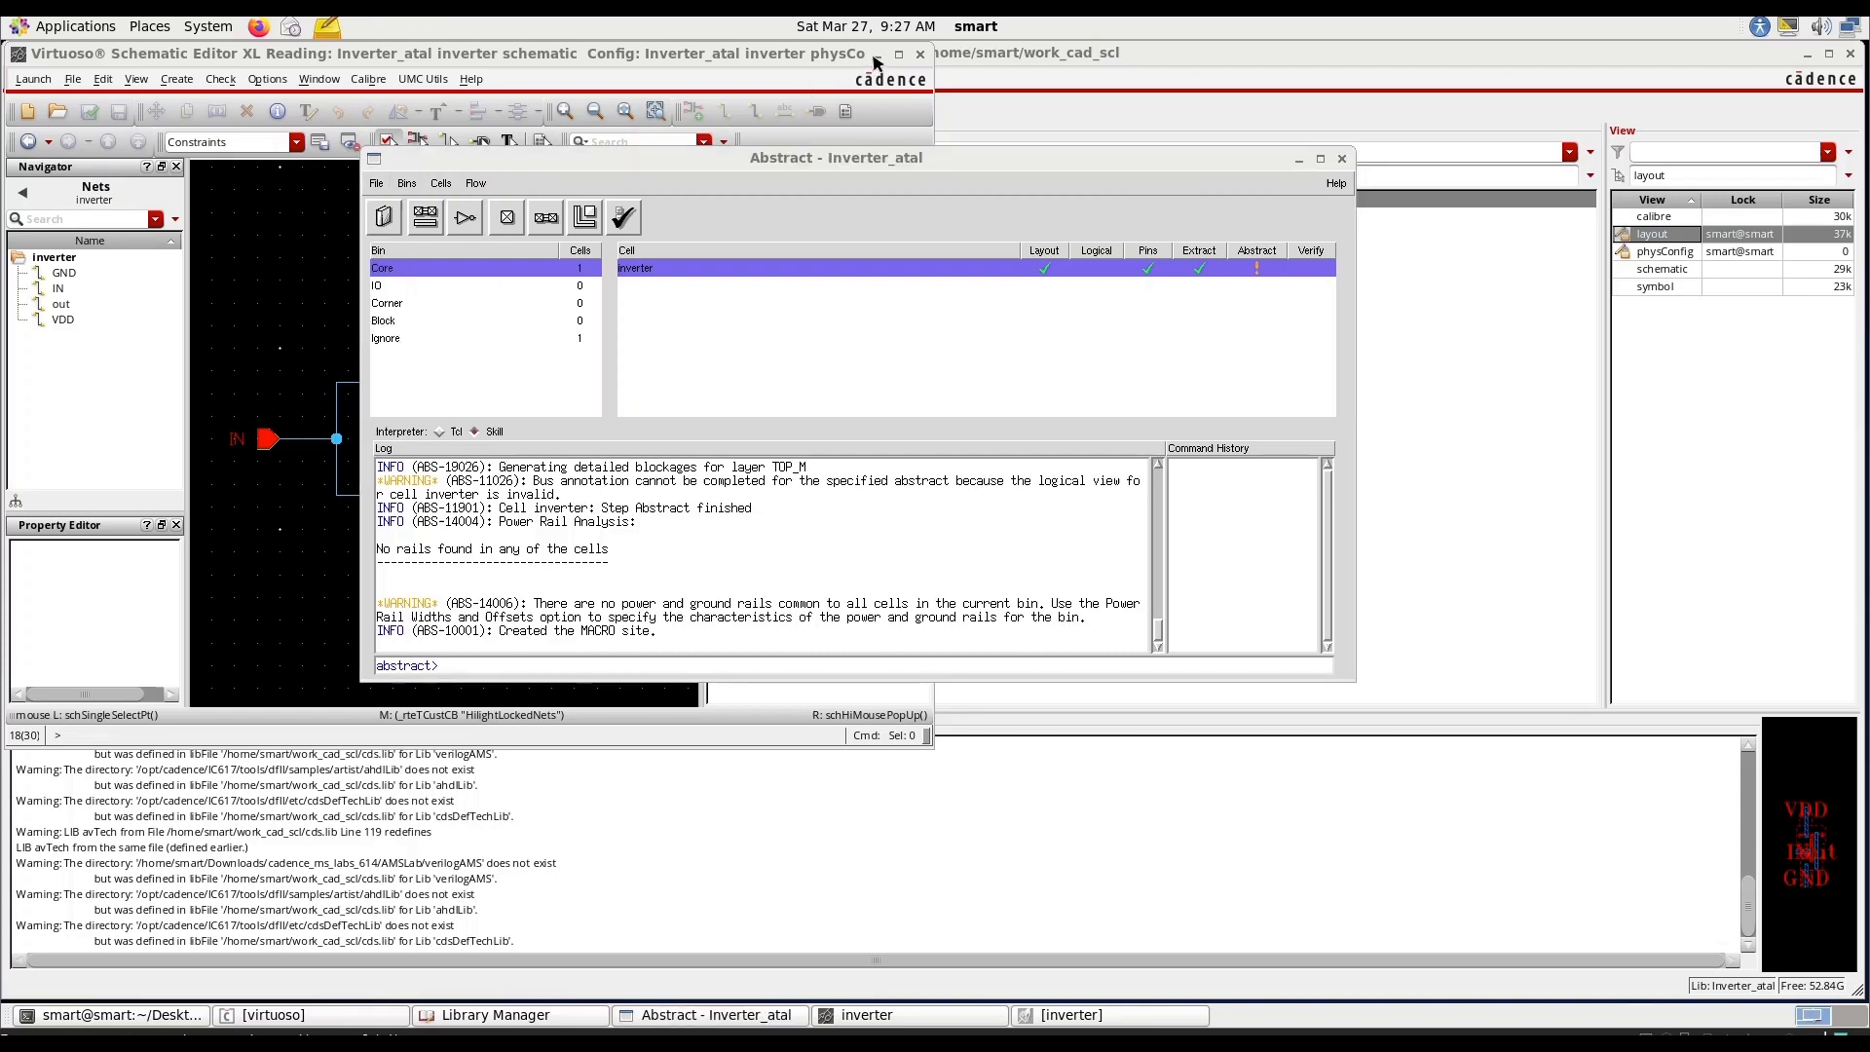
click(919, 53)
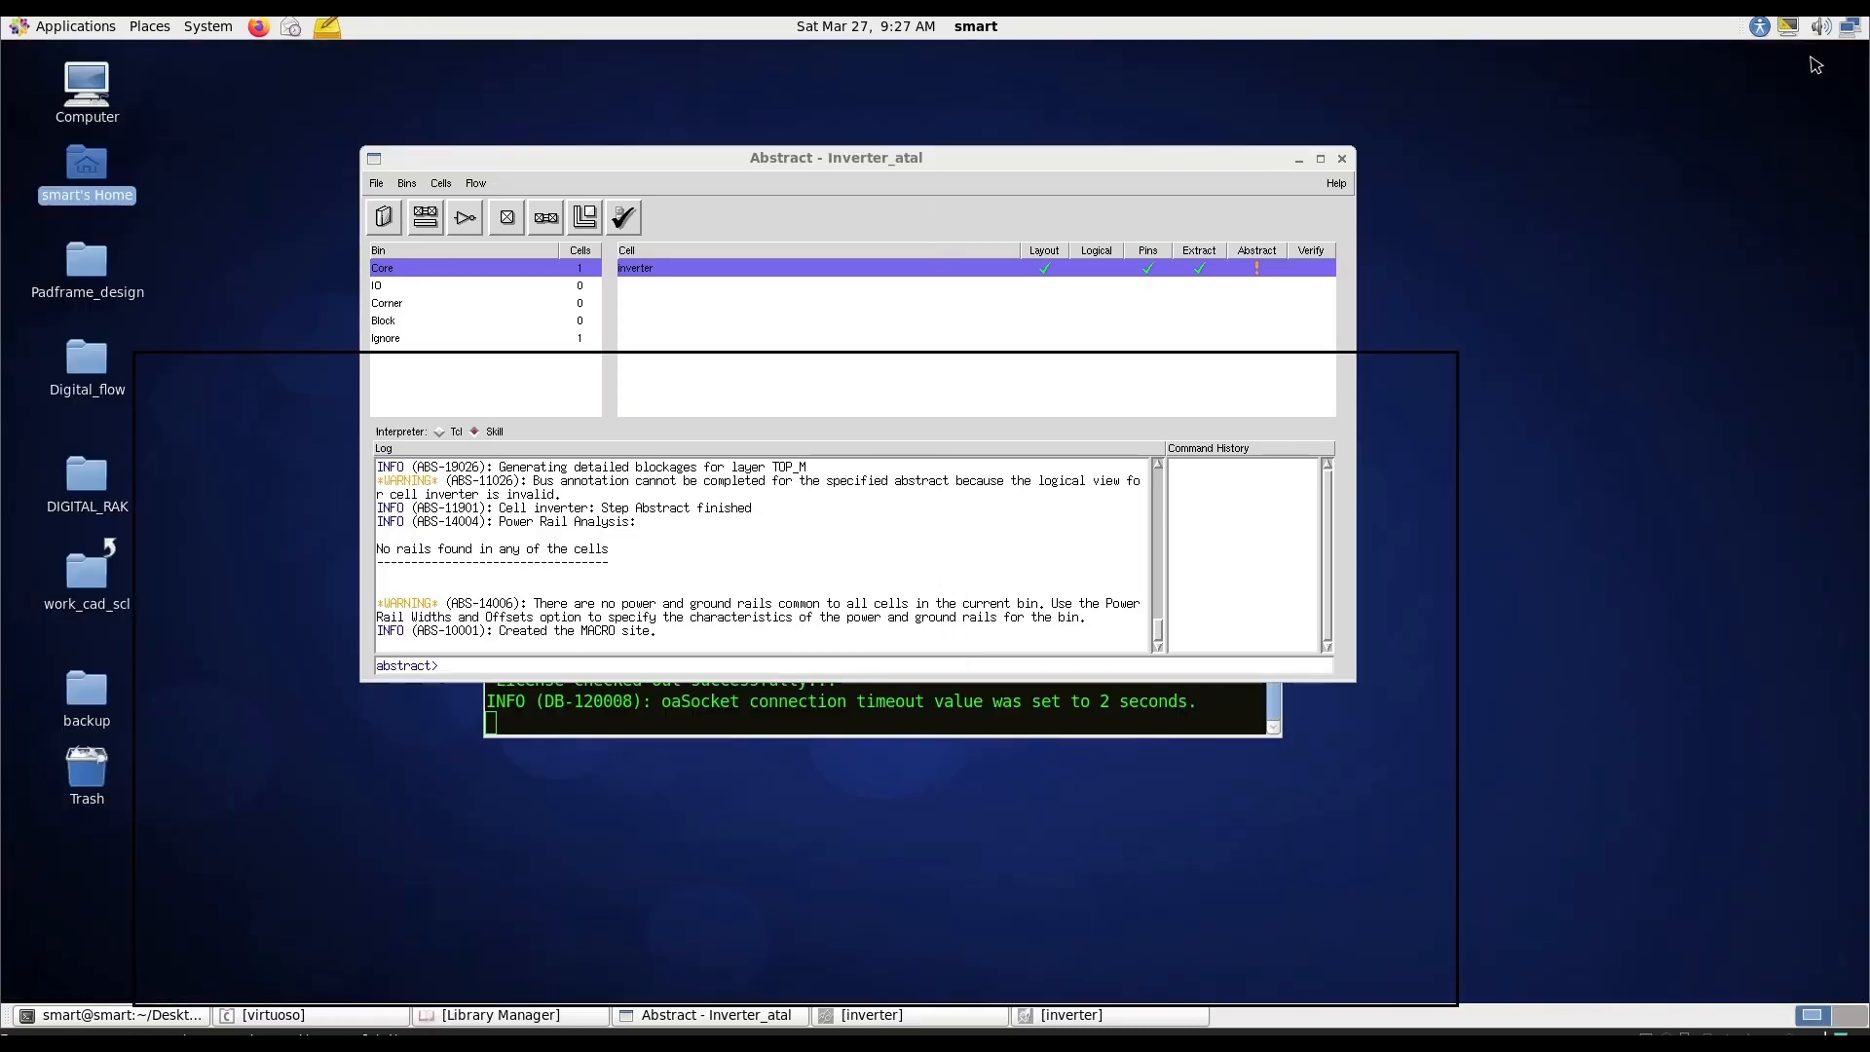
click(376, 183)
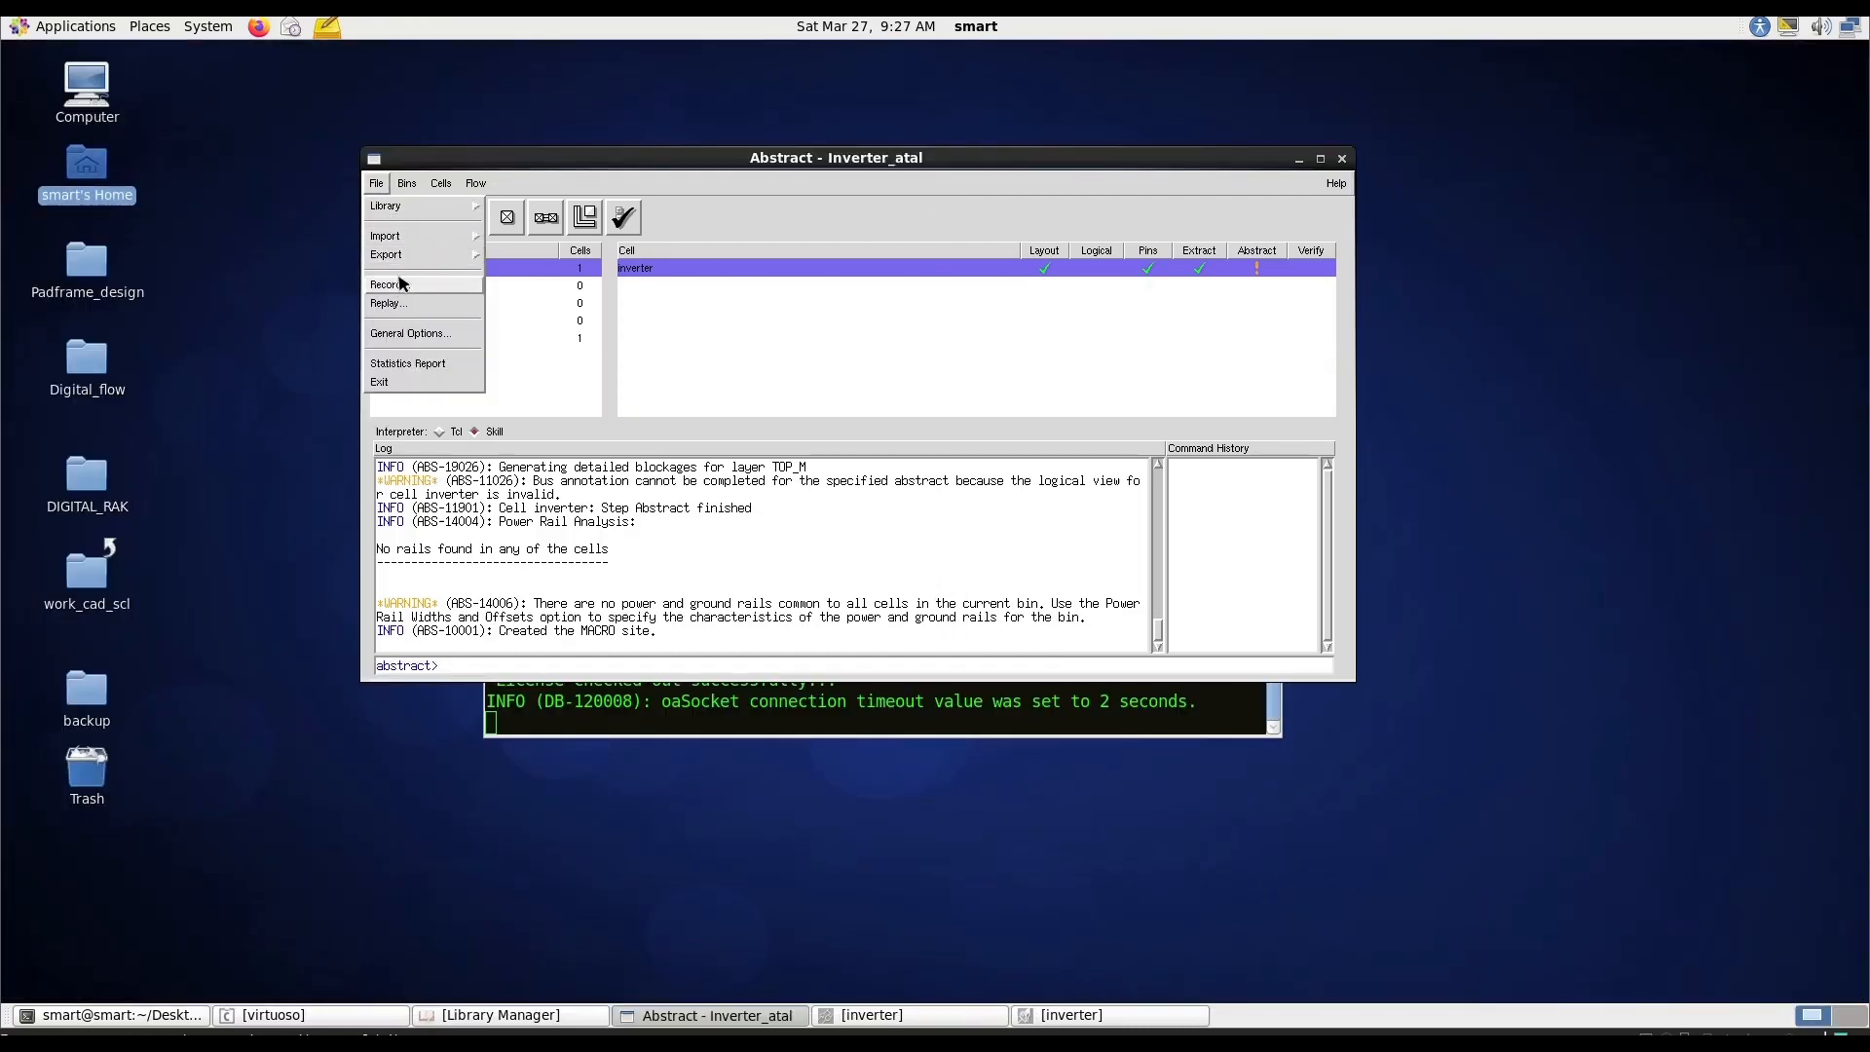
Start a LEF export at version 5.6, renaming the output file to inverter.lef.
click(387, 254)
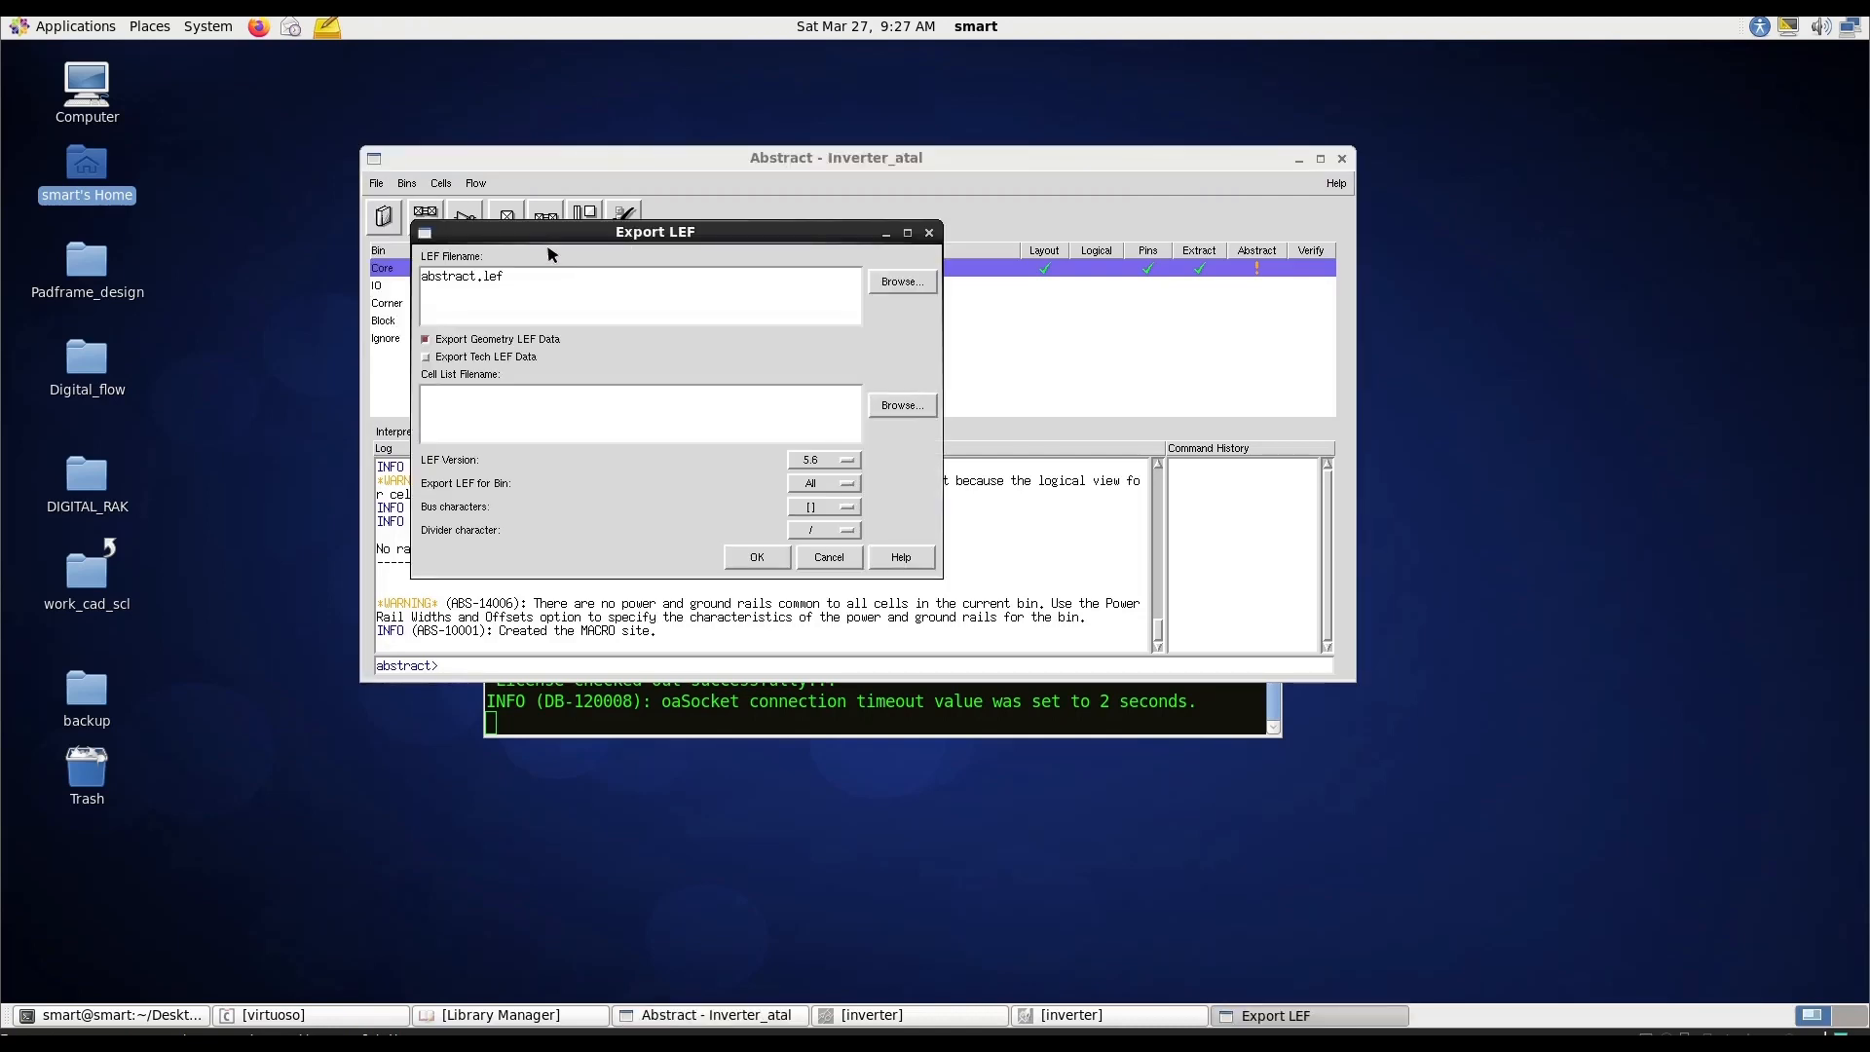
click(846, 459)
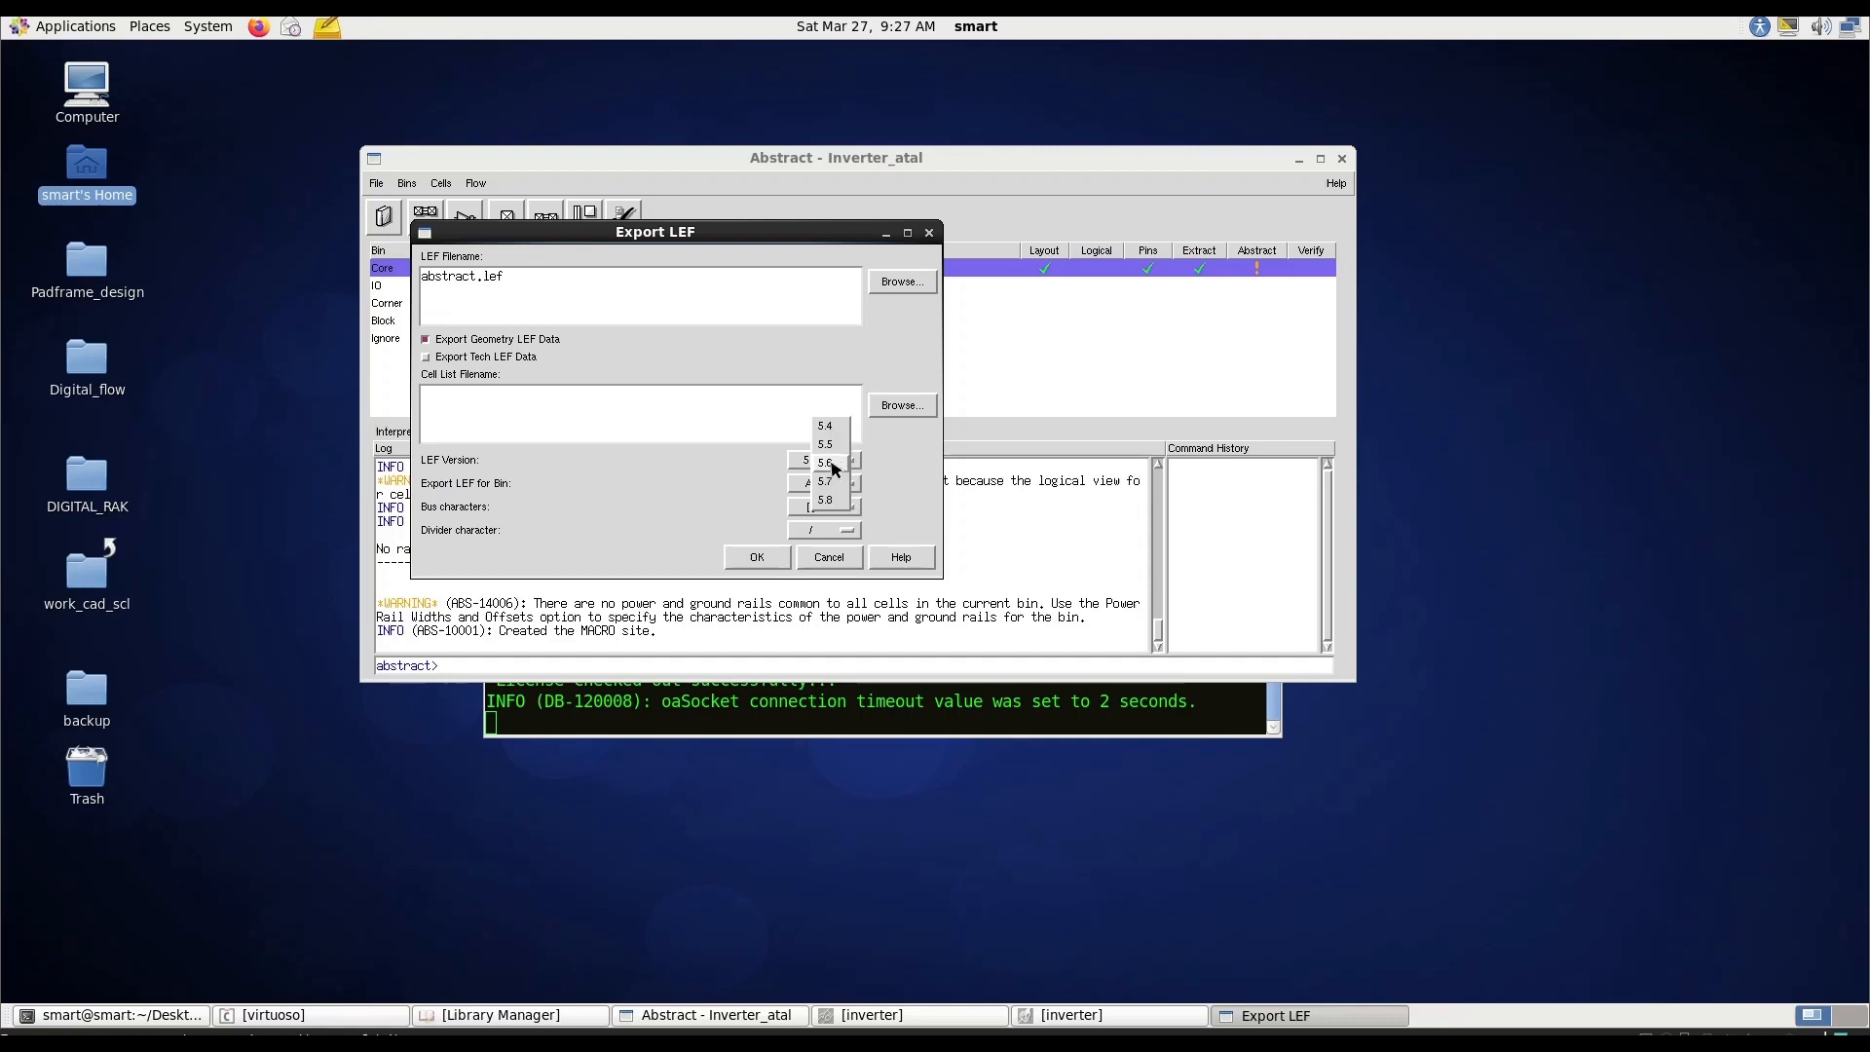
click(824, 460)
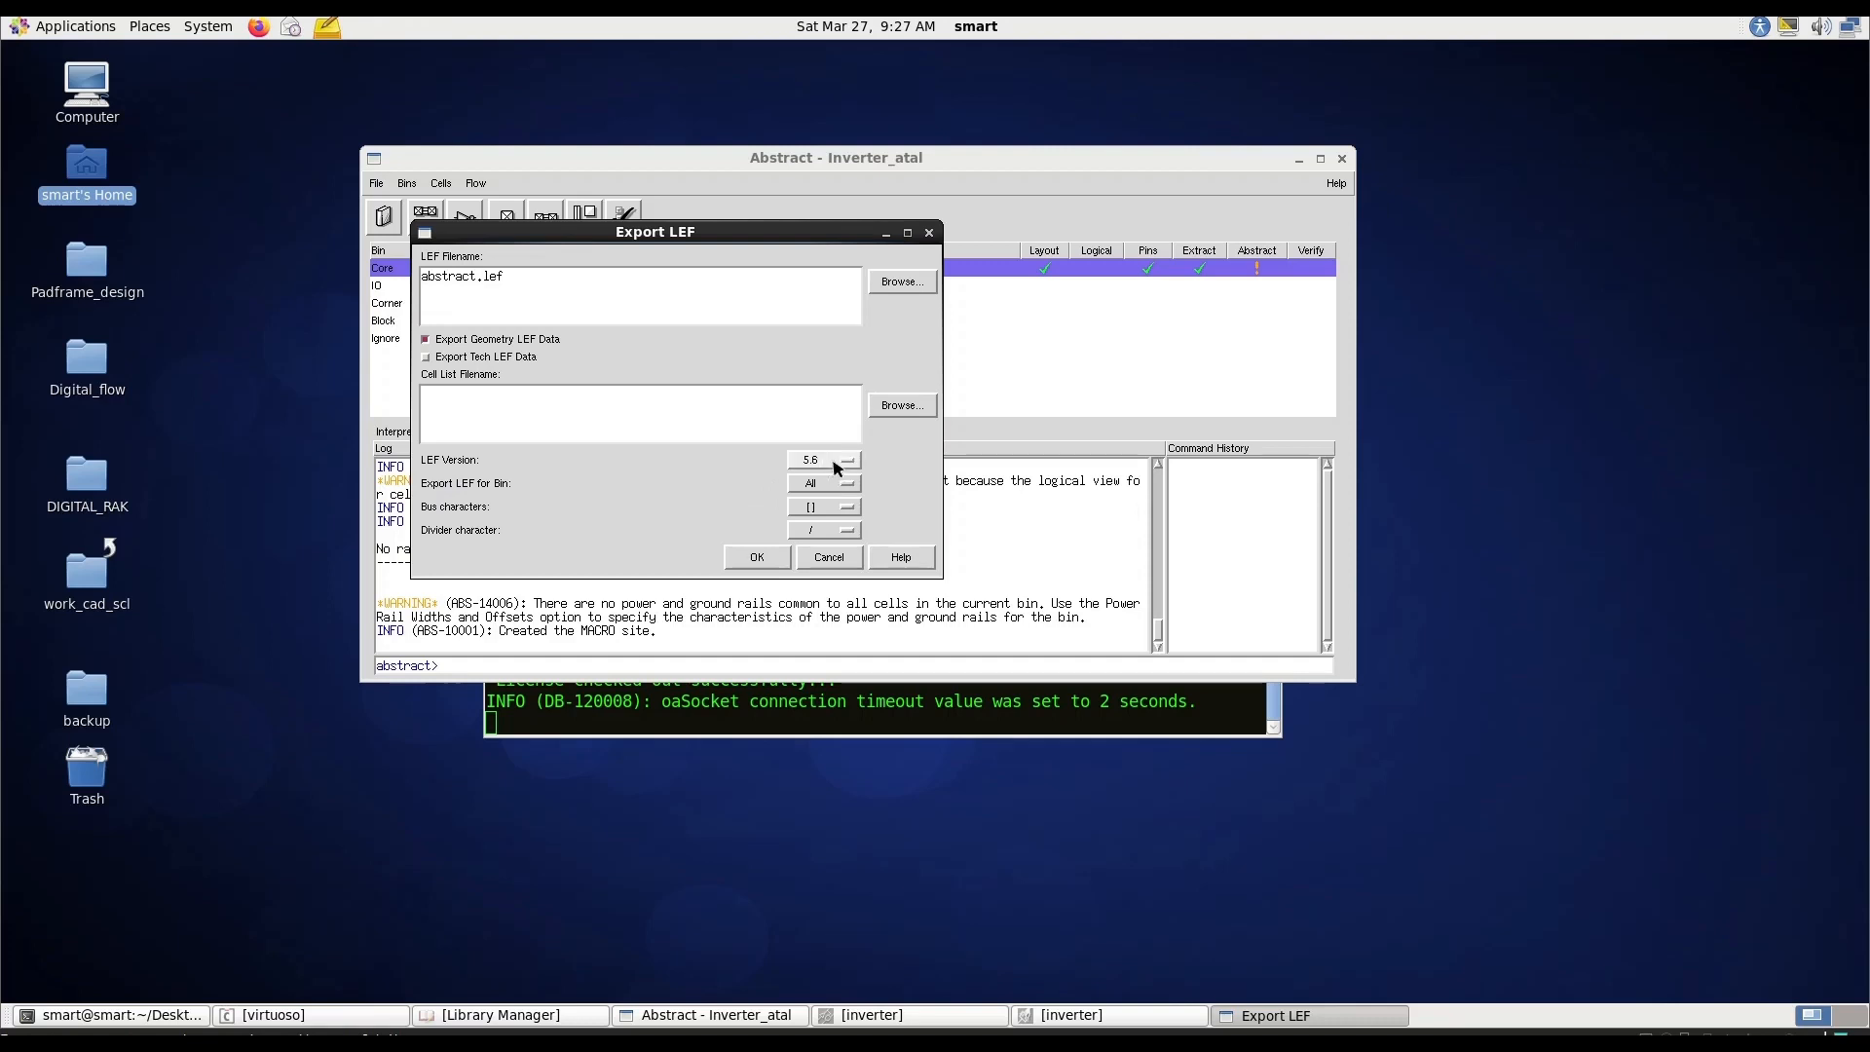
mouse_move(758, 468)
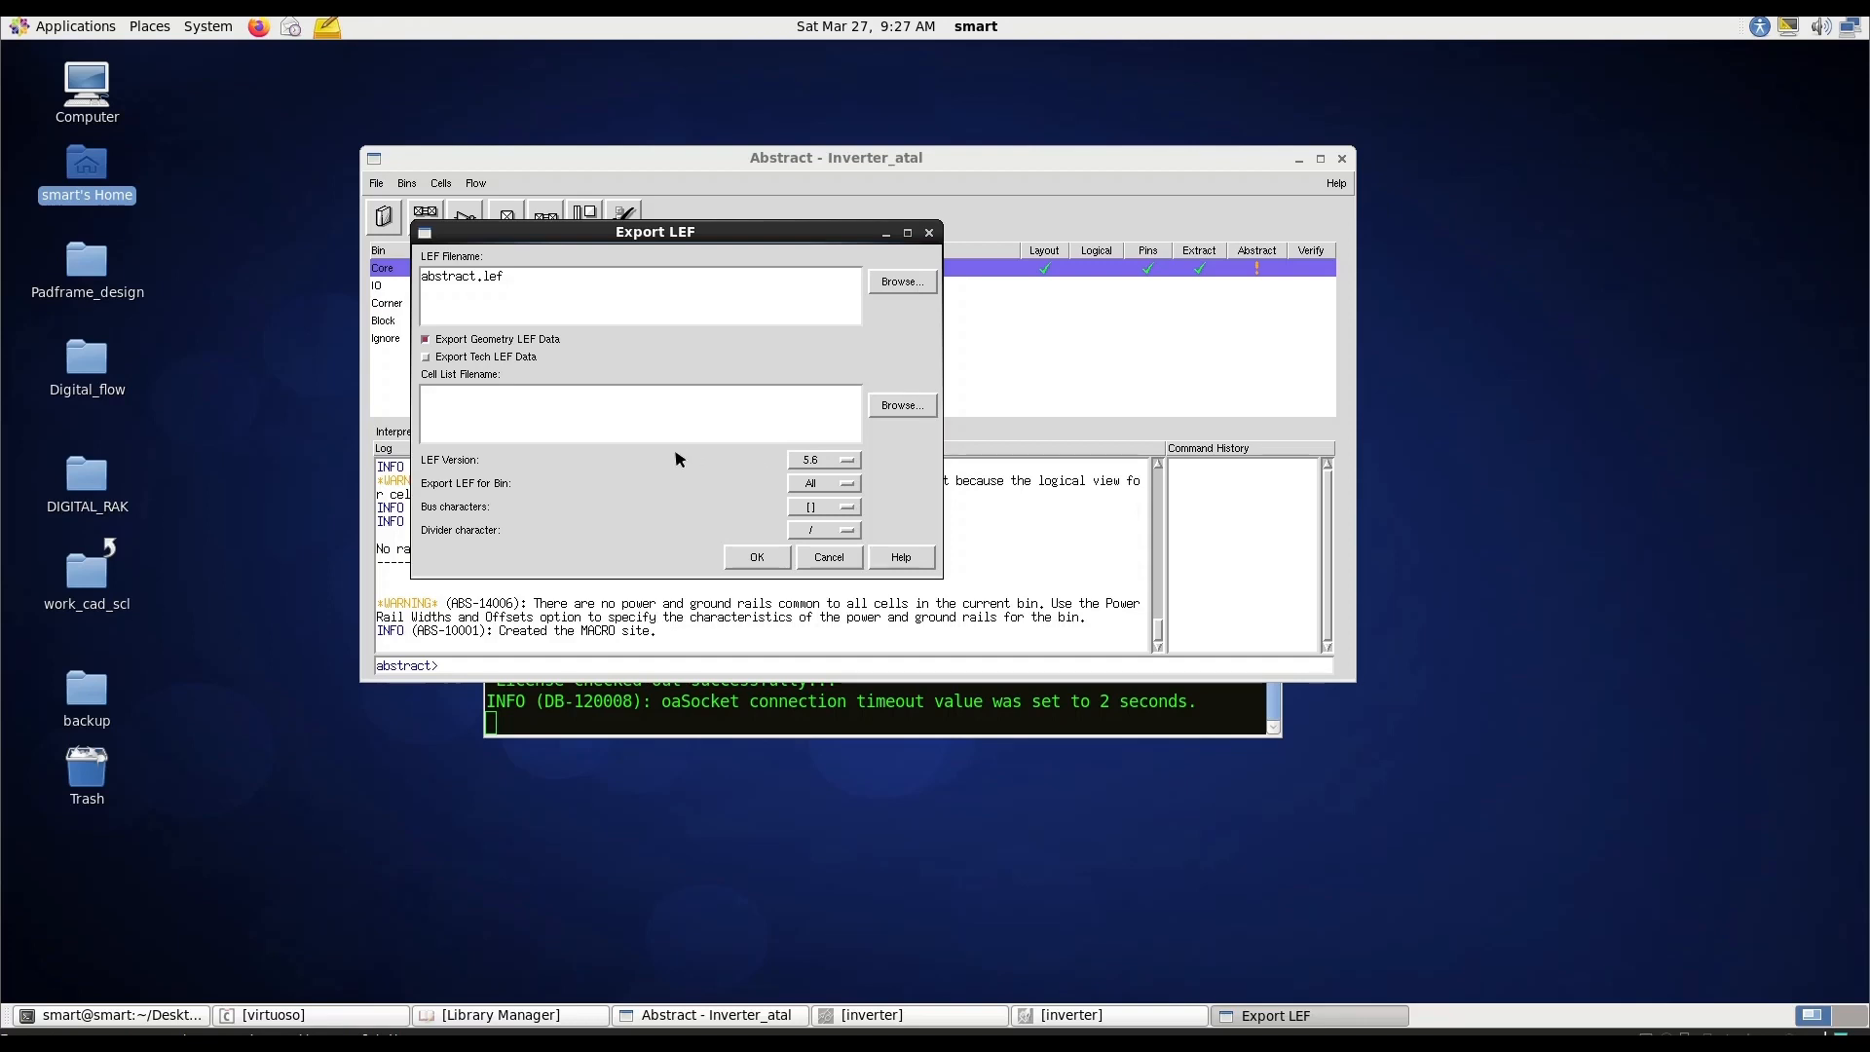
double_click(459, 276)
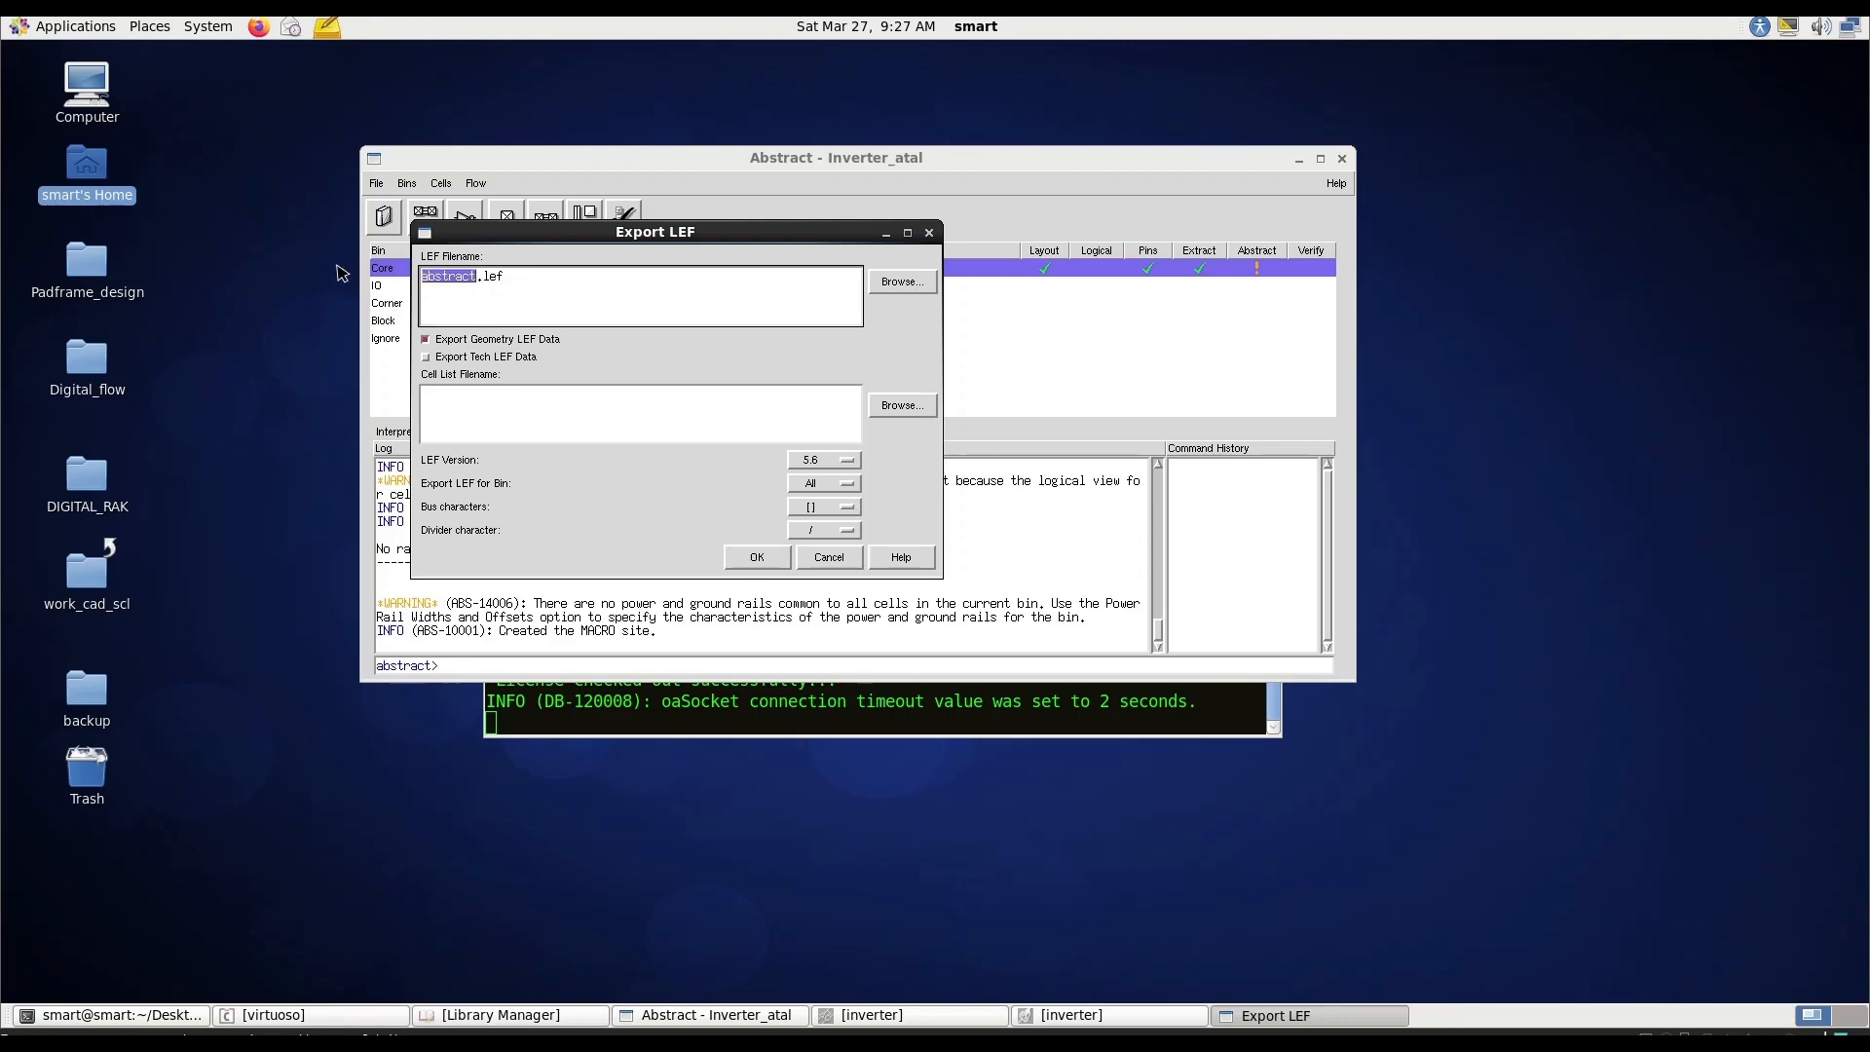
text(inverte)
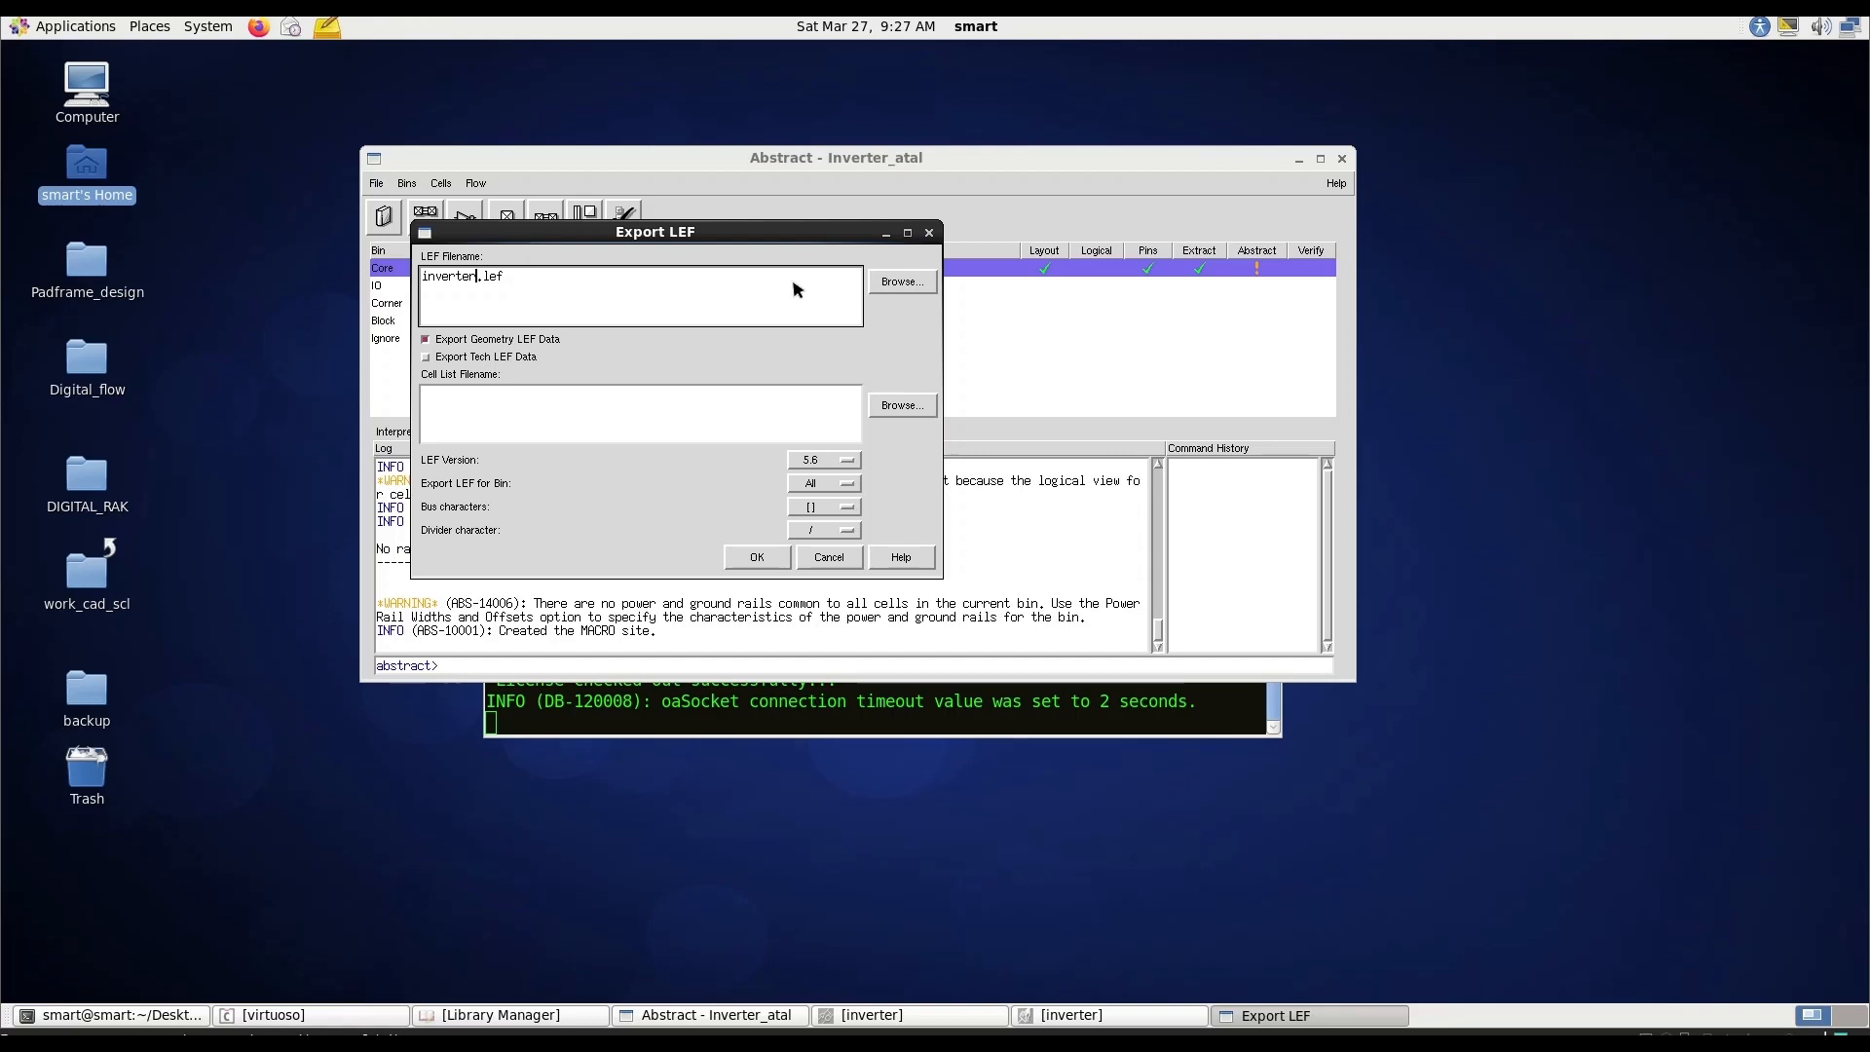
Set the LEF output path to /home/smart/Desktop/inverter.lef via the Browse dialog.
click(900, 282)
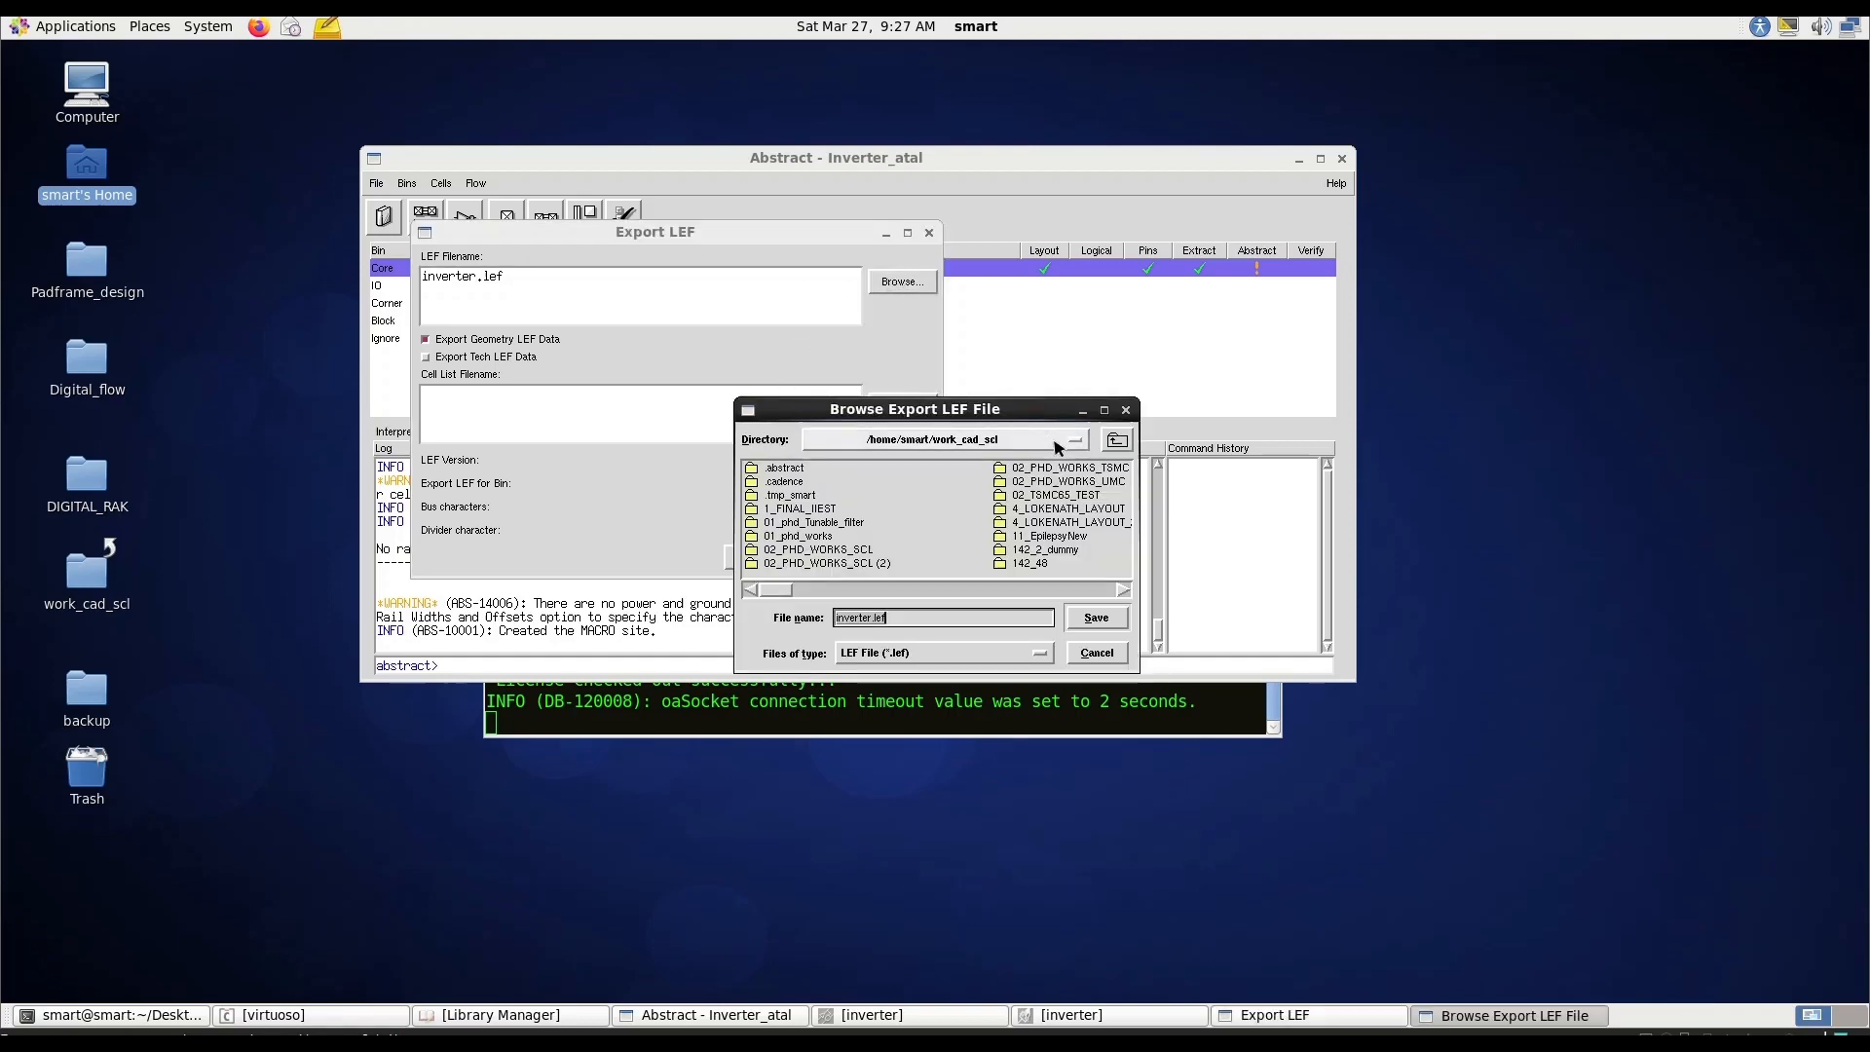
click(784, 468)
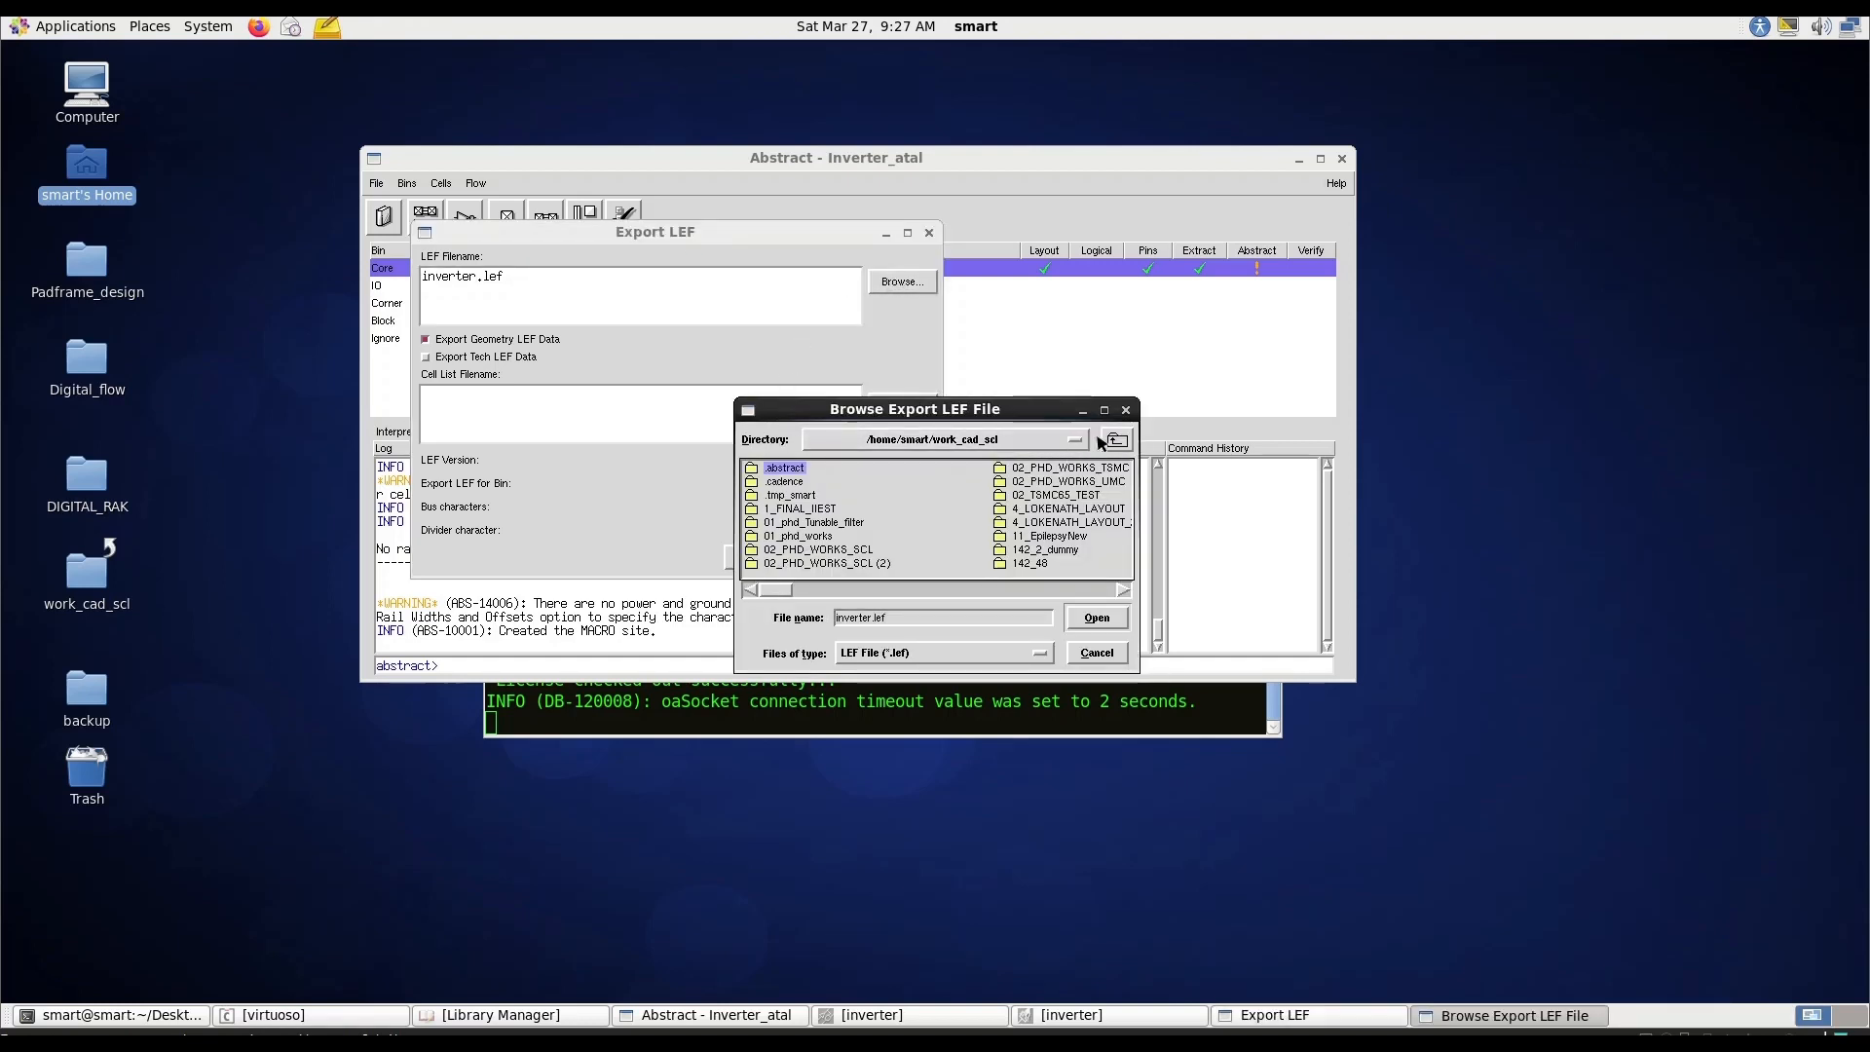
click(1115, 440)
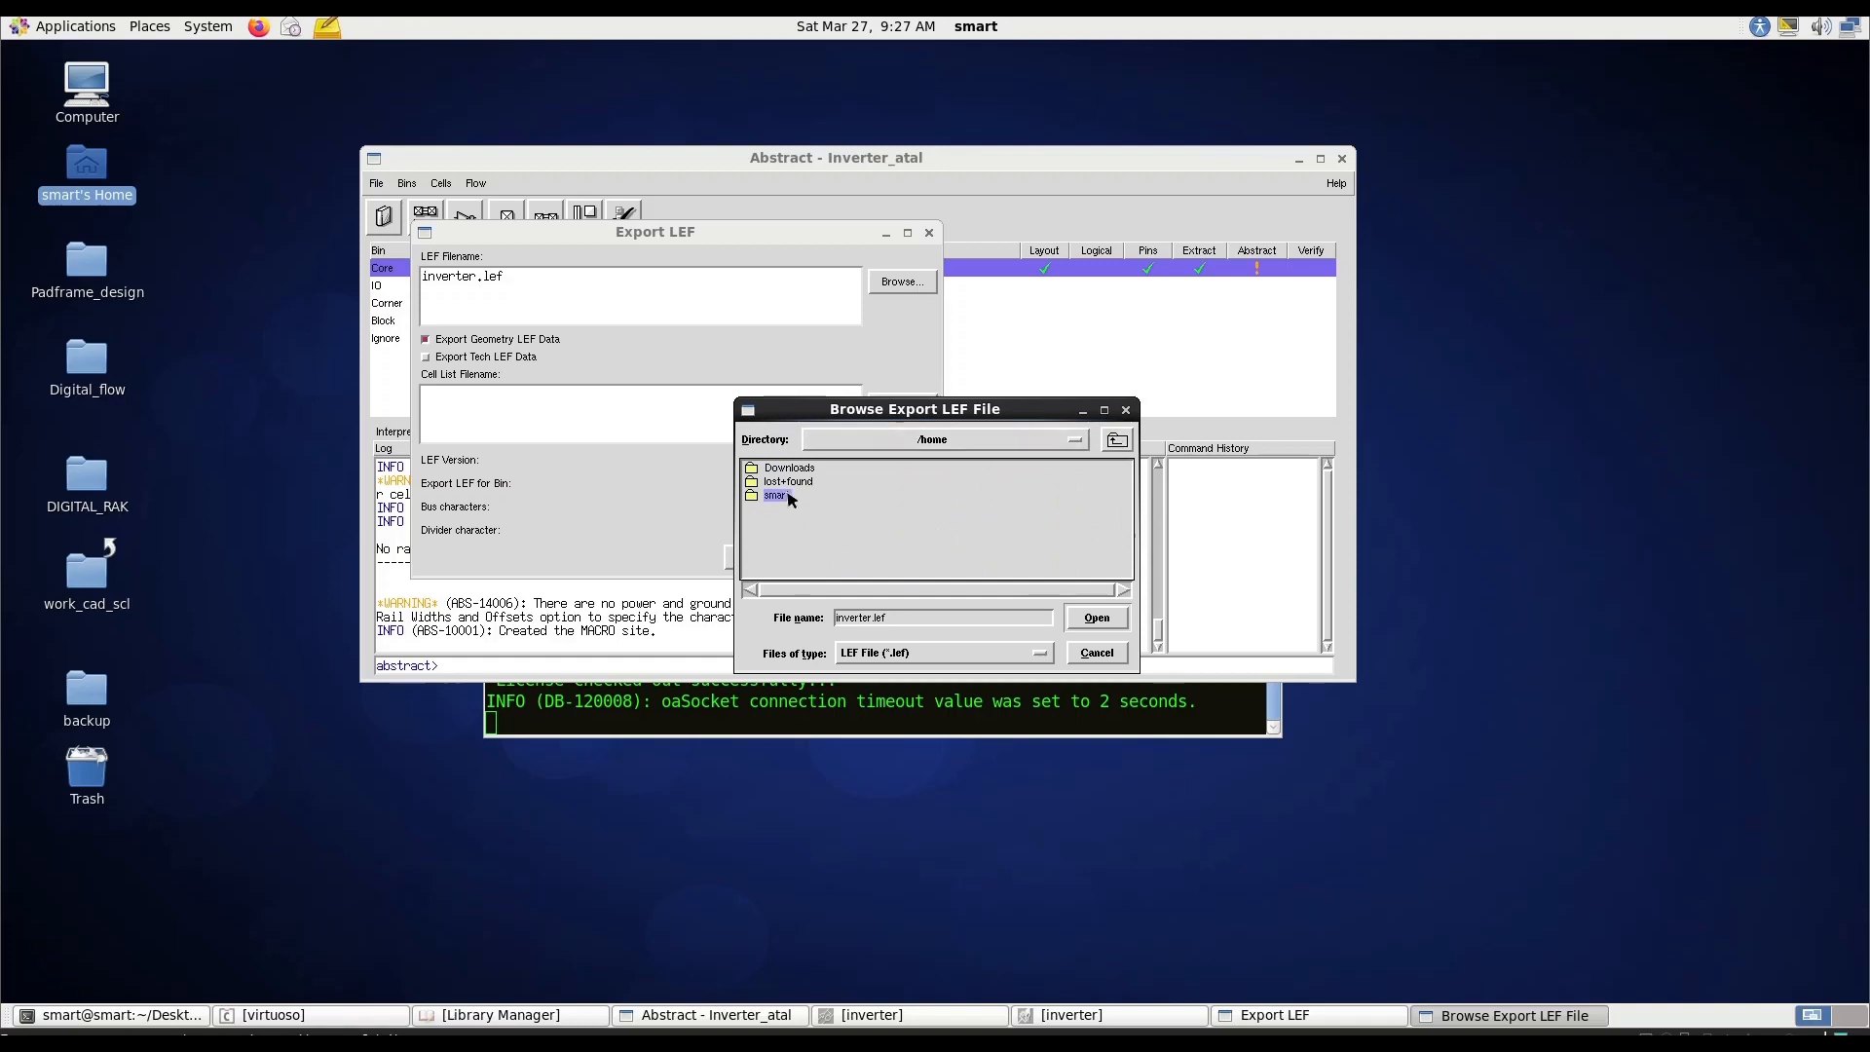
double_click(777, 495)
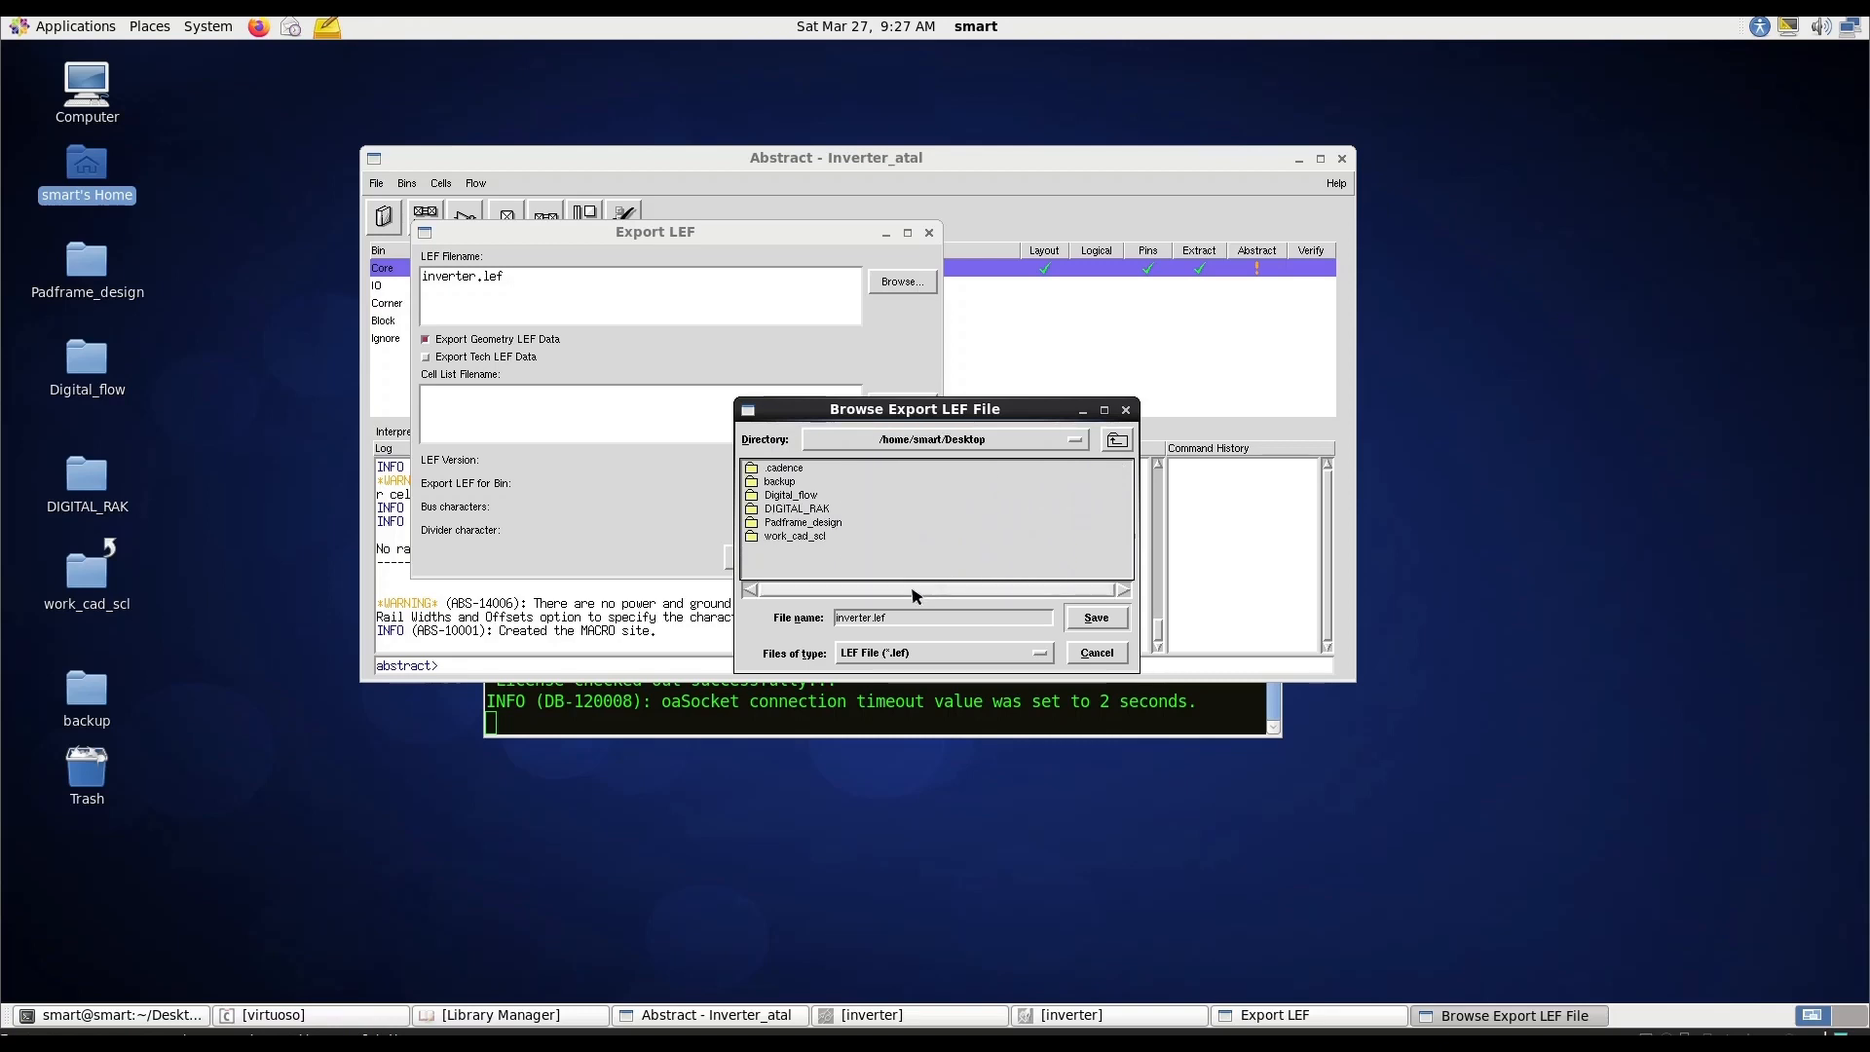
click(1094, 616)
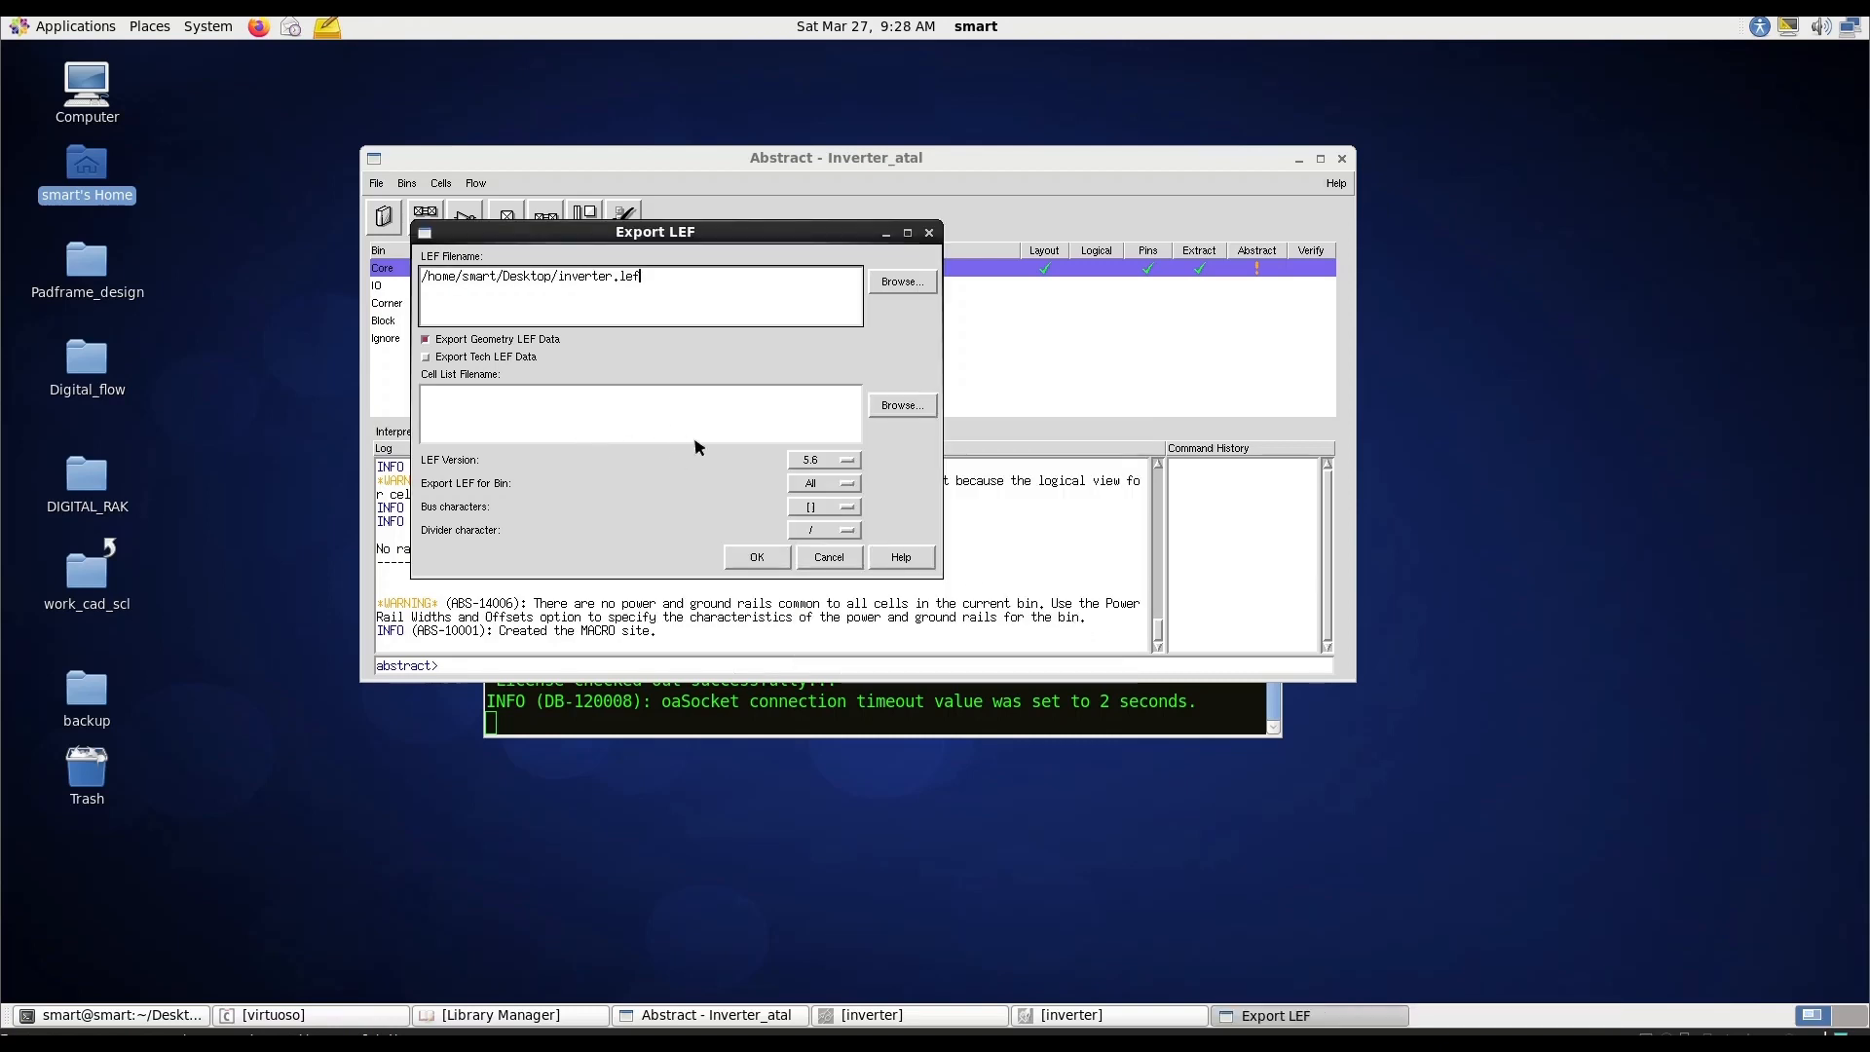
Export the abstract to inverter.lef, then minimize the Abstract window to reveal the desktop.
click(755, 557)
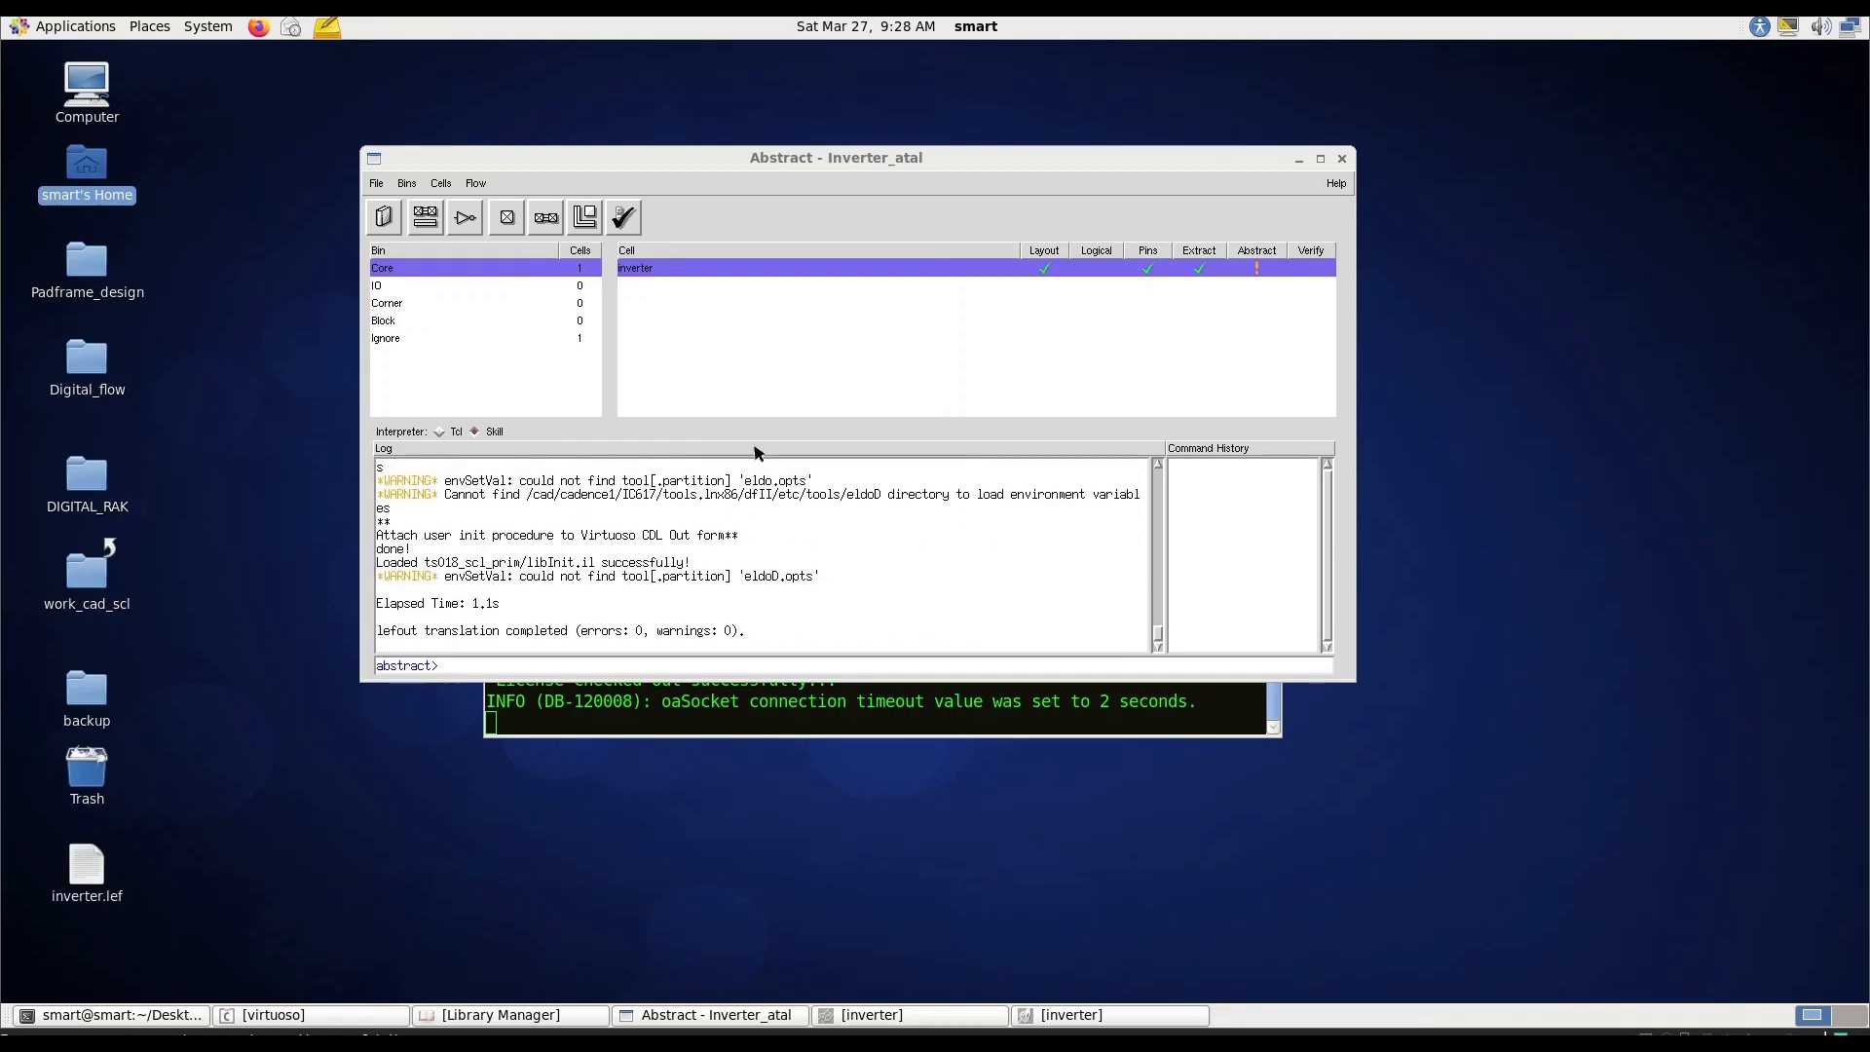
click(122, 1015)
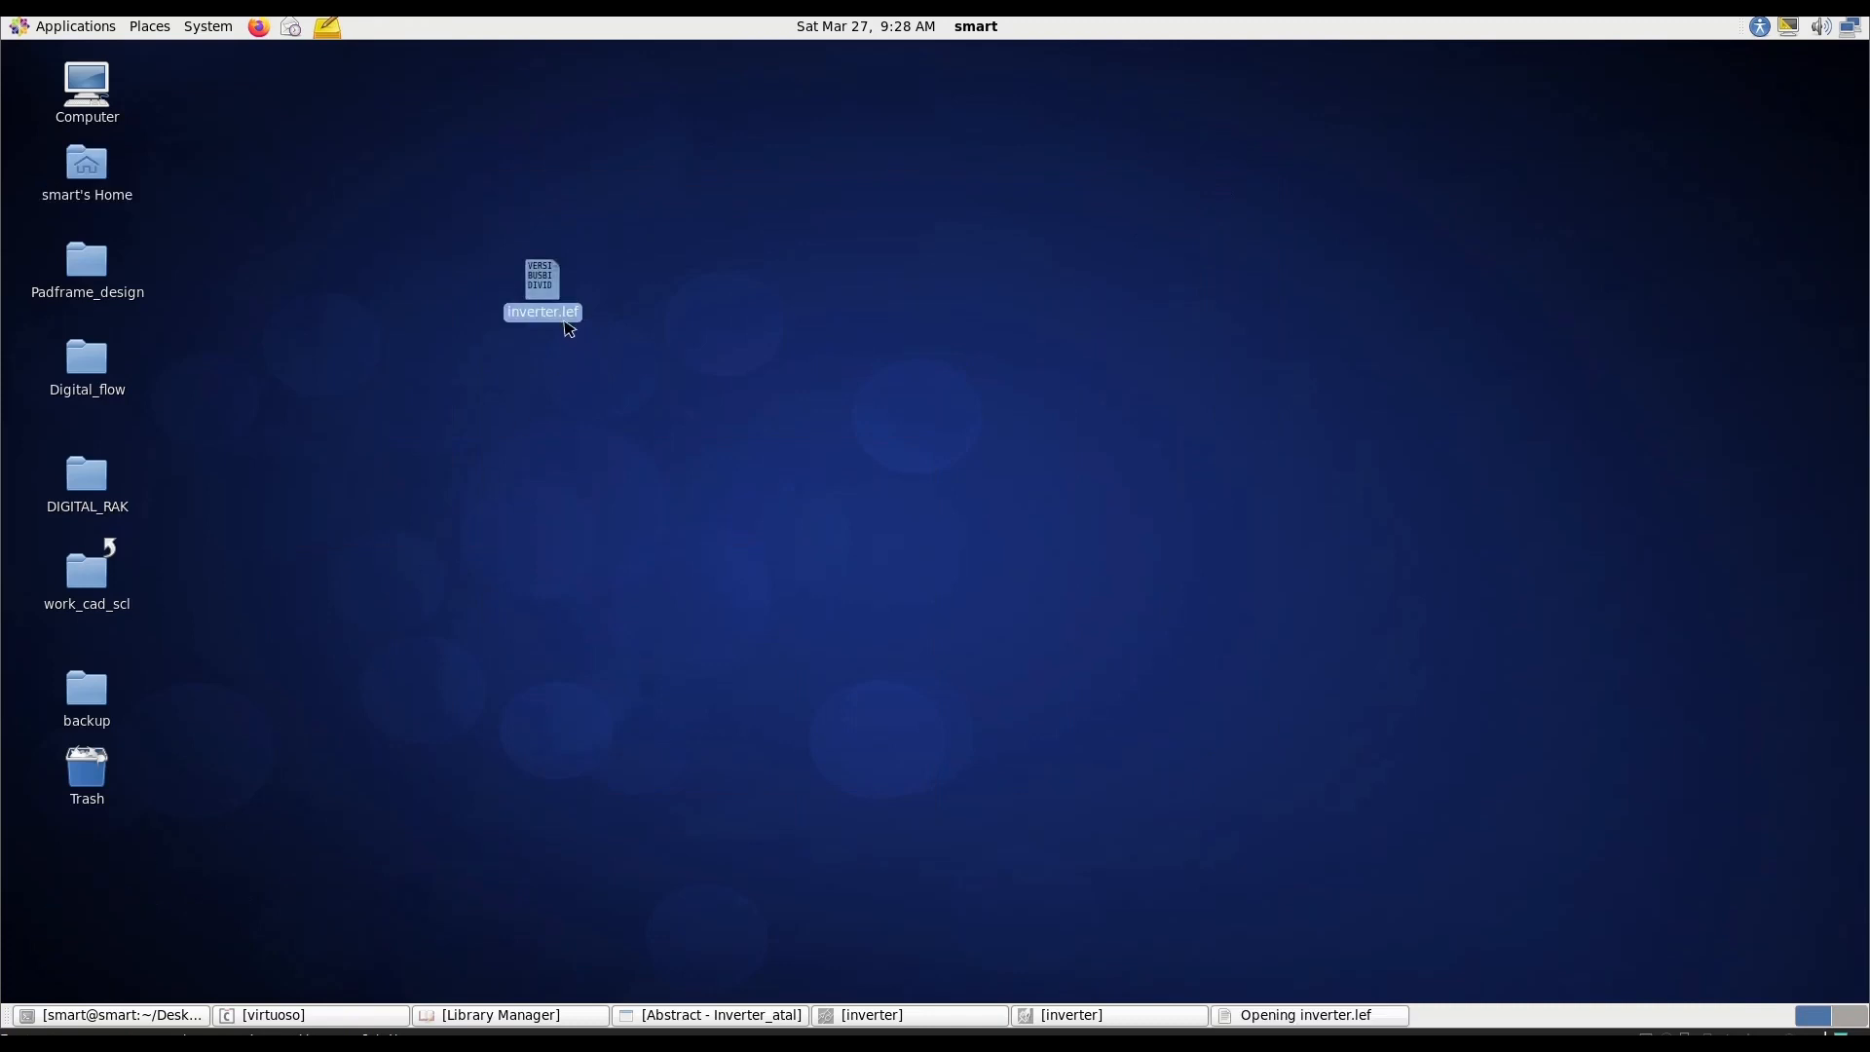
Open inverter.lef from the Desktop in gedit to view MACRO inverter and its pins.
double_click(540, 286)
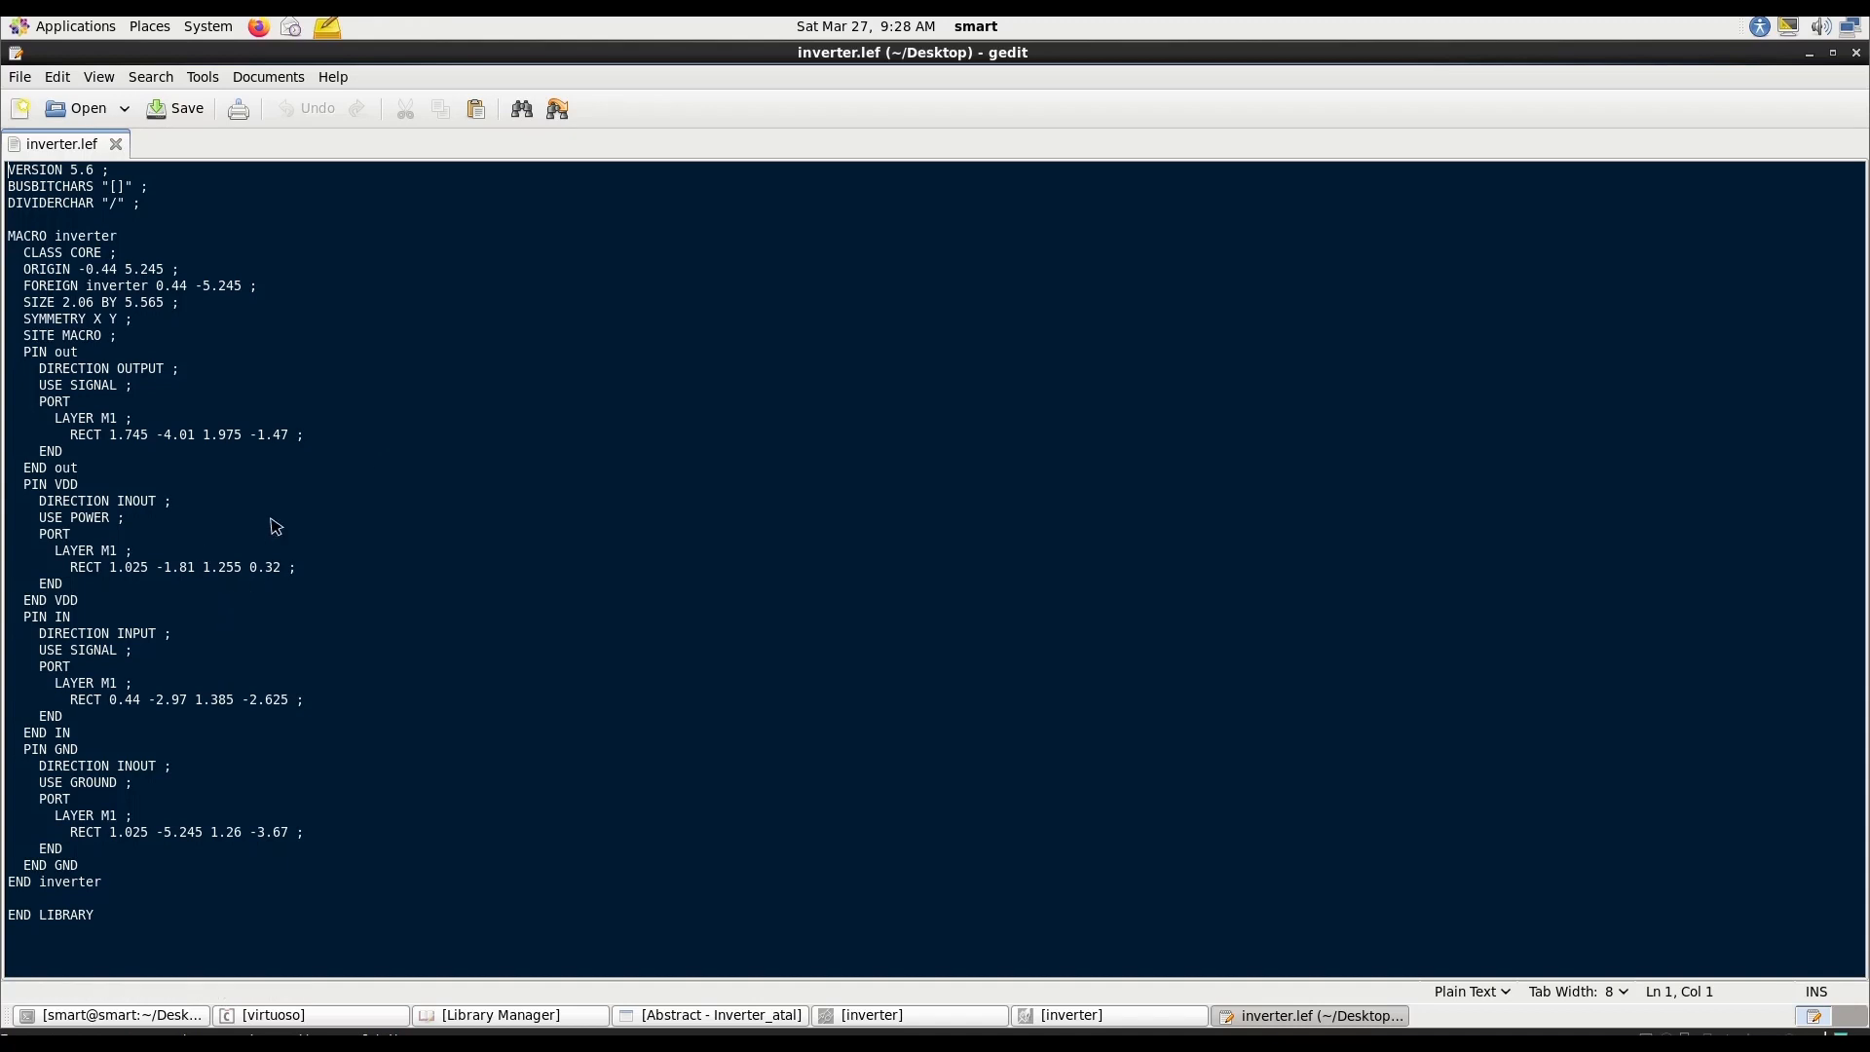
mouse_move(267, 546)
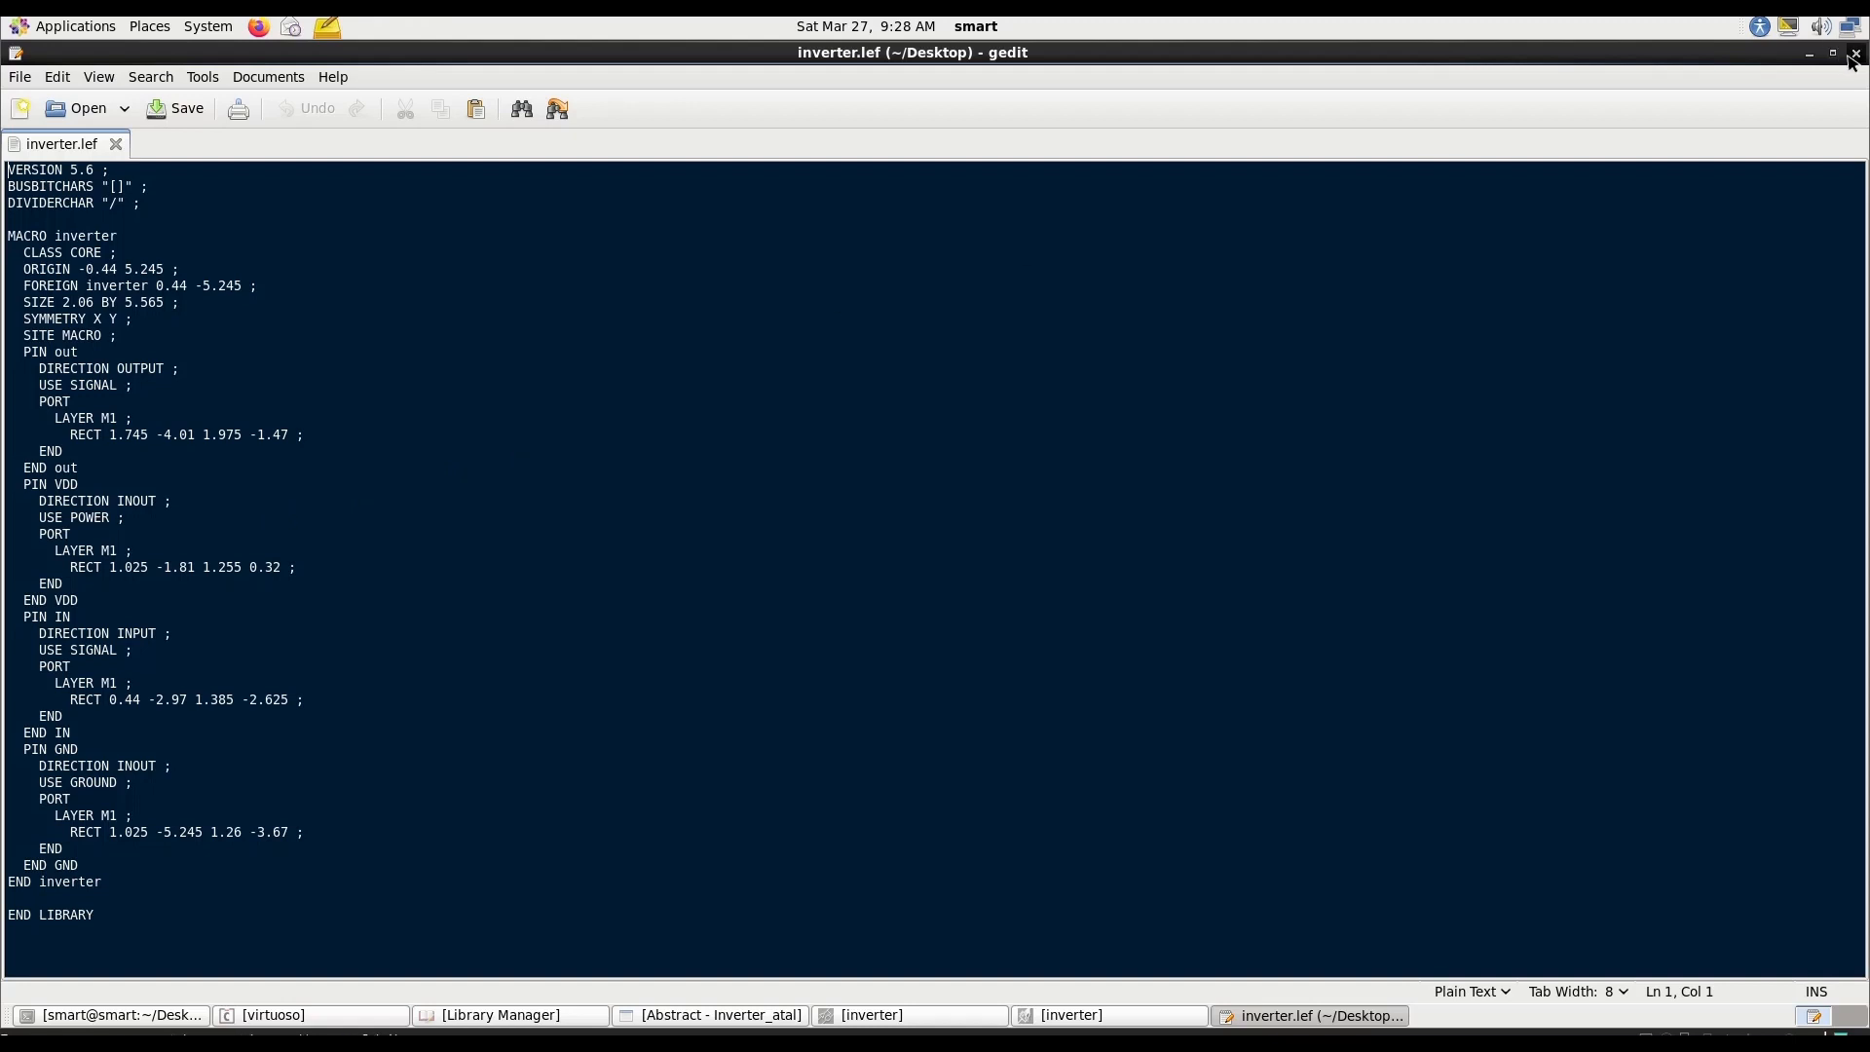
Close the gedit window showing inverter.lef.
click(1833, 52)
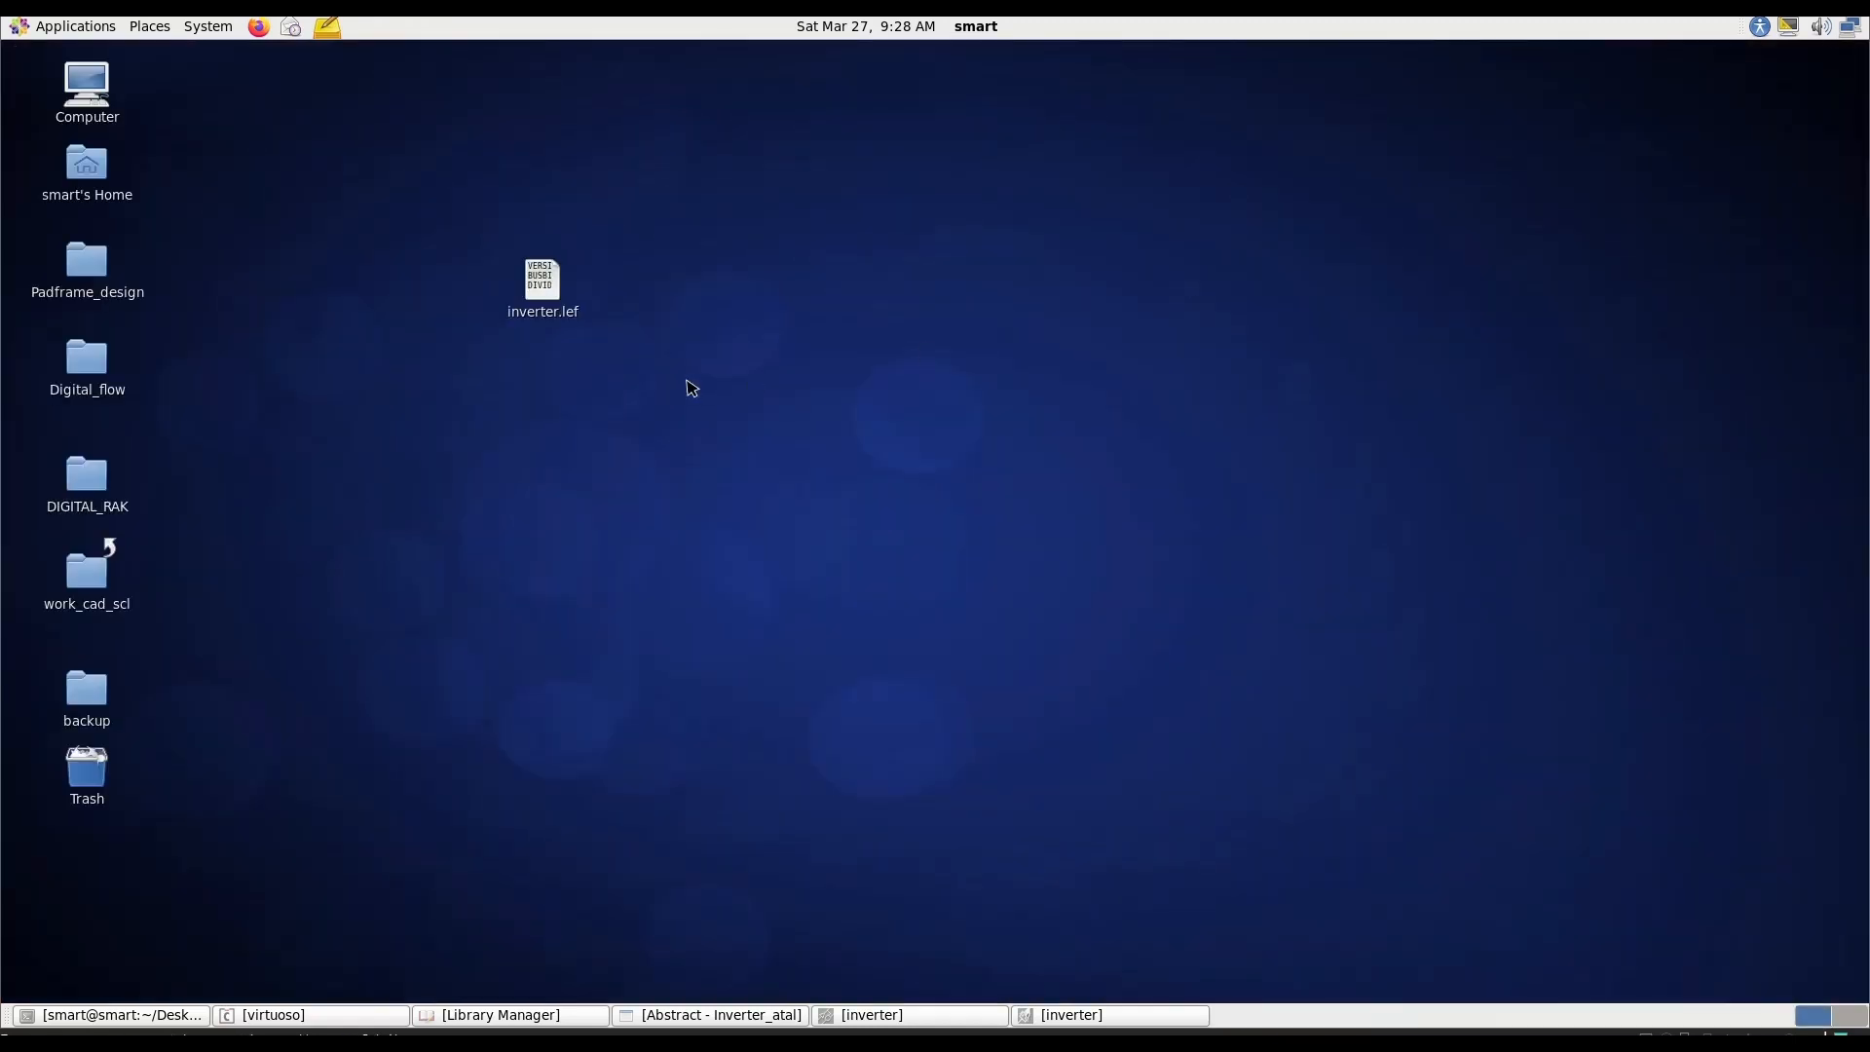
mouse_move(684, 378)
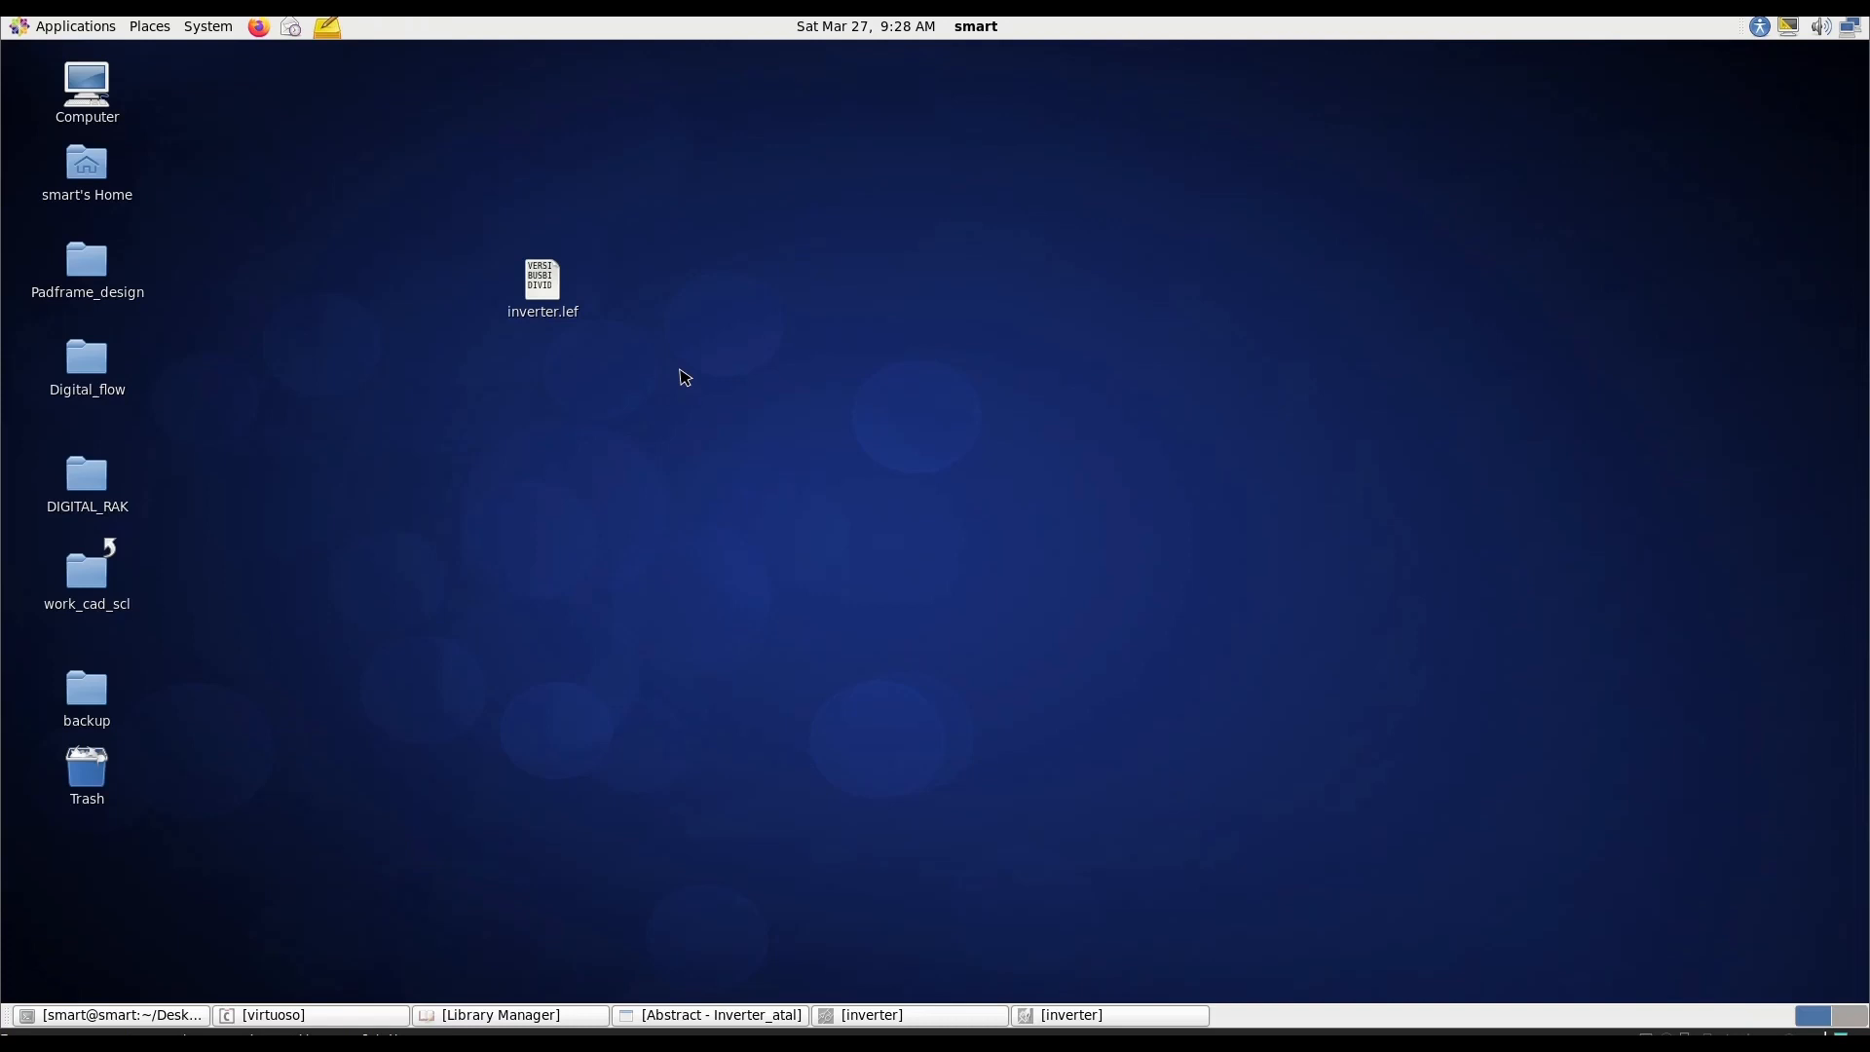
mouse_move(648, 405)
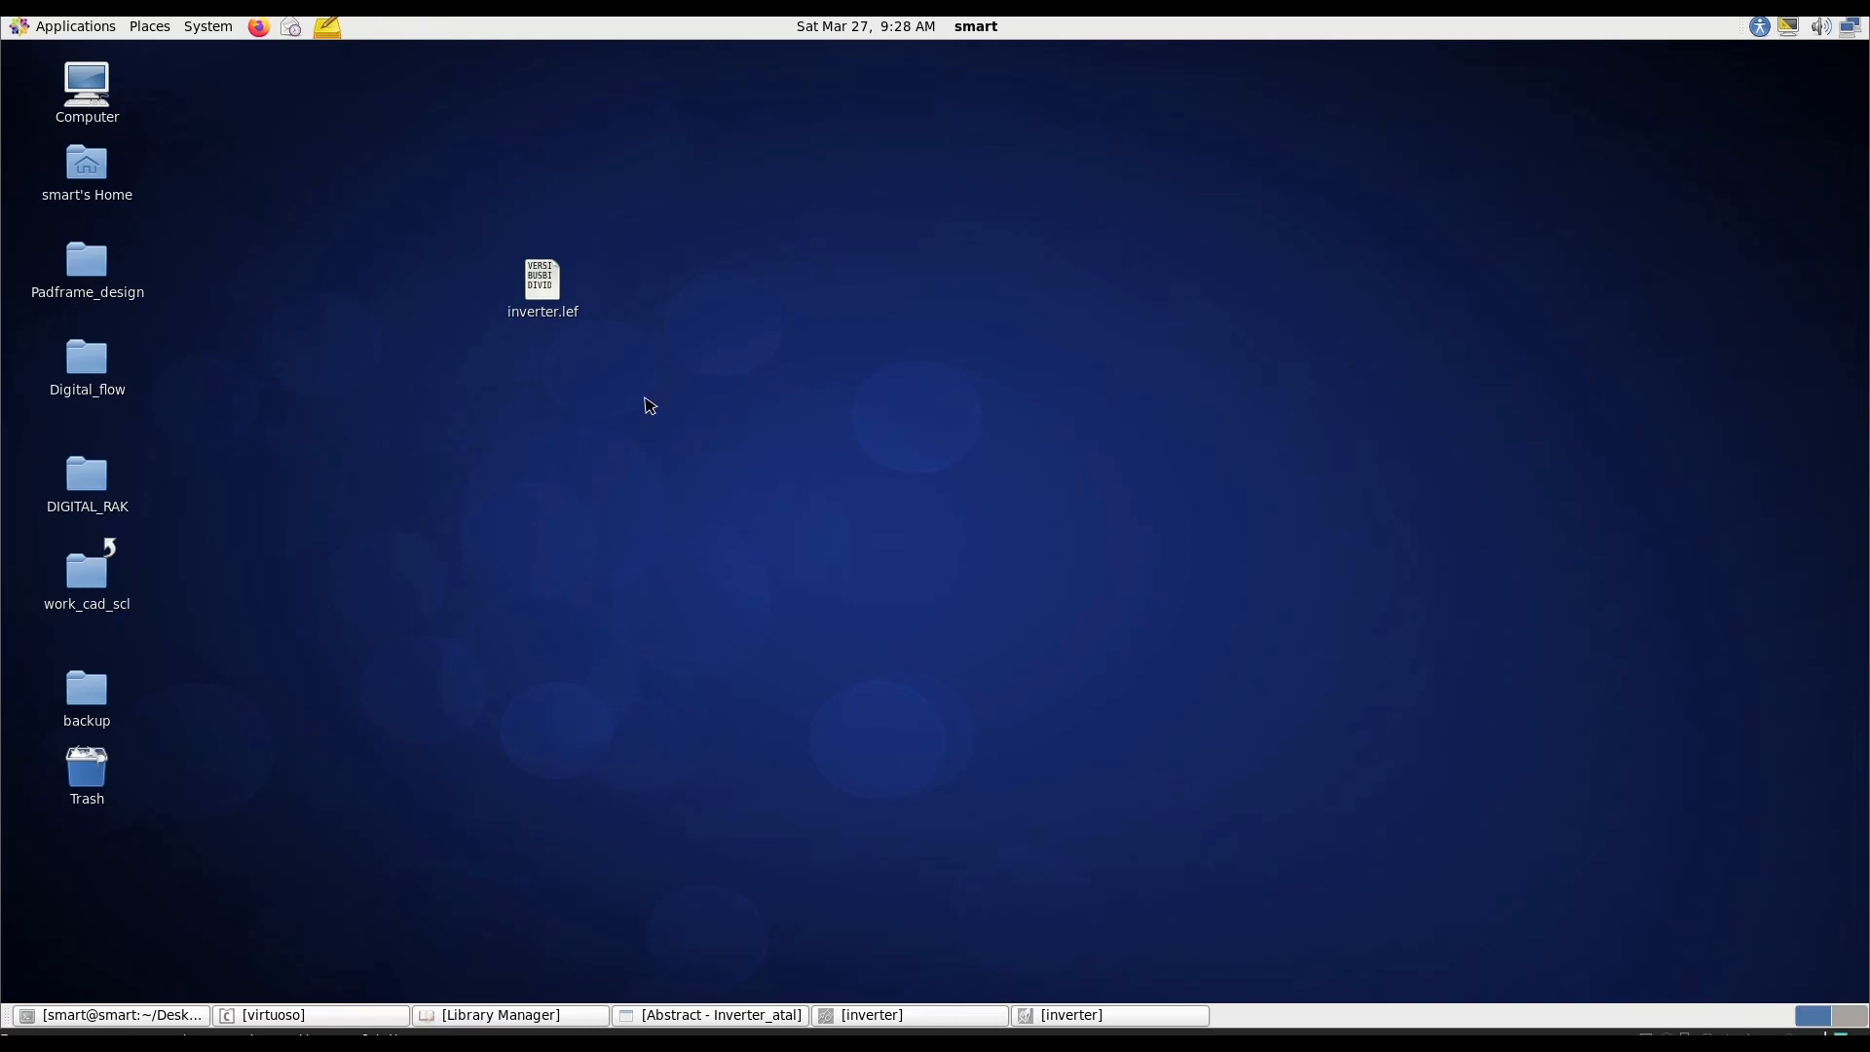
mouse_move(728, 404)
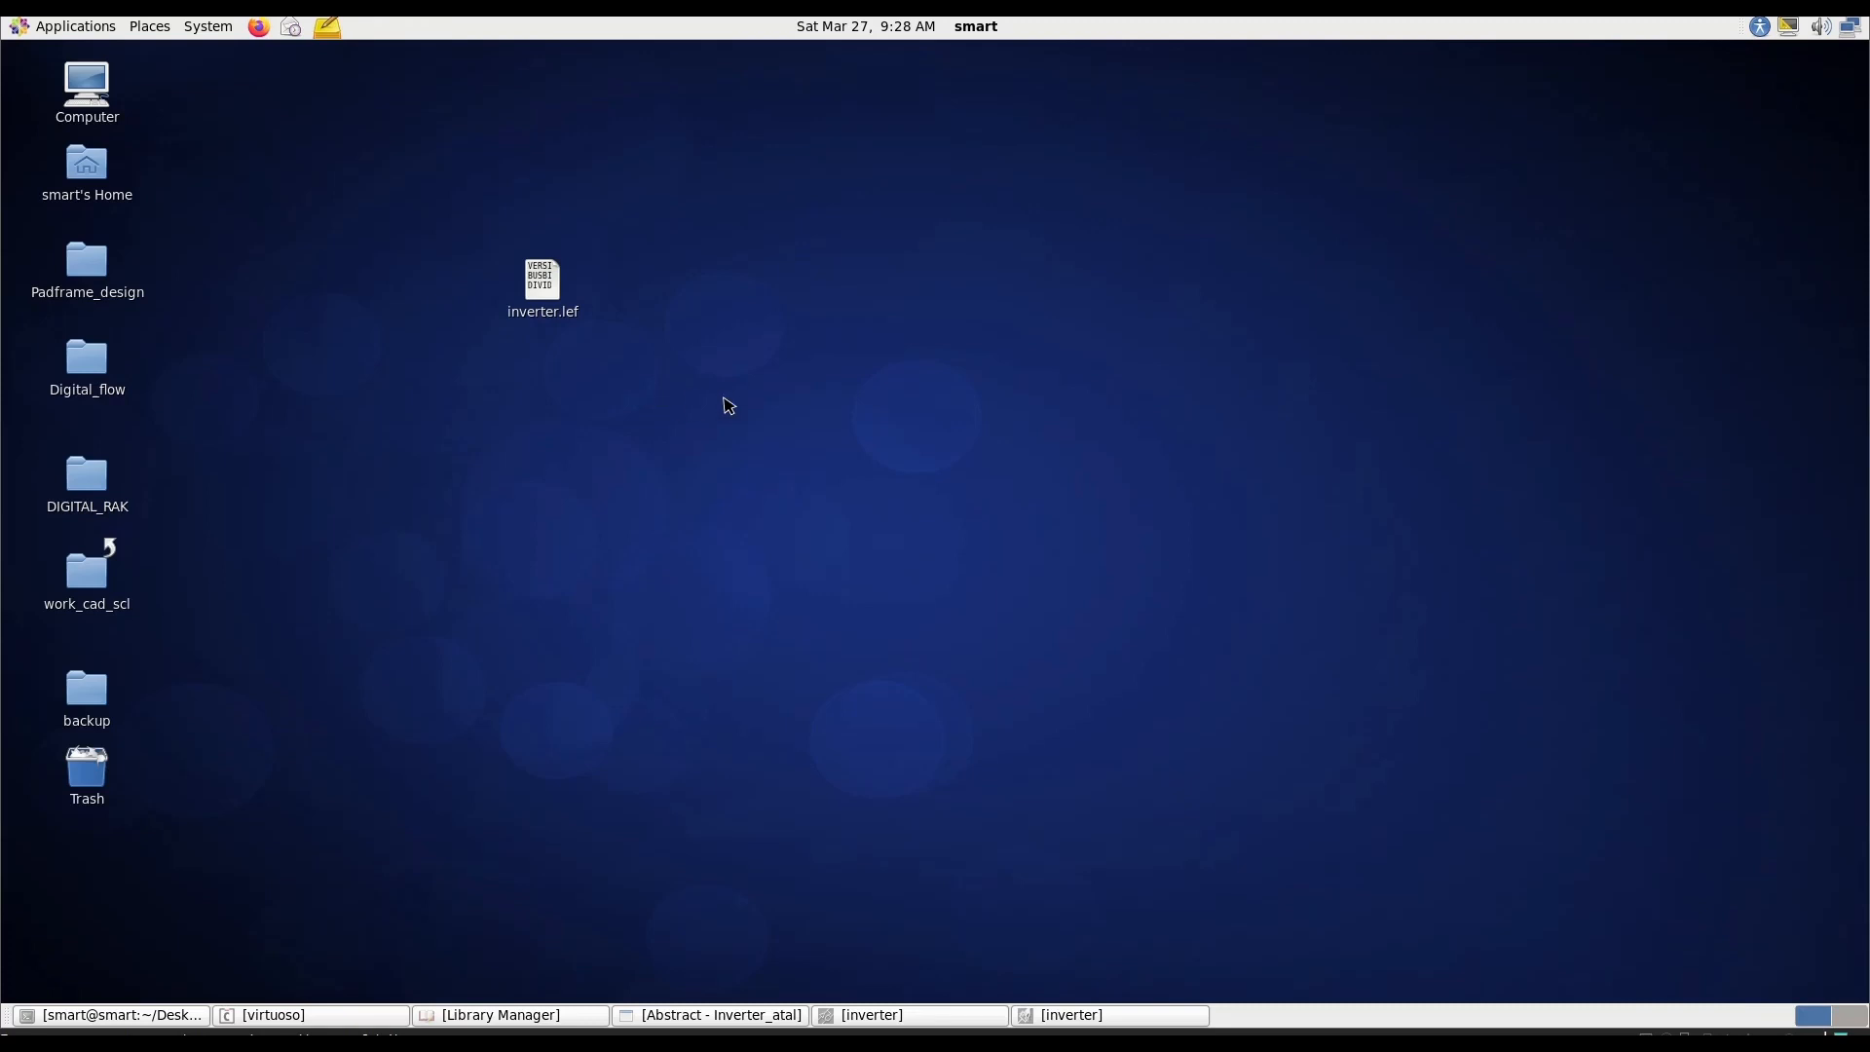